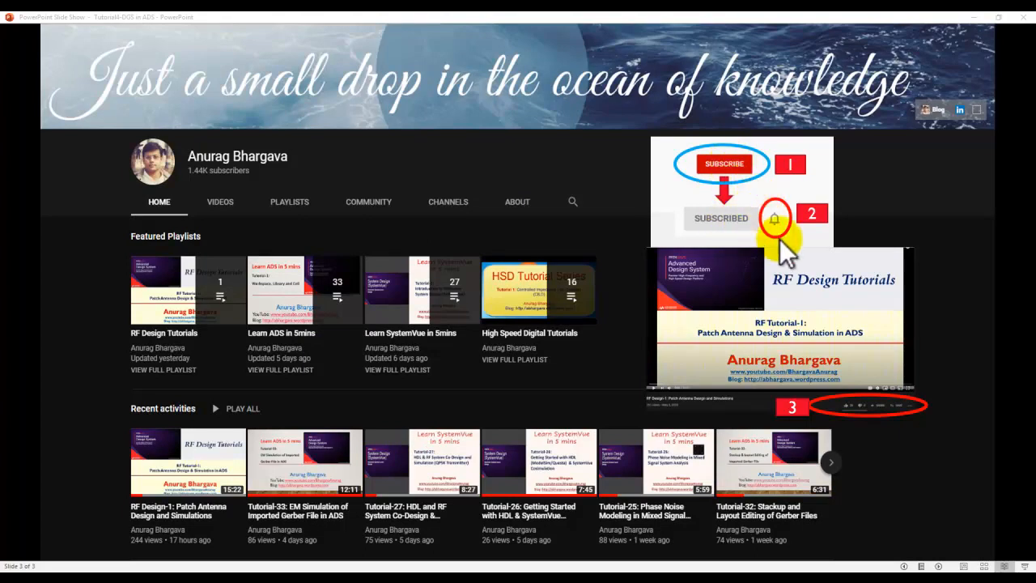
pyautogui.moveTo(830, 311)
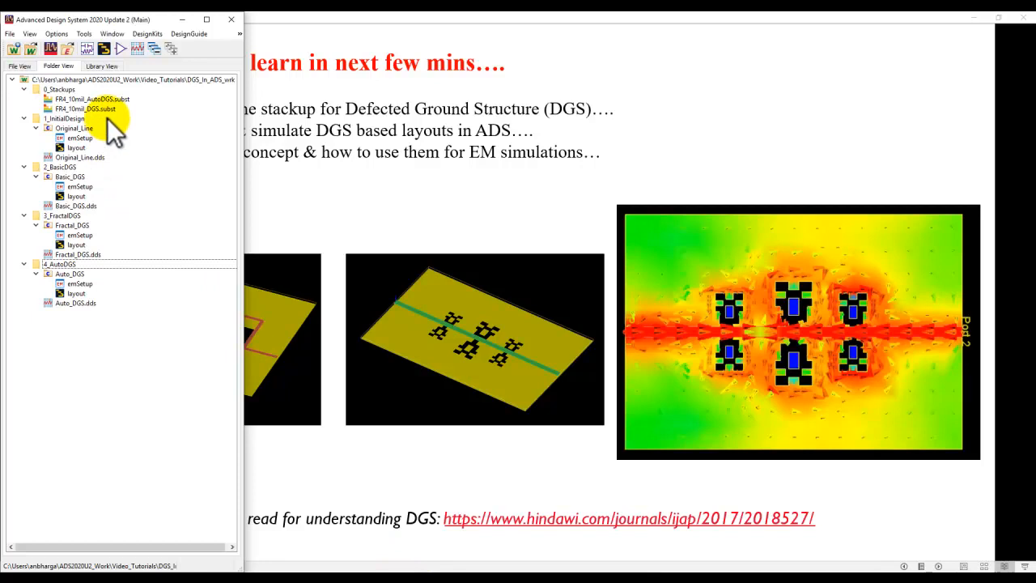
pyautogui.doubleClick(85, 108)
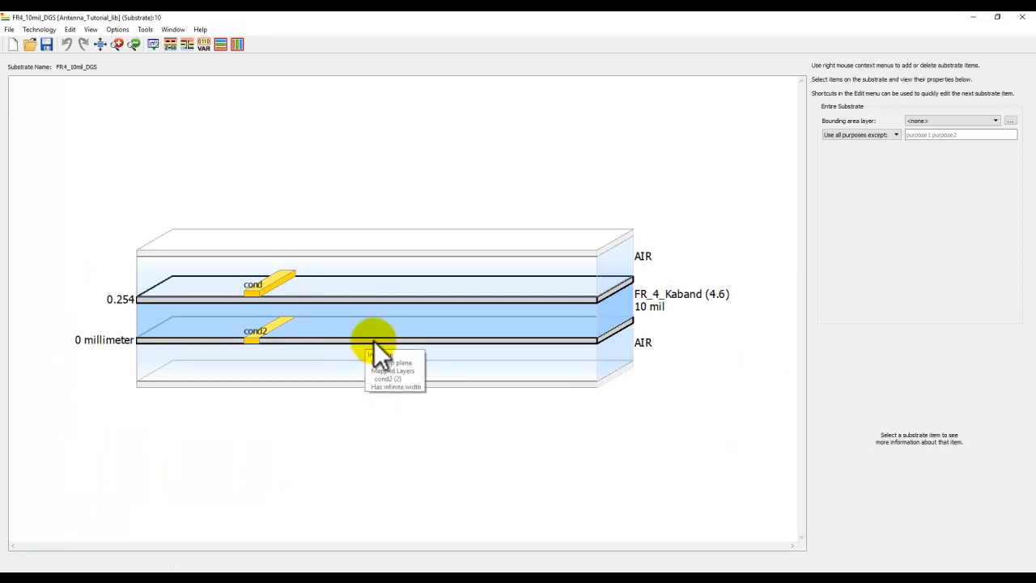
pyautogui.moveTo(271, 299)
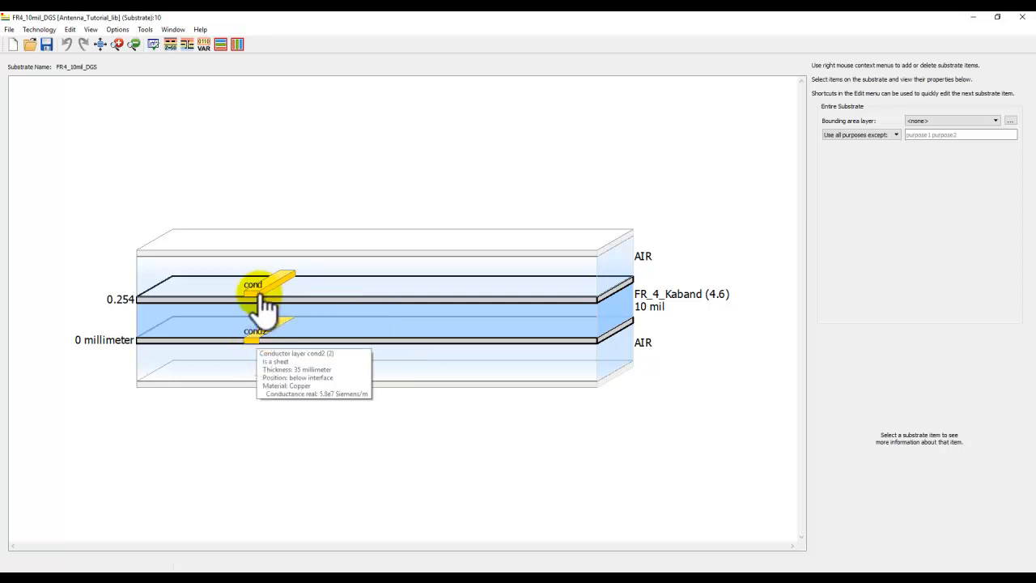
pyautogui.moveTo(368, 356)
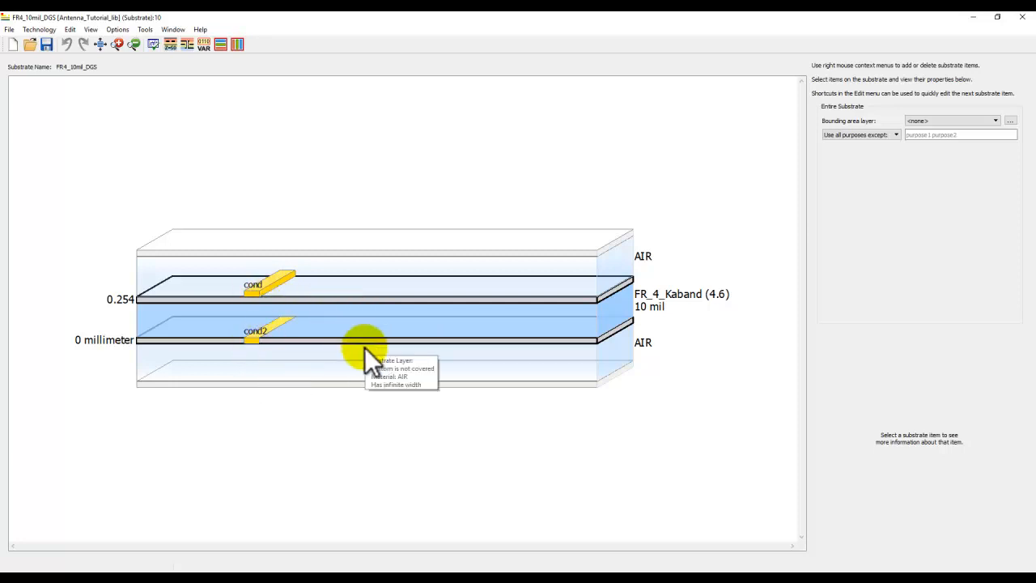
pyautogui.click(267, 283)
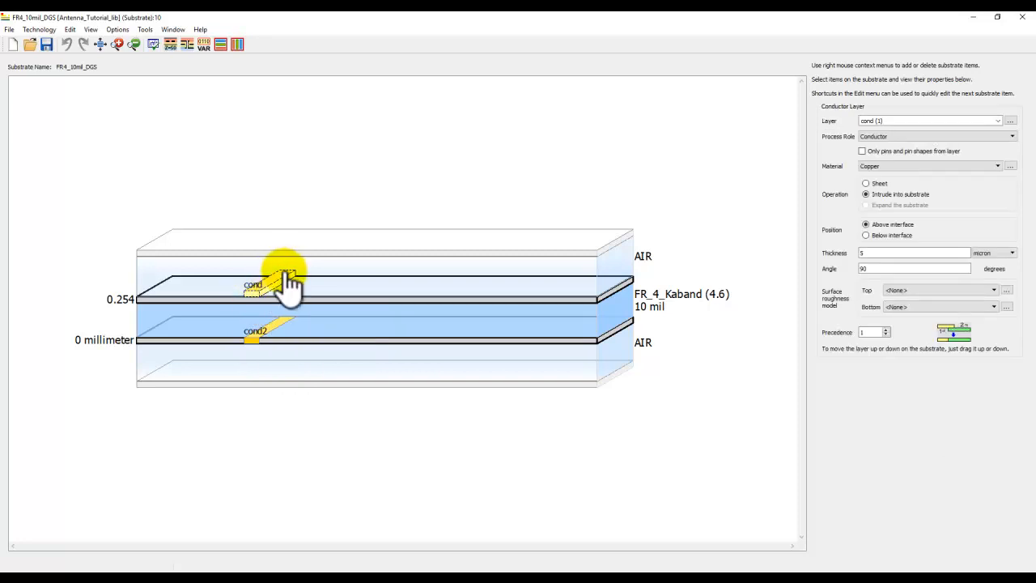
pyautogui.moveTo(287, 283)
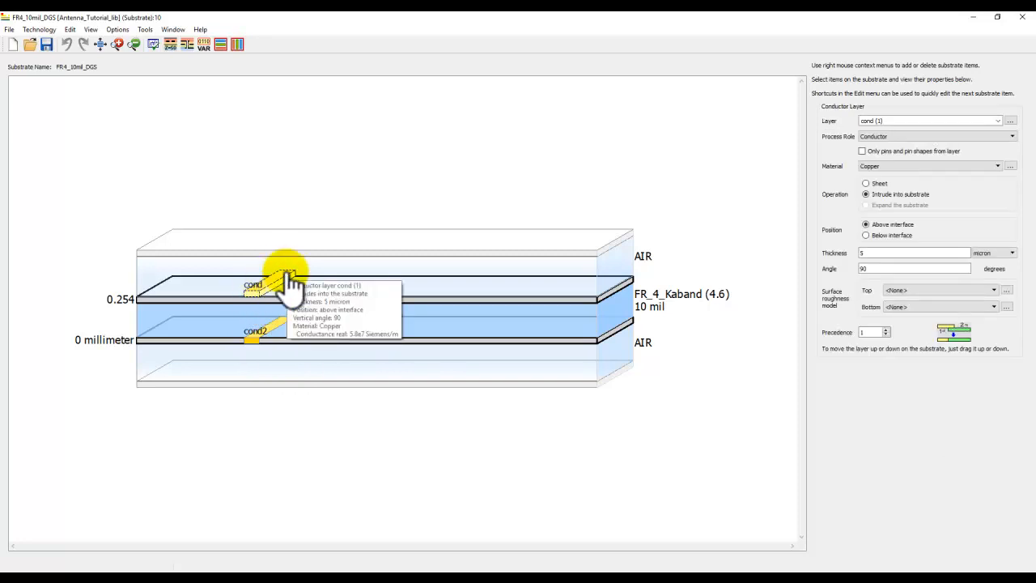
pyautogui.click(255, 336)
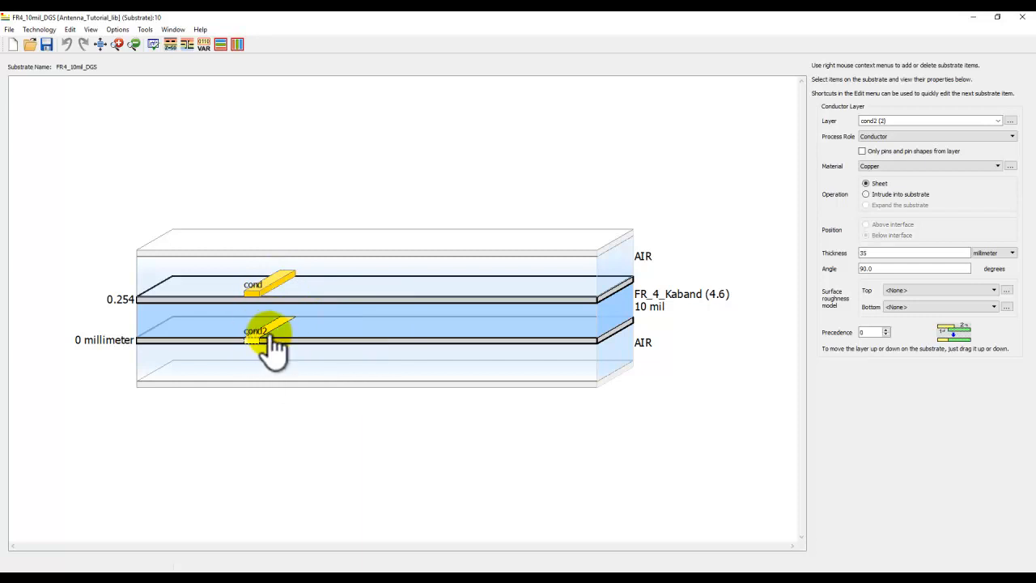
pyautogui.moveTo(259, 336)
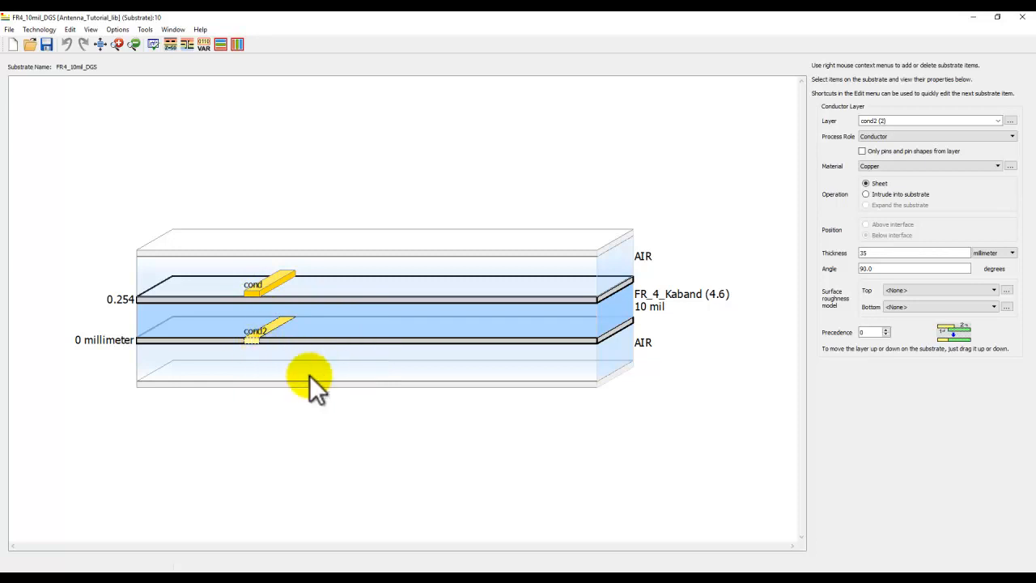
pyautogui.moveTo(311, 405)
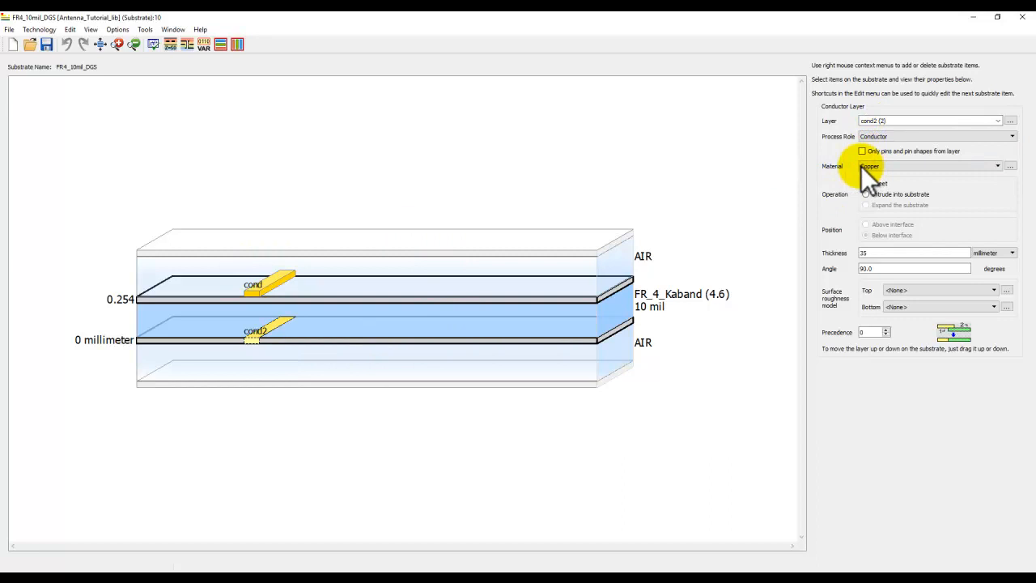
pyautogui.click(514, 316)
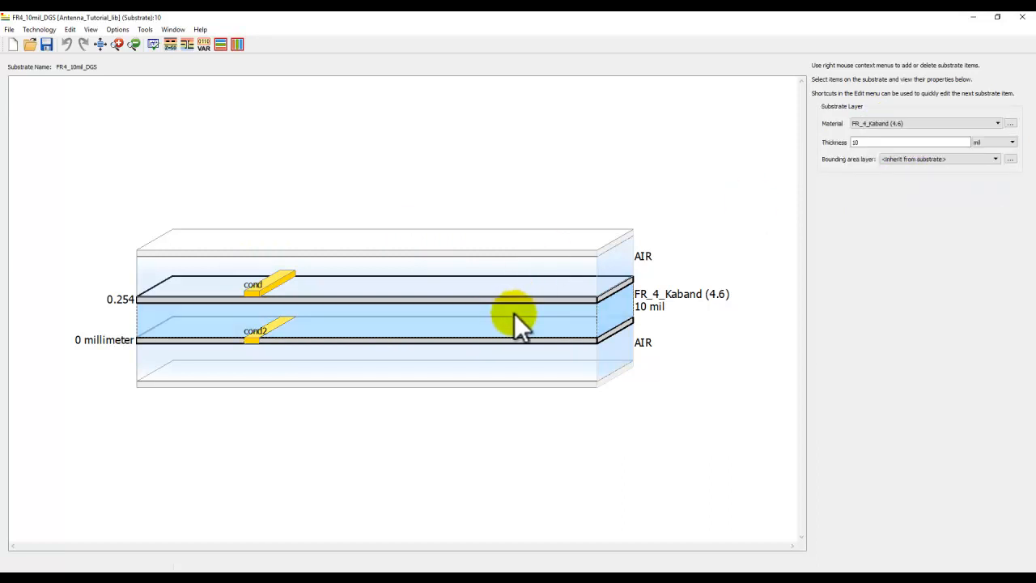
pyautogui.click(910, 141)
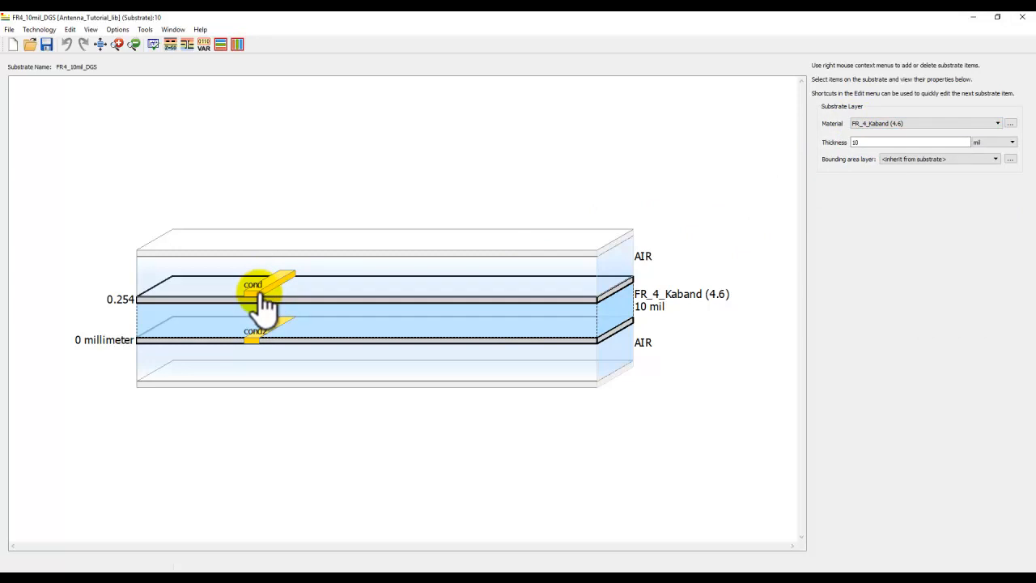
pyautogui.click(252, 284)
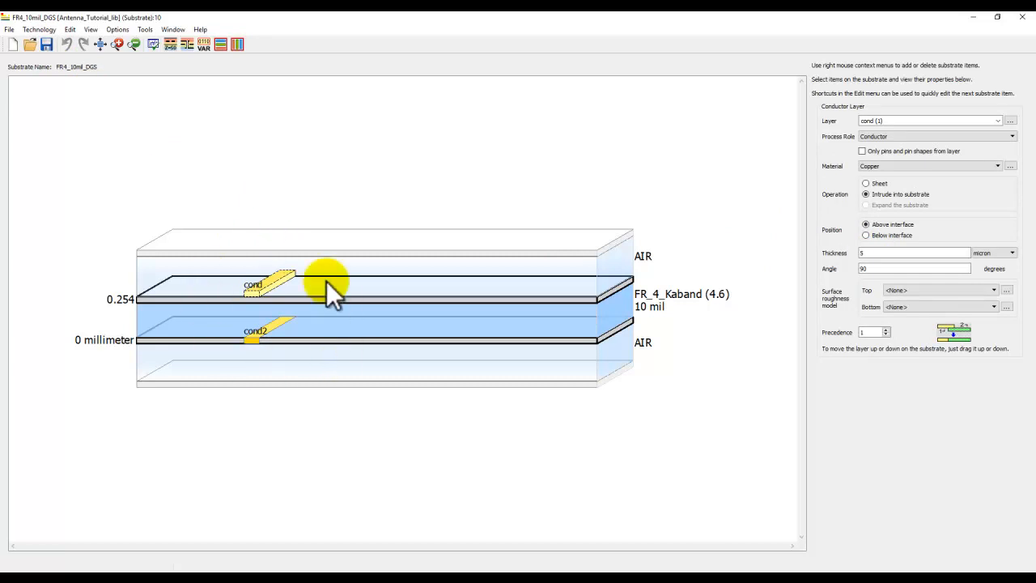
pyautogui.moveTo(356, 316)
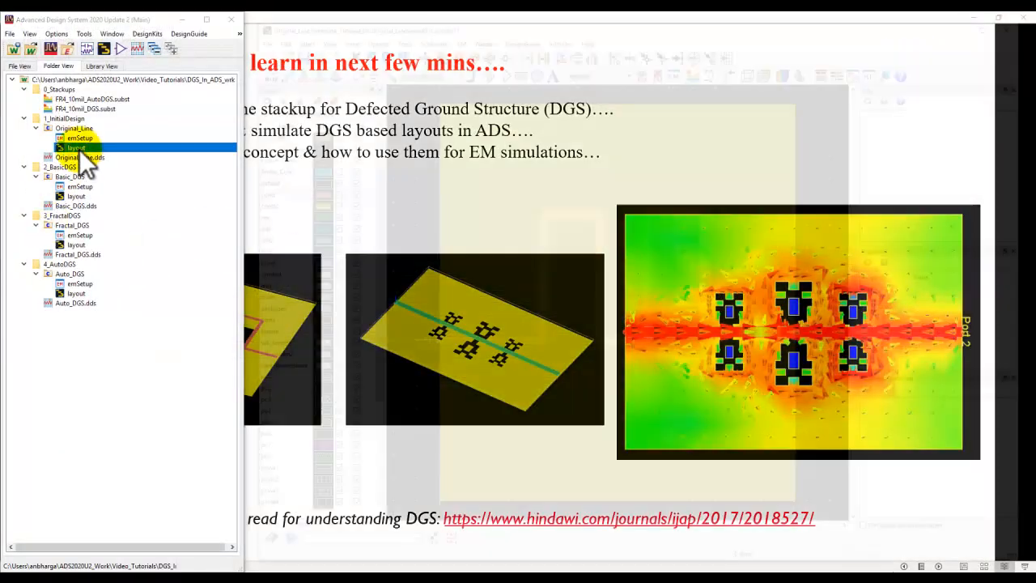
# Open the Original_Line layout and toggle cond2 and cond visibility to show the ground plane.
pyautogui.doubleClick(76, 147)
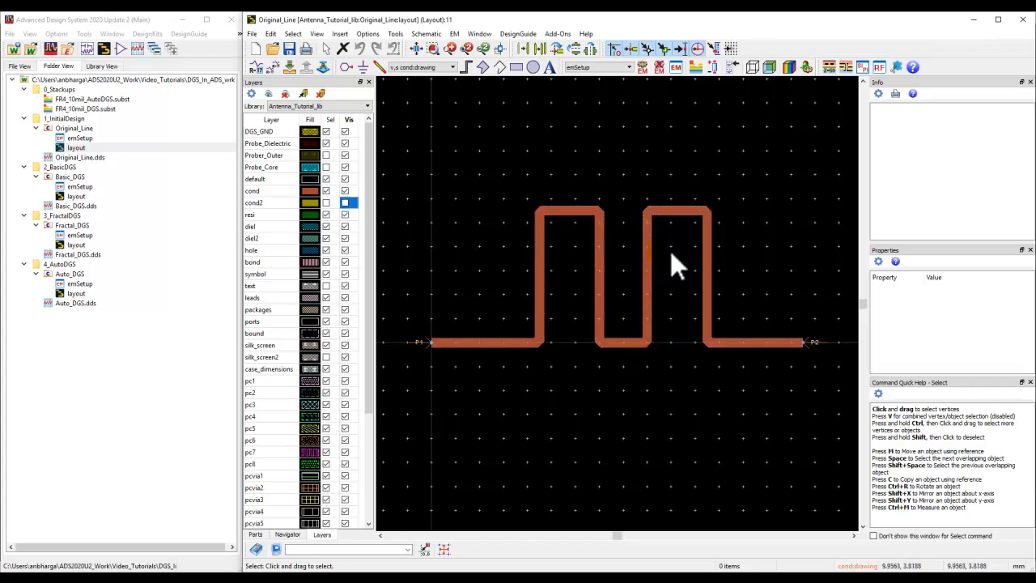
pyautogui.moveTo(425, 379)
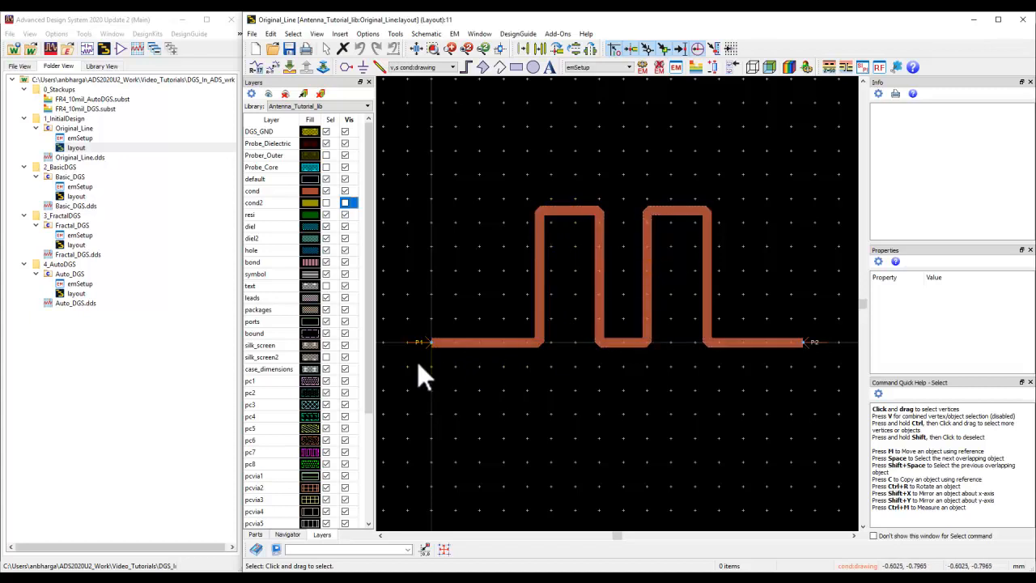
pyautogui.click(325, 202)
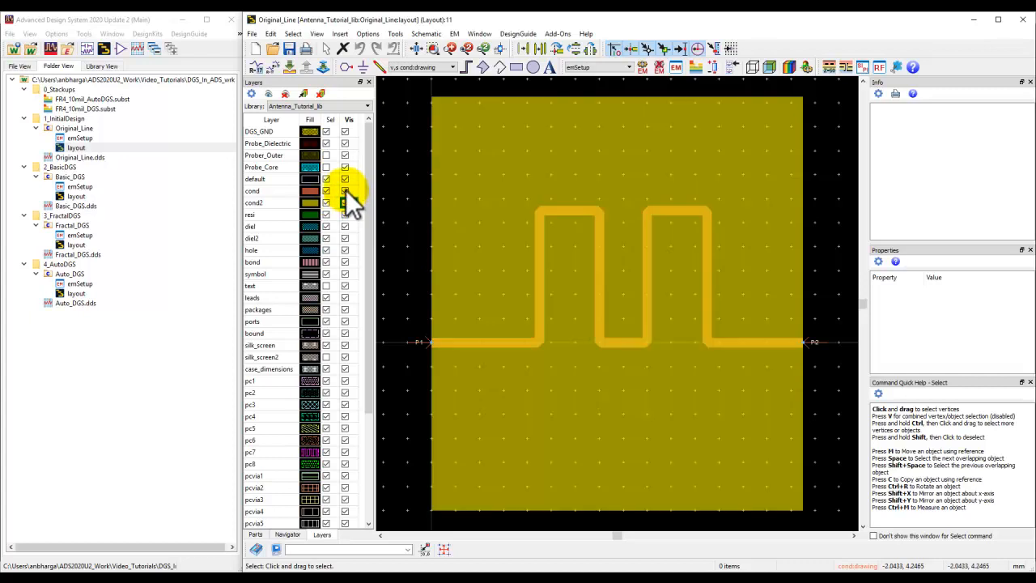
pyautogui.click(345, 202)
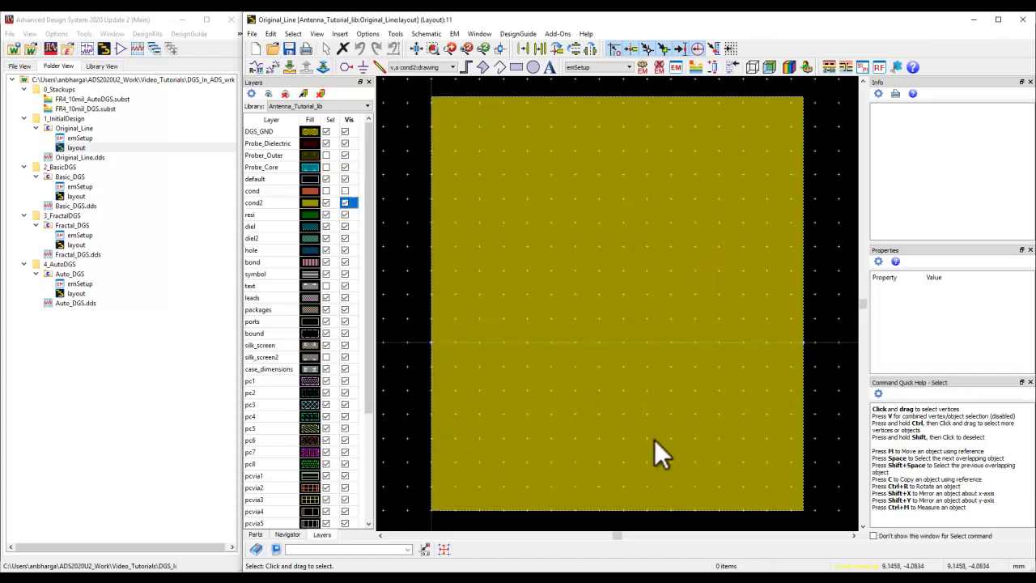
pyautogui.click(346, 202)
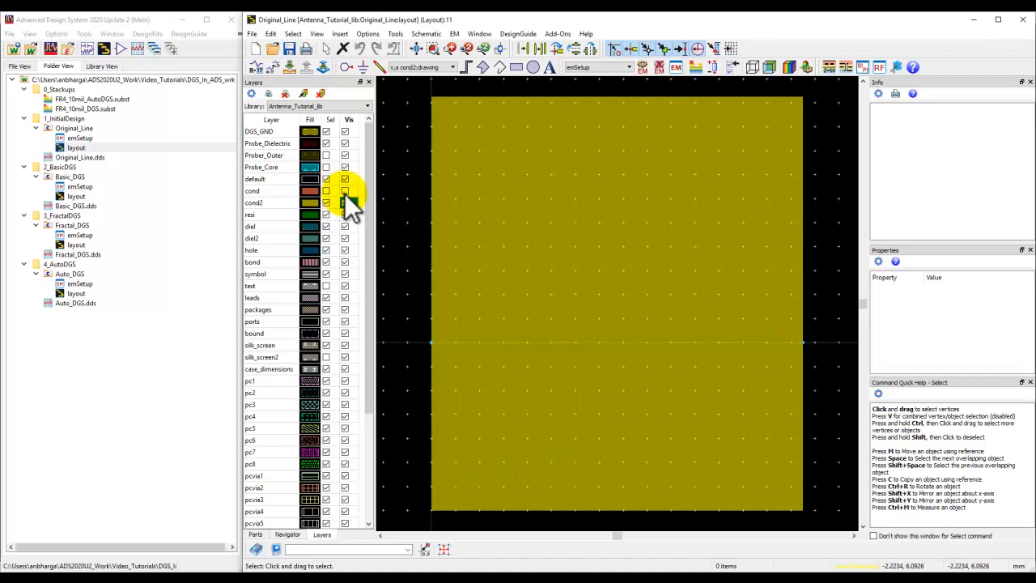
pyautogui.click(346, 202)
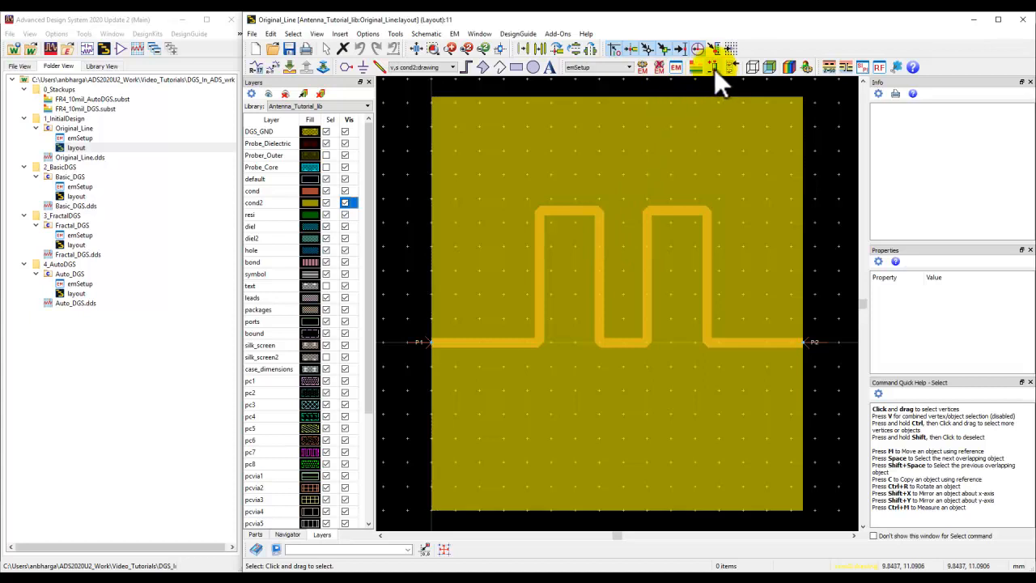
# Review port P1 and P2 settings in the Port Editor, confirming cond2 as Gnd Layer.
pyautogui.click(713, 68)
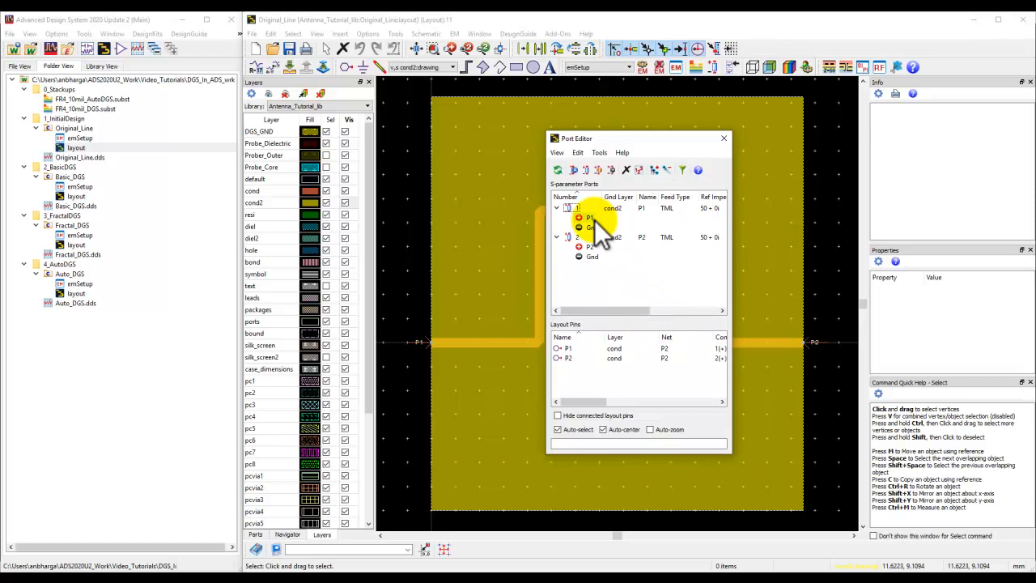
pyautogui.click(589, 217)
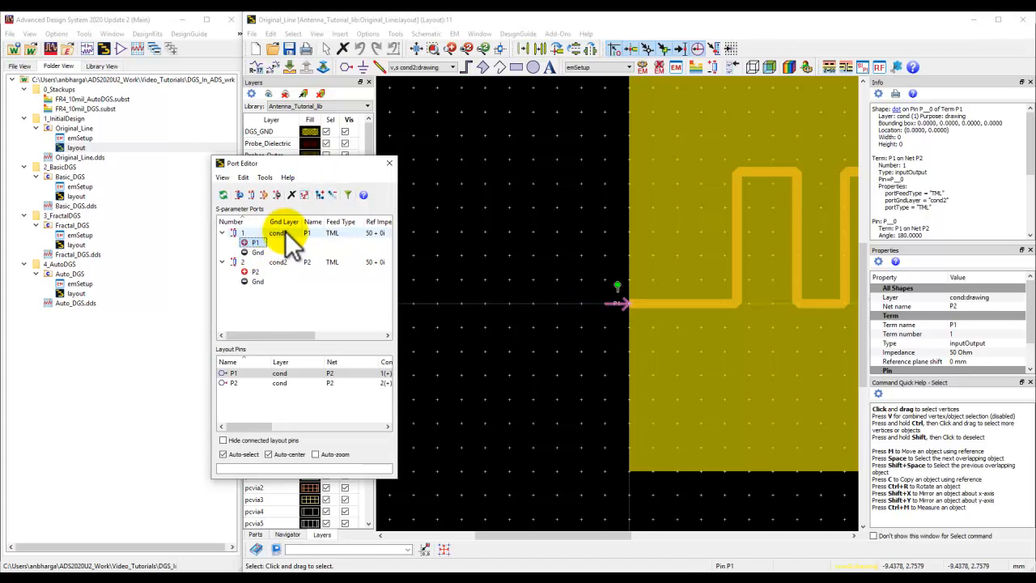
pyautogui.click(255, 271)
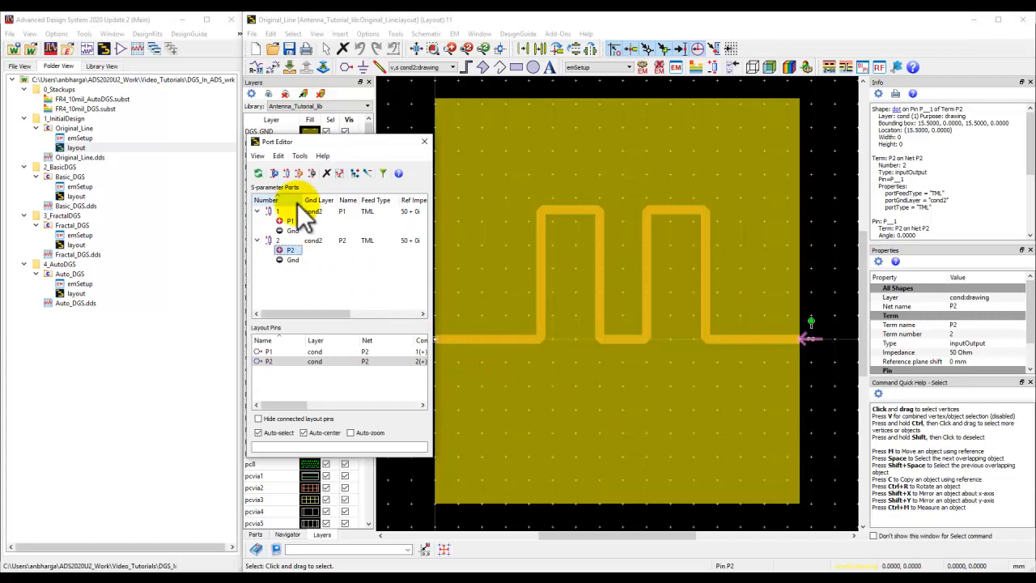
pyautogui.click(424, 142)
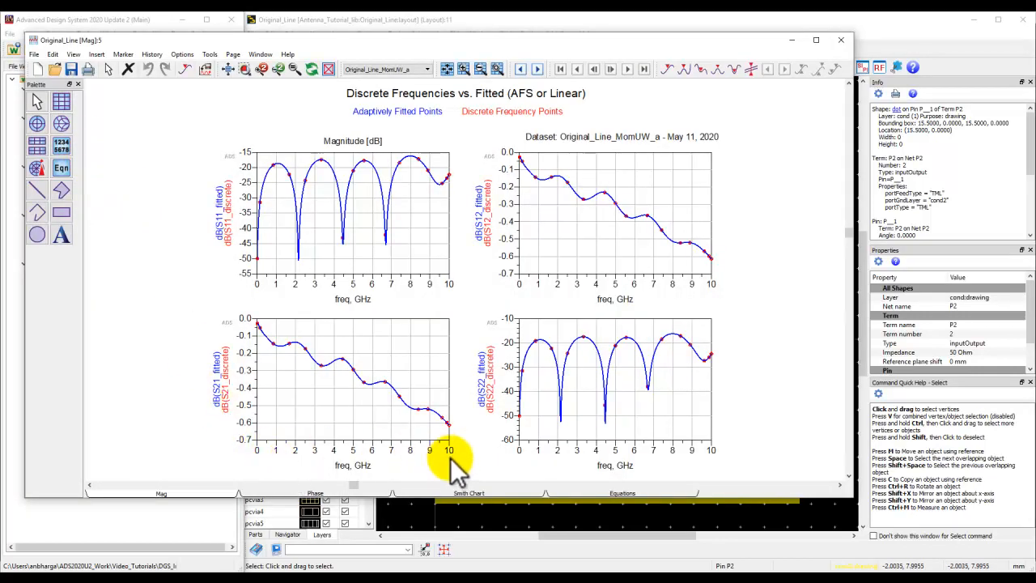
pyautogui.moveTo(413, 425)
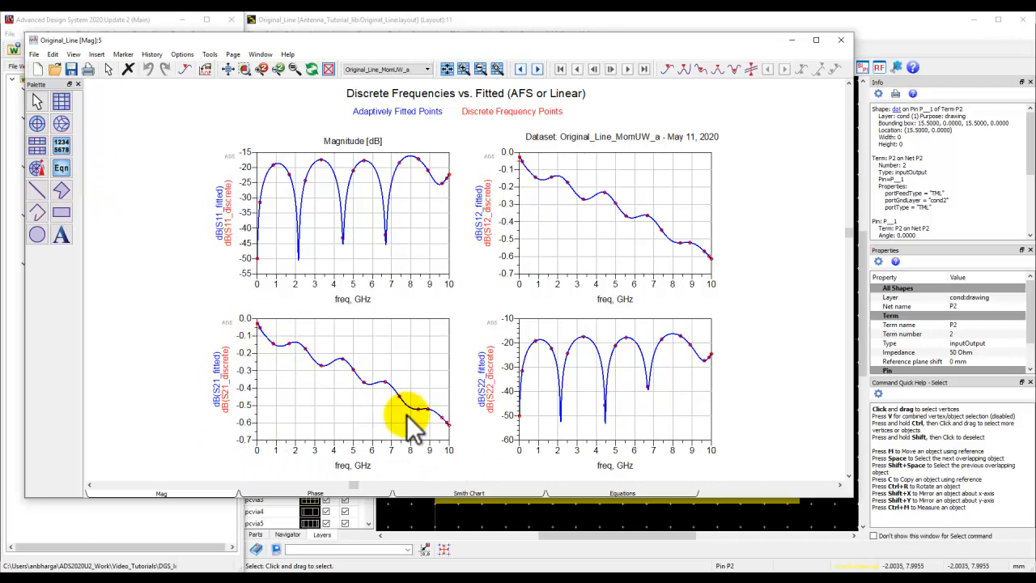
pyautogui.moveTo(441, 437)
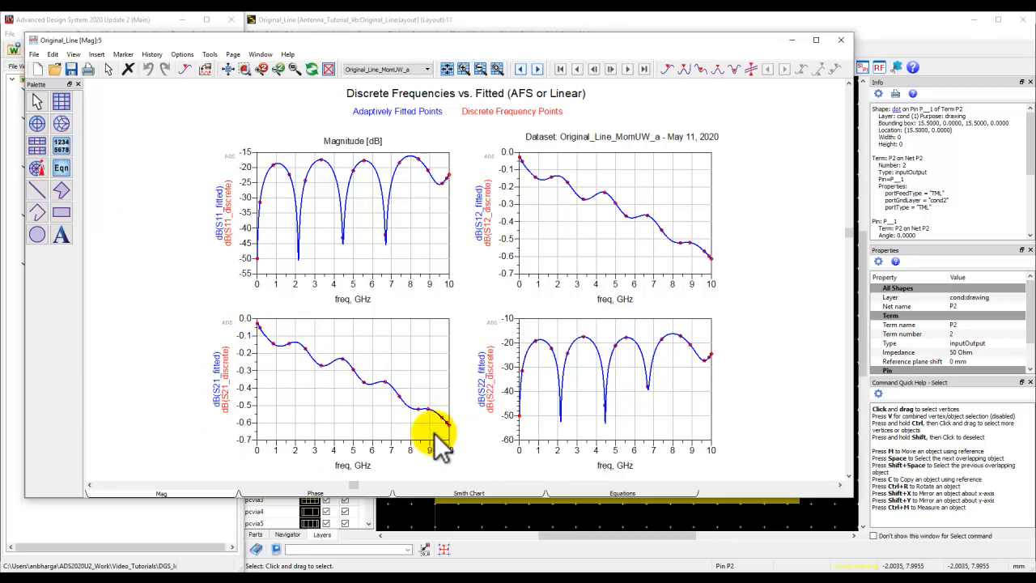
pyautogui.moveTo(388, 405)
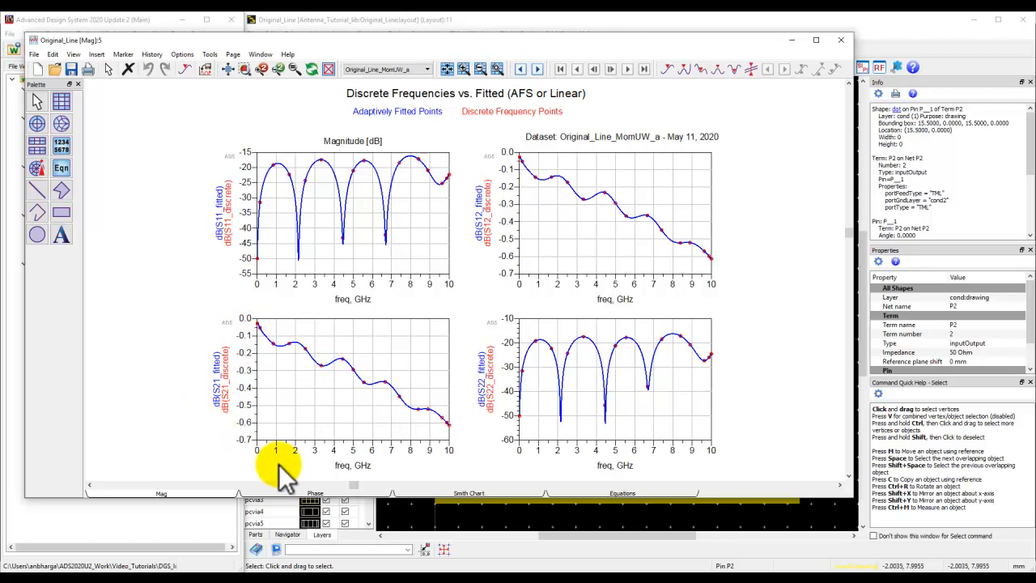
pyautogui.moveTo(287, 235)
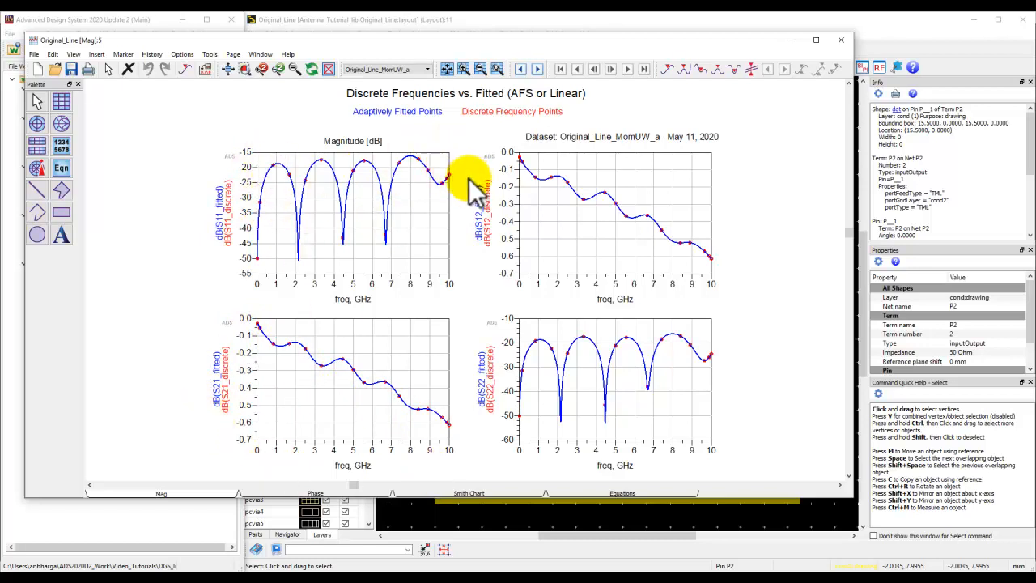
pyautogui.moveTo(854, 45)
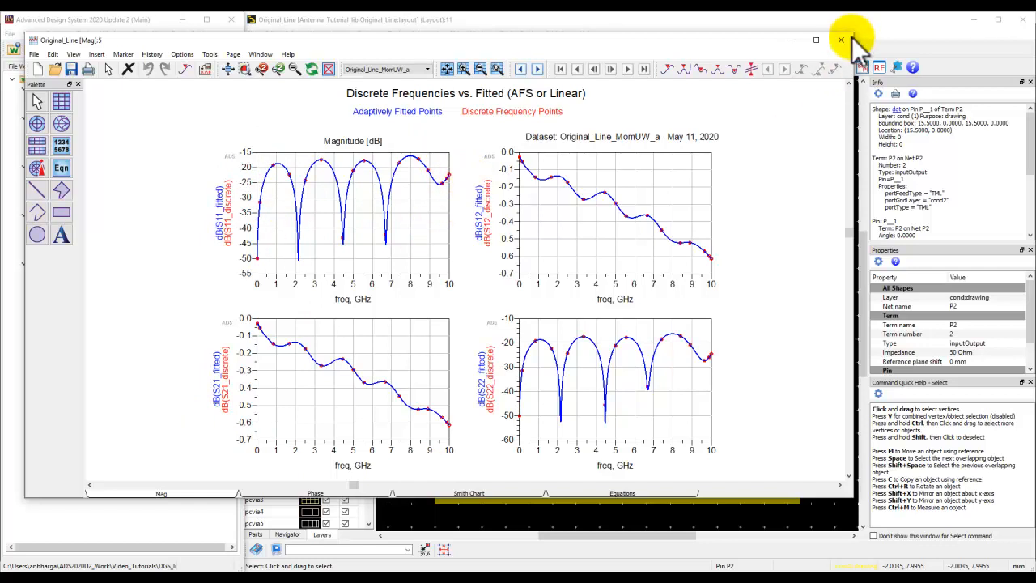
# Close the Original_Line S-parameter results window.
pyautogui.click(840, 39)
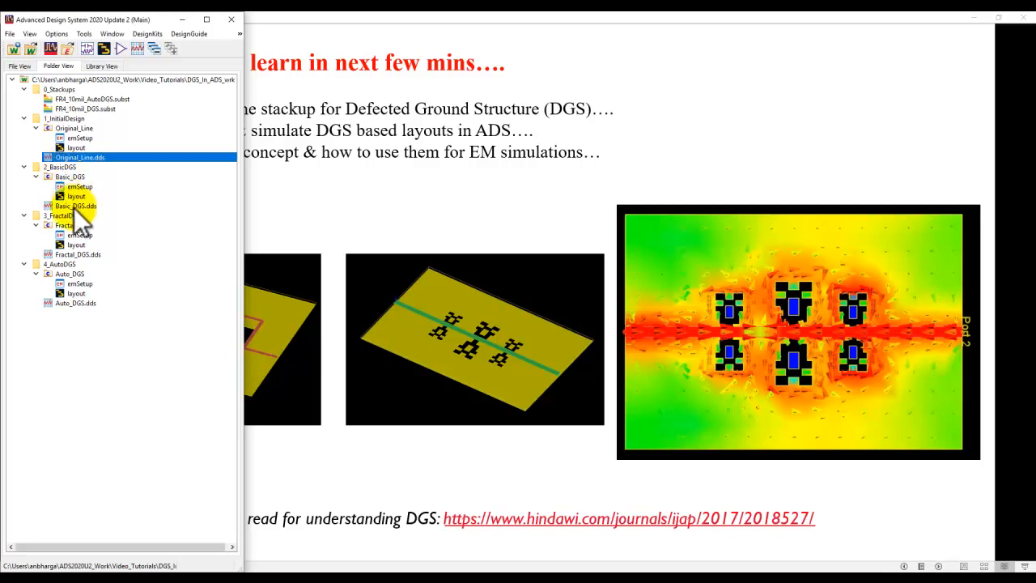
# Open the Basic_DGS layout showing the meander over the slotted ground plane.
pyautogui.doubleClick(76, 196)
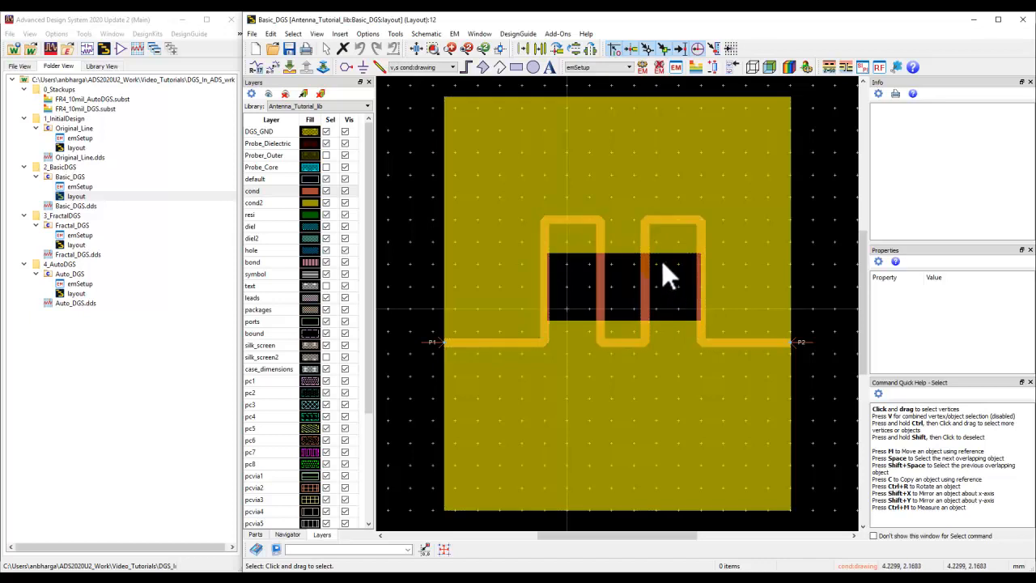
pyautogui.moveTo(631, 227)
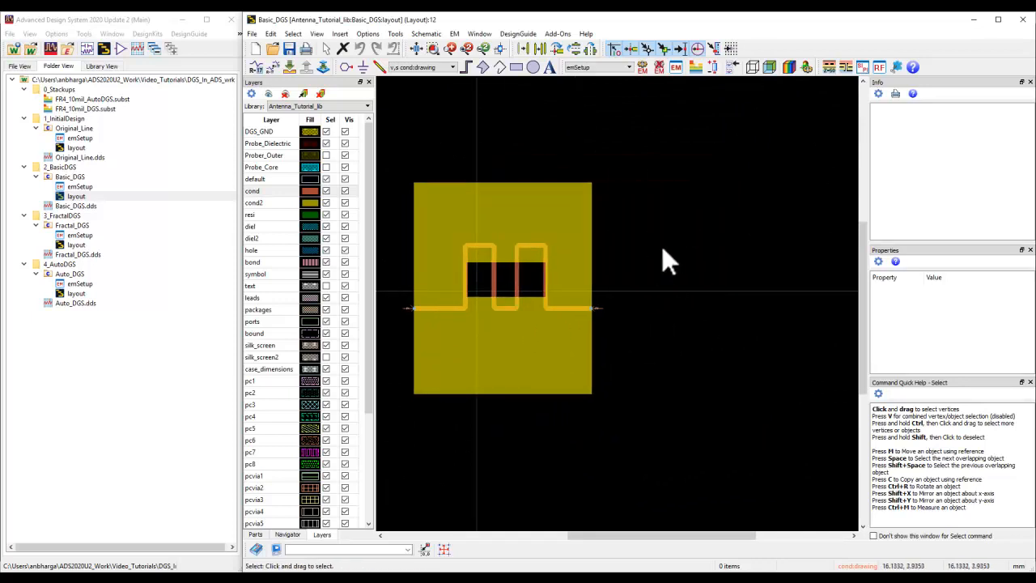
pyautogui.click(267, 202)
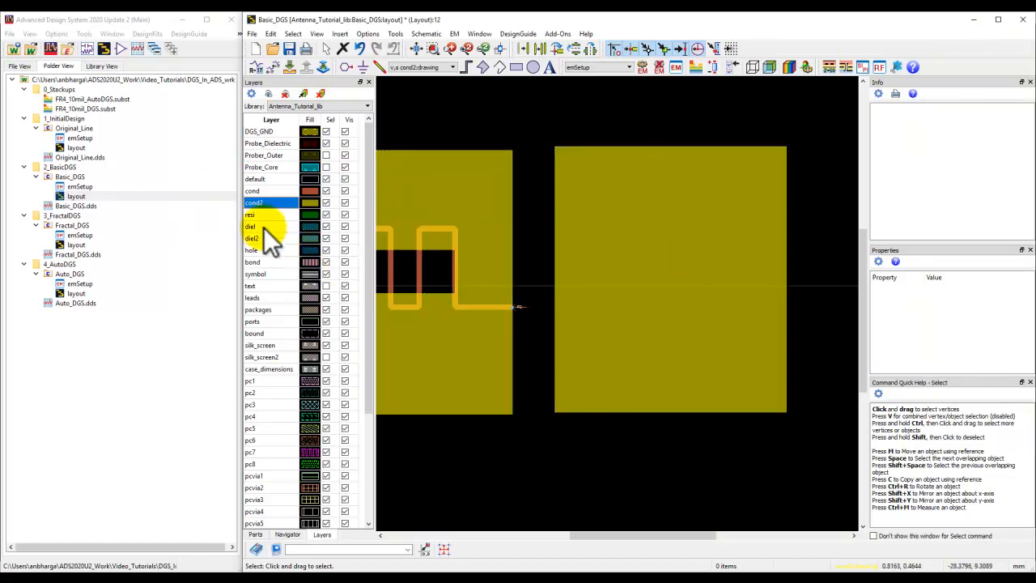
# Make resi the active layer for the new slot shapes.
pyautogui.click(251, 215)
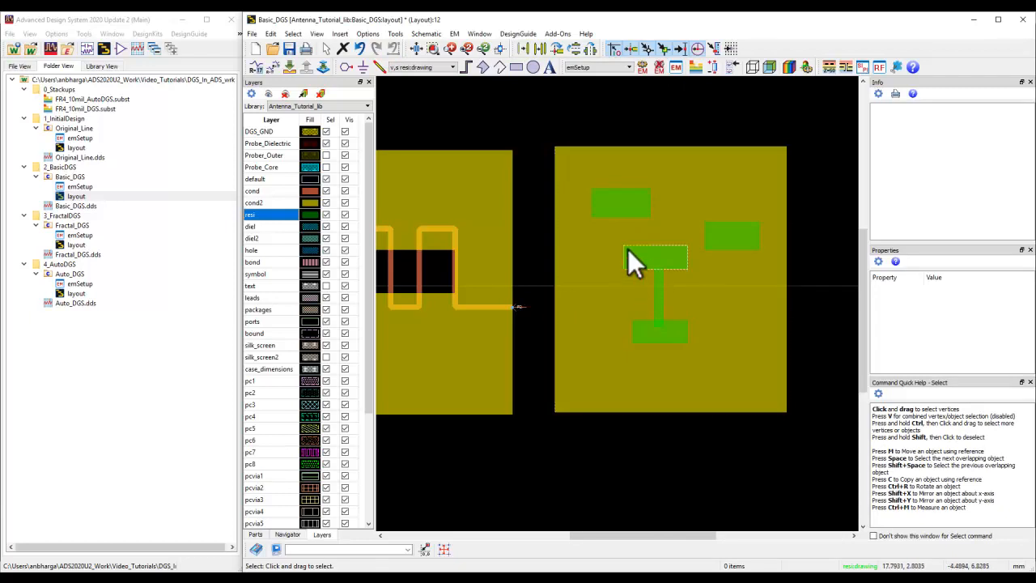
pyautogui.moveTo(659, 247)
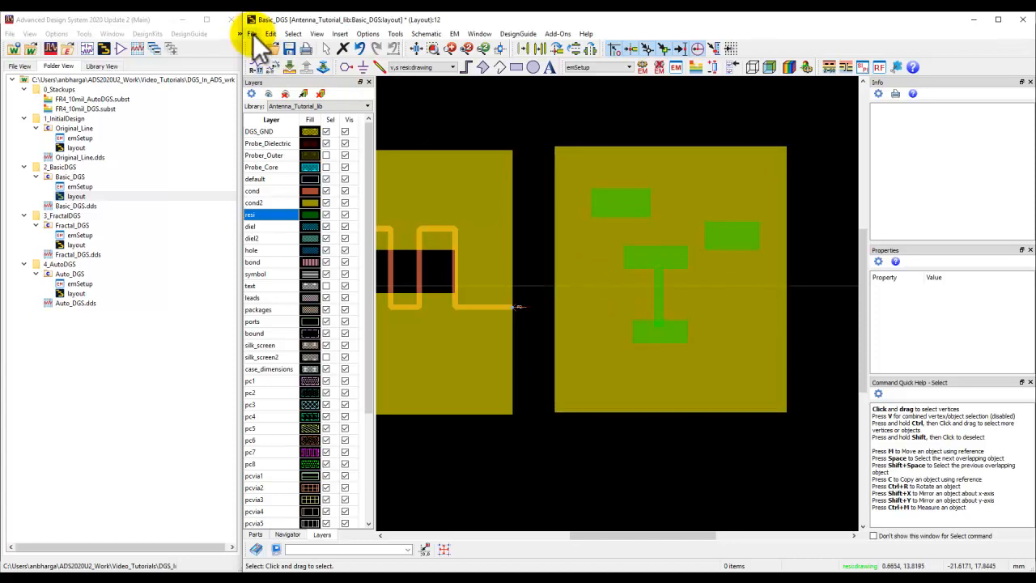
# Look at the File > Import options, then cancel without importing anything.
pyautogui.click(251, 33)
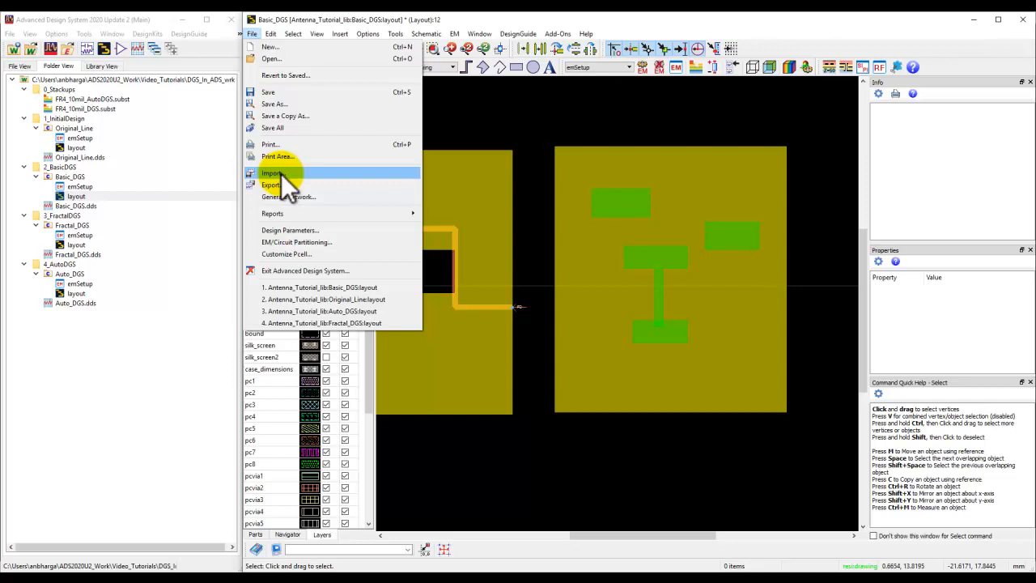
pyautogui.click(273, 172)
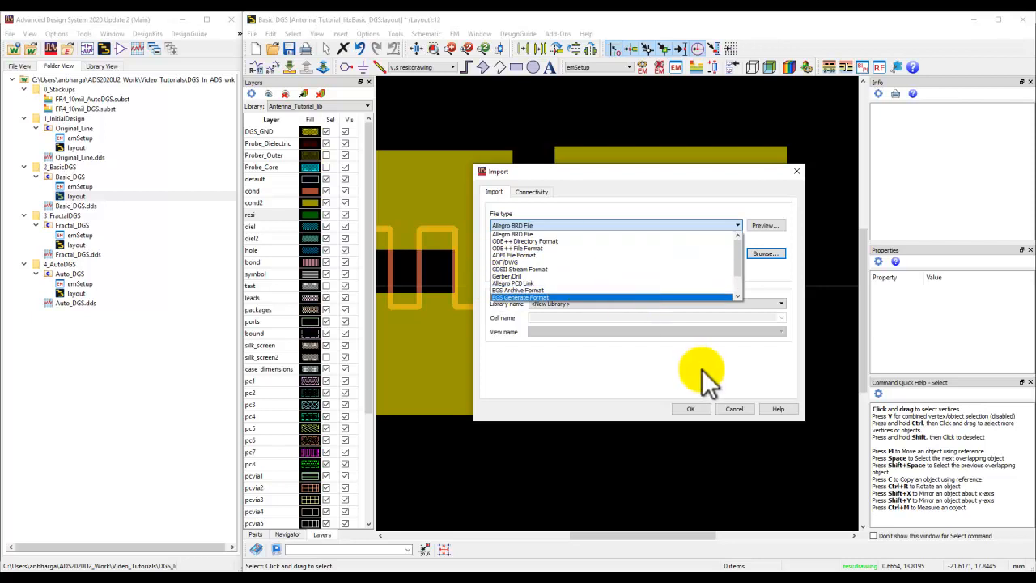
pyautogui.click(733, 409)
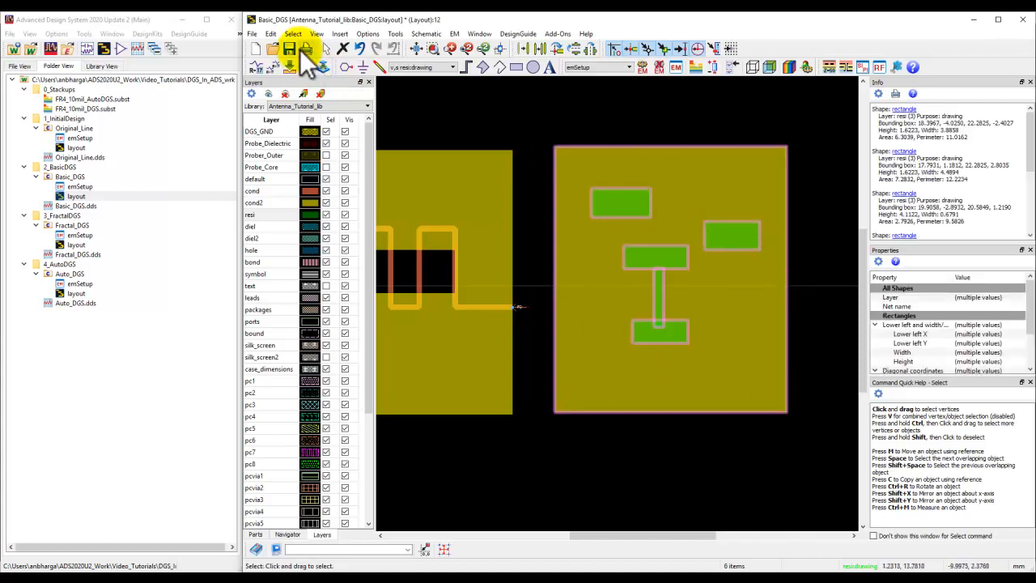
# Set up Edit > Boolean Logic as cond2 DIFF resi, applied to selected objects.
pyautogui.click(271, 33)
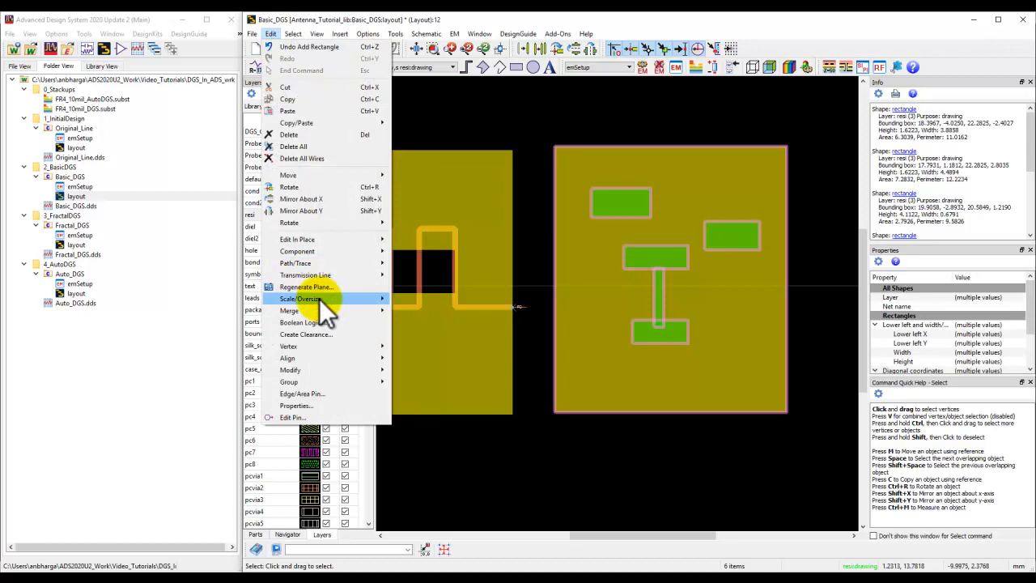
pyautogui.click(299, 322)
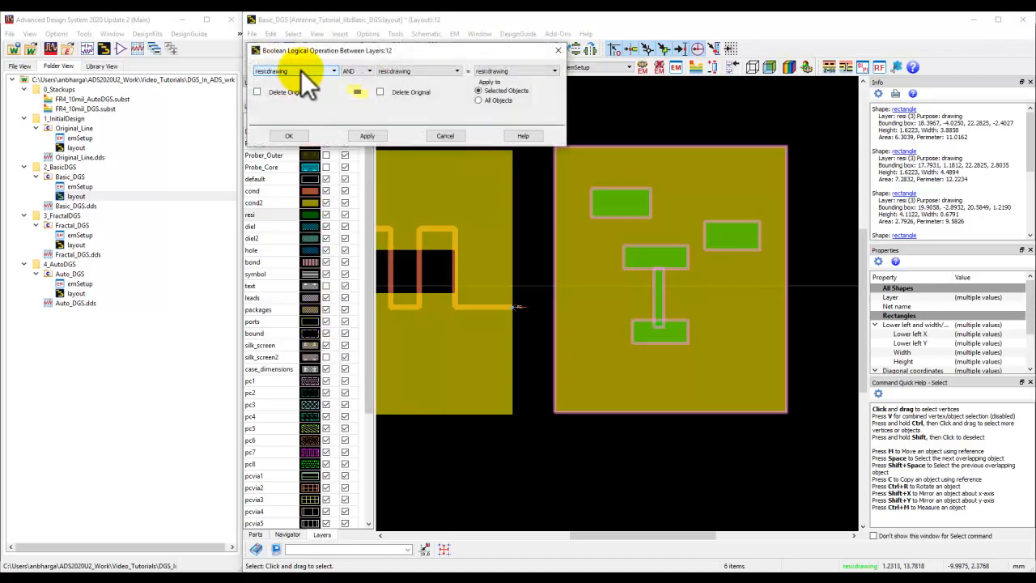
pyautogui.click(295, 71)
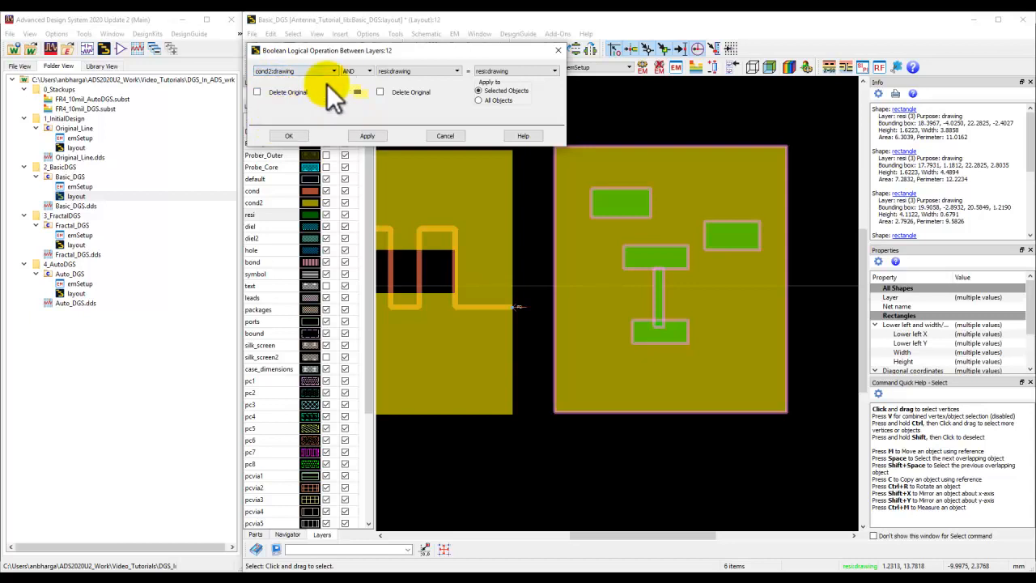
pyautogui.click(354, 71)
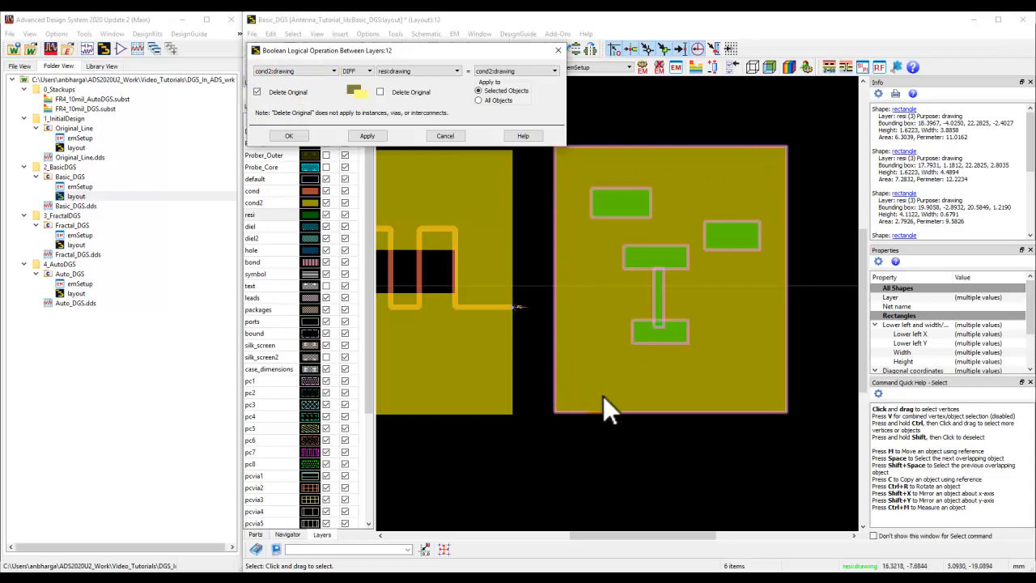
pyautogui.moveTo(603, 178)
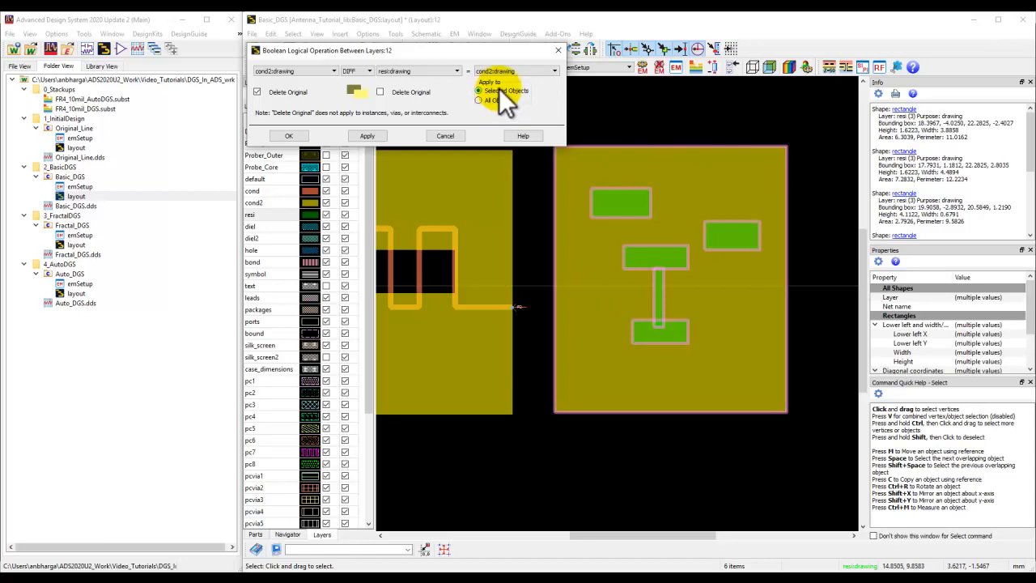
pyautogui.click(289, 136)
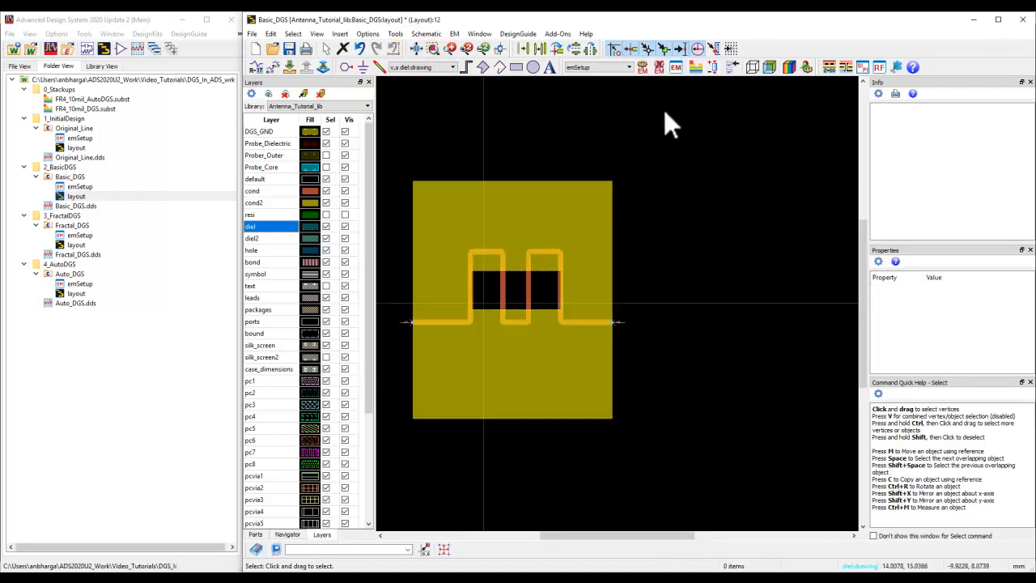
# Simulate Basic_DGS, close the Port Editor, and overwrite the existing results dataset.
pyautogui.click(712, 67)
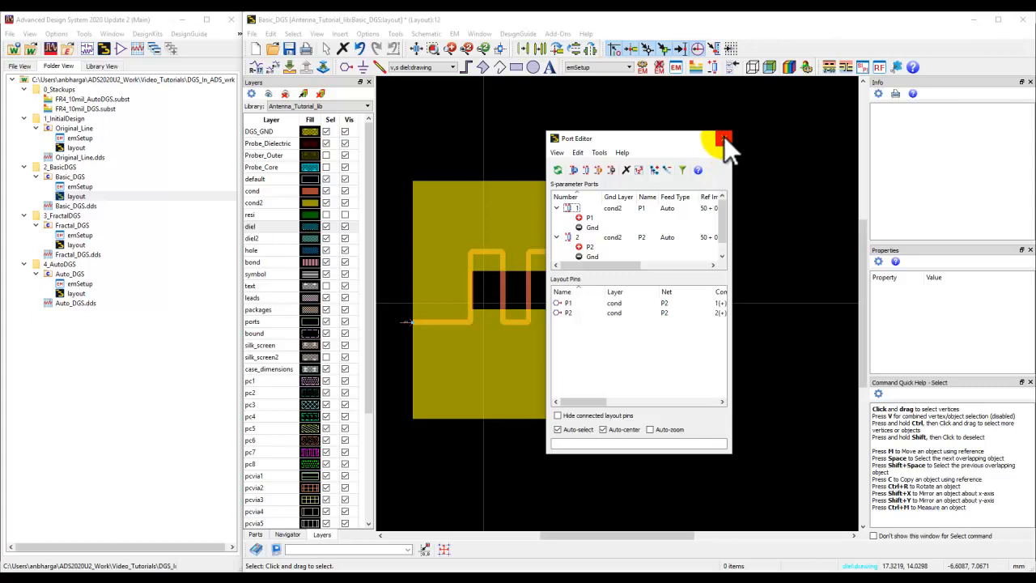
pyautogui.click(723, 137)
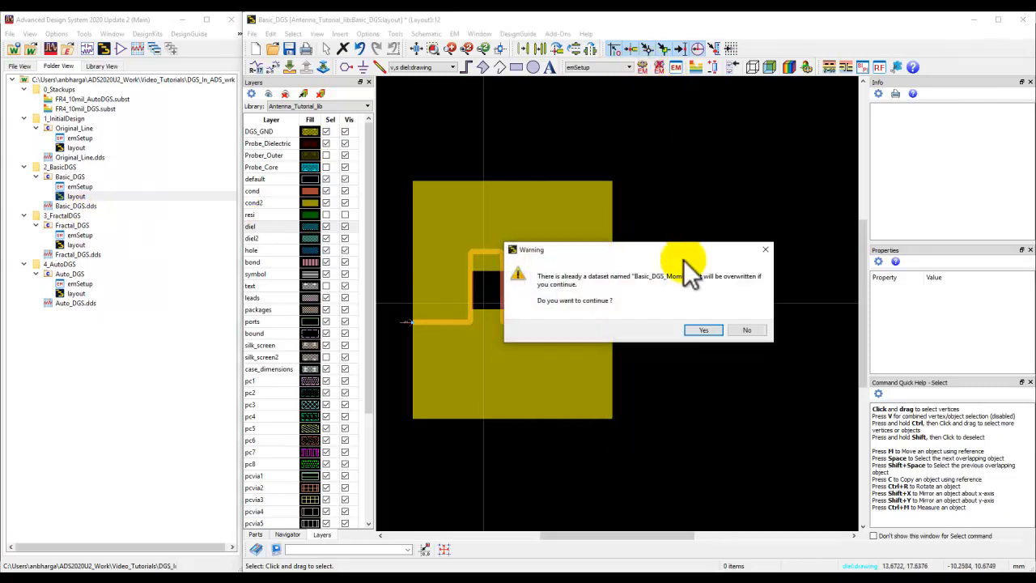
pyautogui.click(702, 330)
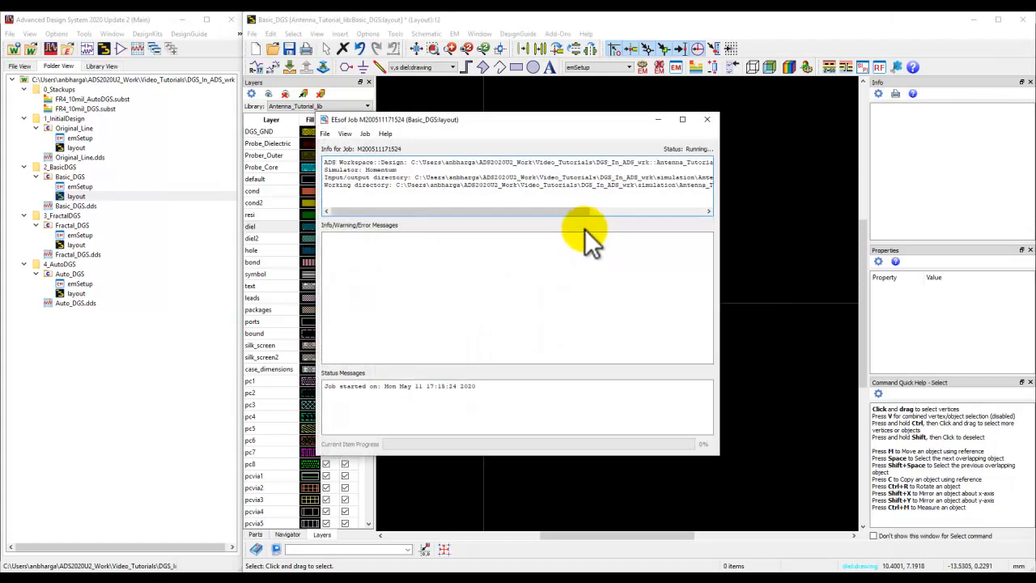
pyautogui.click(707, 119)
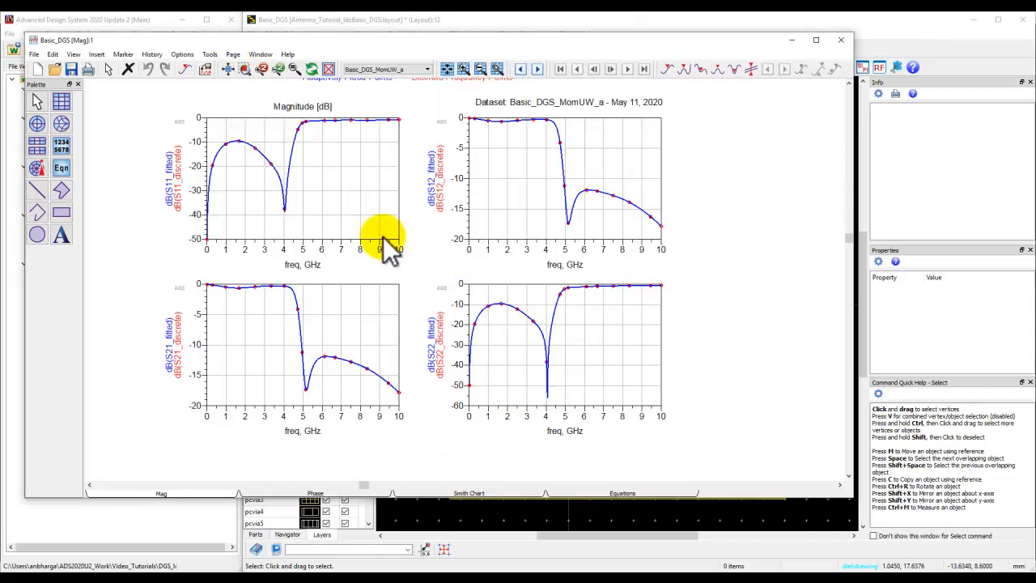
pyautogui.moveTo(267, 292)
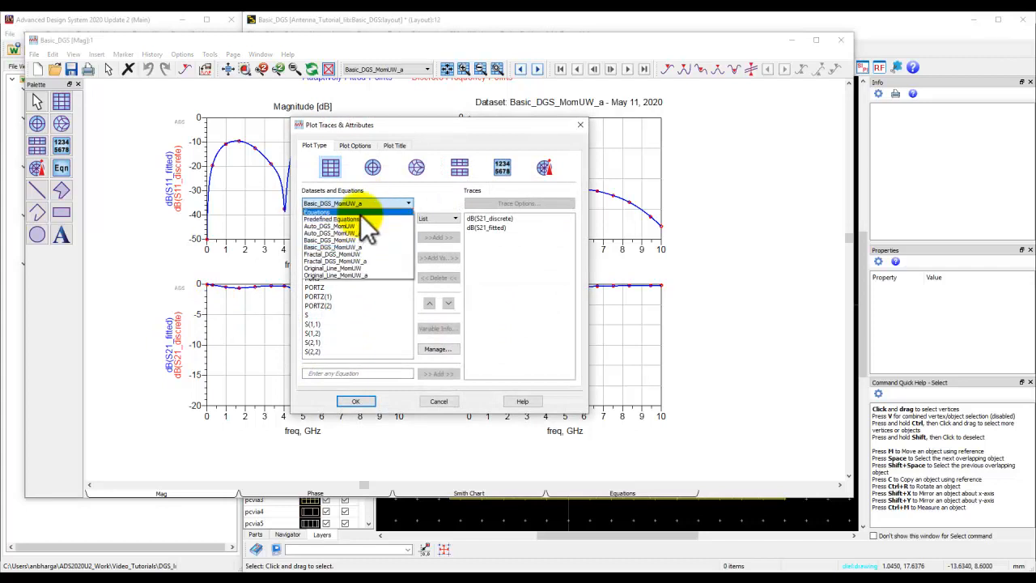
# Add the Original_Line_MomUW S21 trace to the S21 plot, then close and save the display.
pyautogui.click(331, 253)
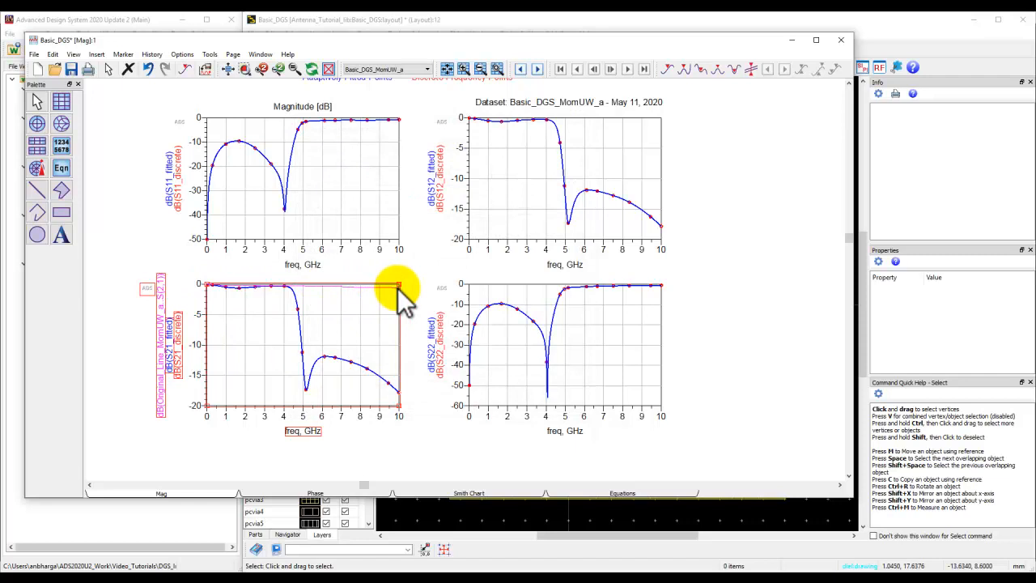
pyautogui.moveTo(291, 291)
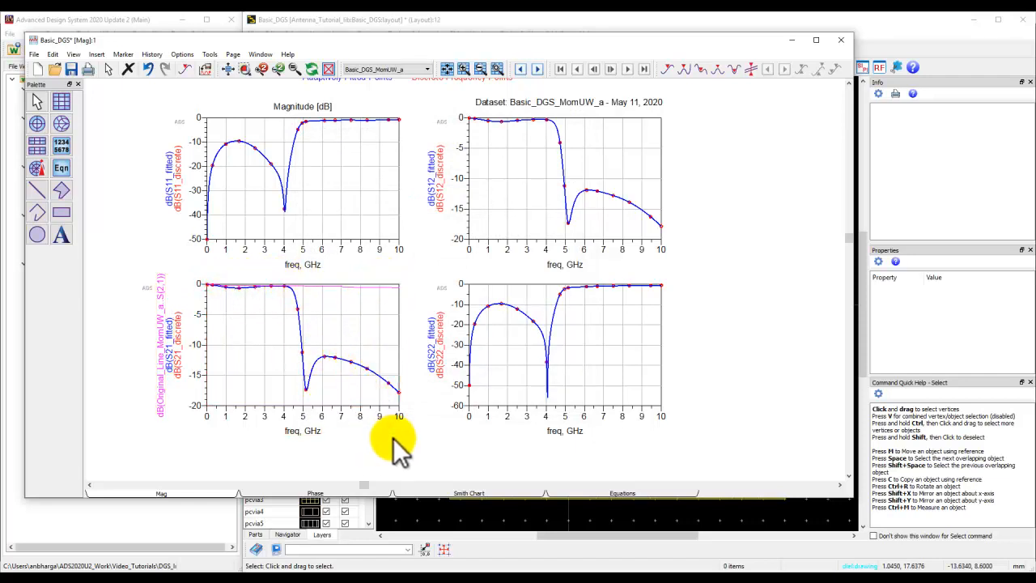
pyautogui.moveTo(433, 396)
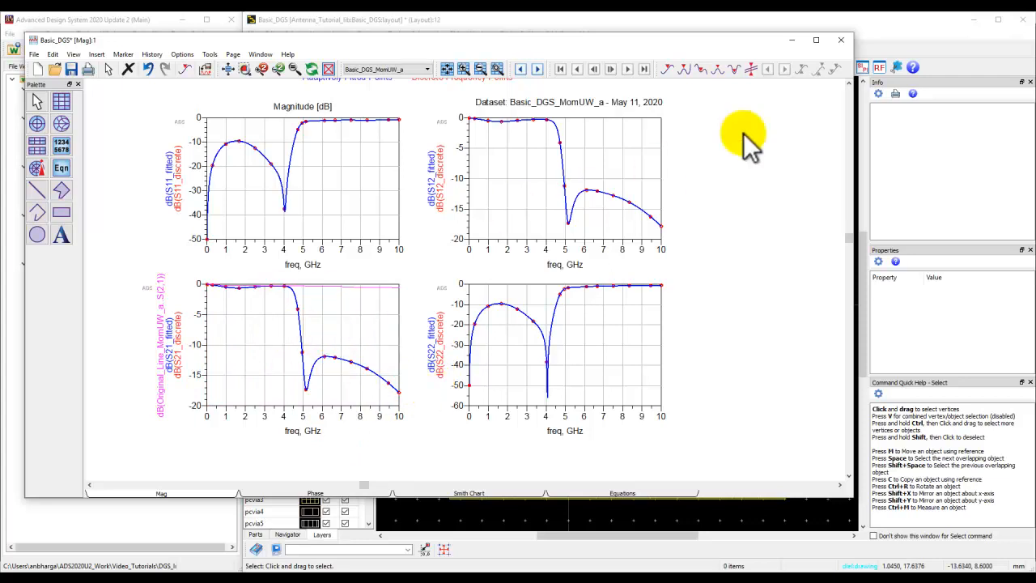
pyautogui.moveTo(844, 40)
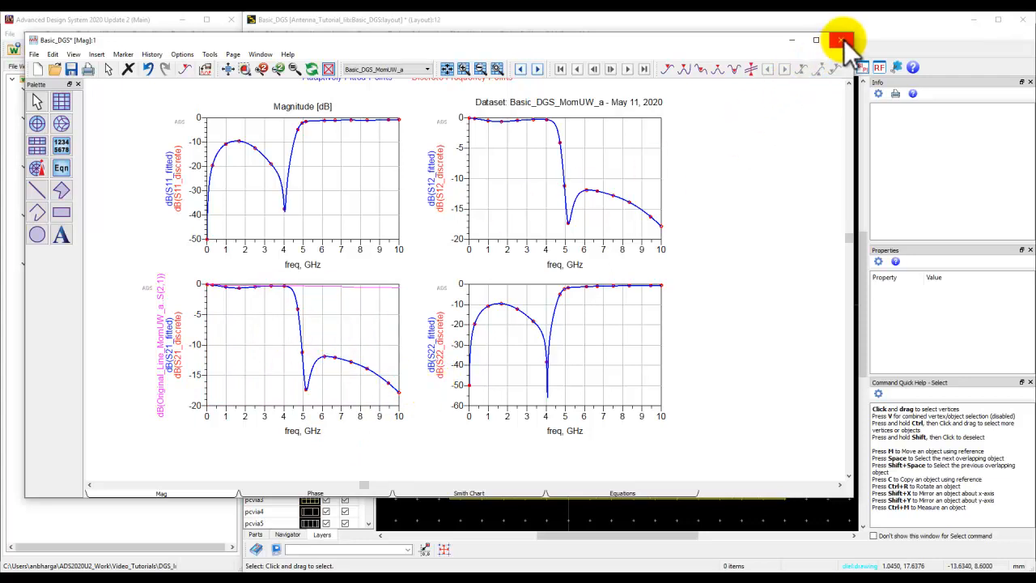
pyautogui.click(845, 40)
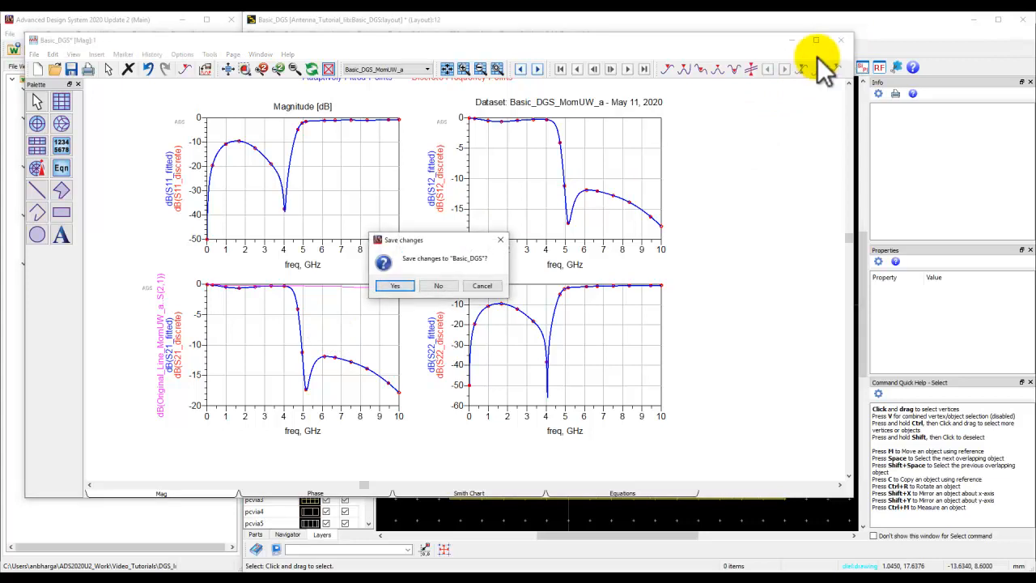
pyautogui.click(438, 286)
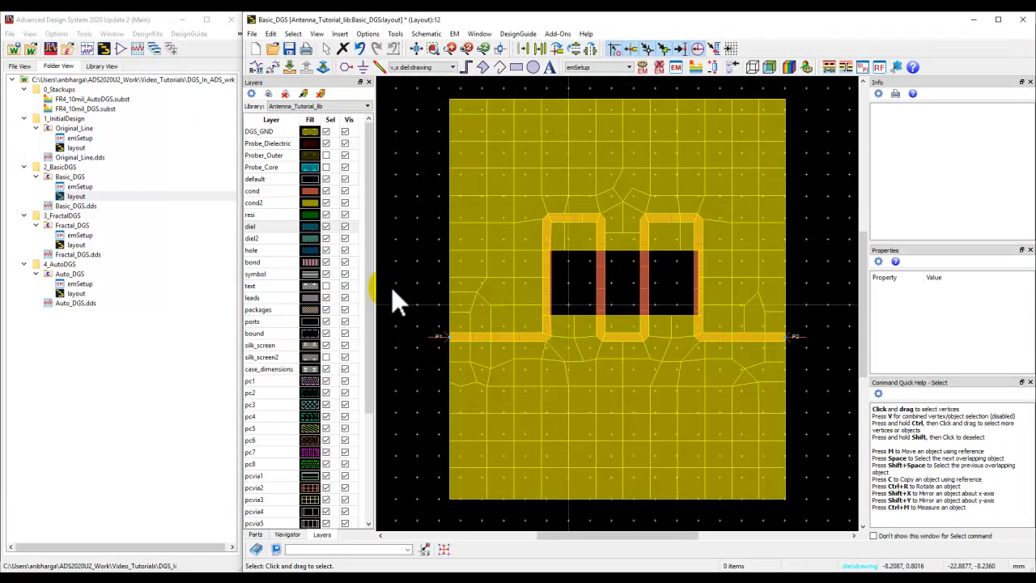
pyautogui.moveTo(607, 332)
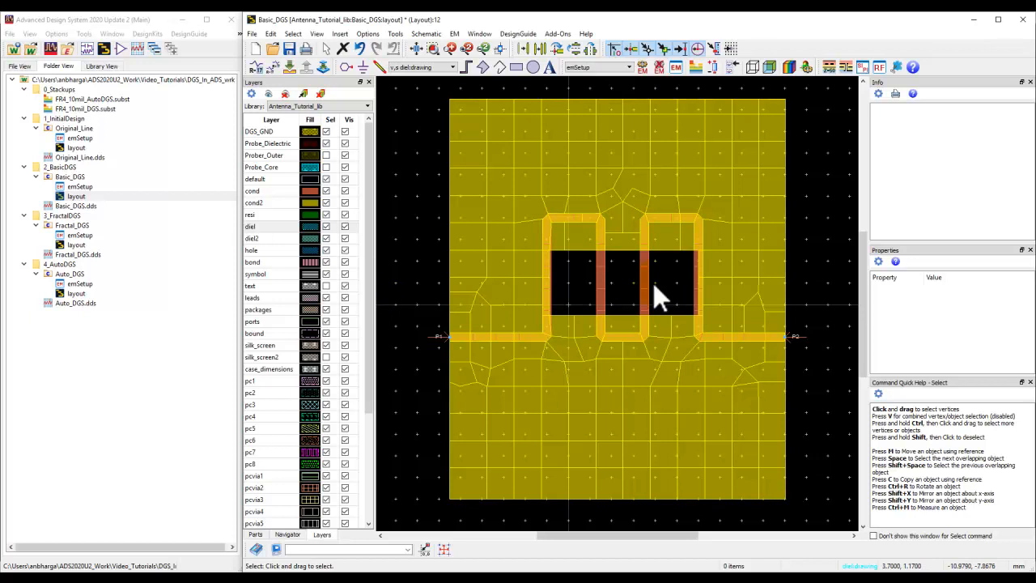
pyautogui.moveTo(676, 336)
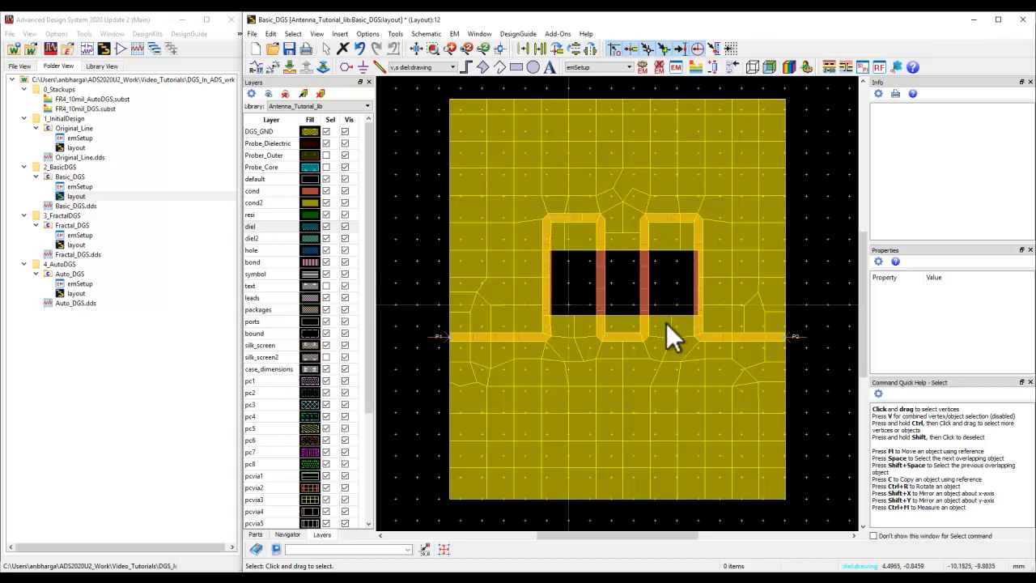
pyautogui.moveTo(741, 134)
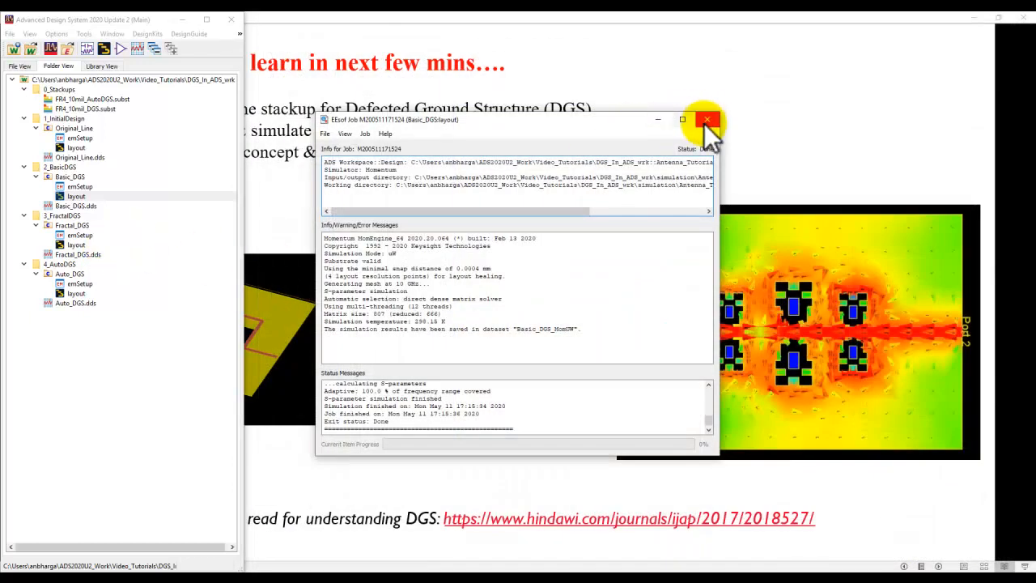
# Close the EEsof job window and open the Fractal_DGS layout from the Folder View.
pyautogui.click(707, 119)
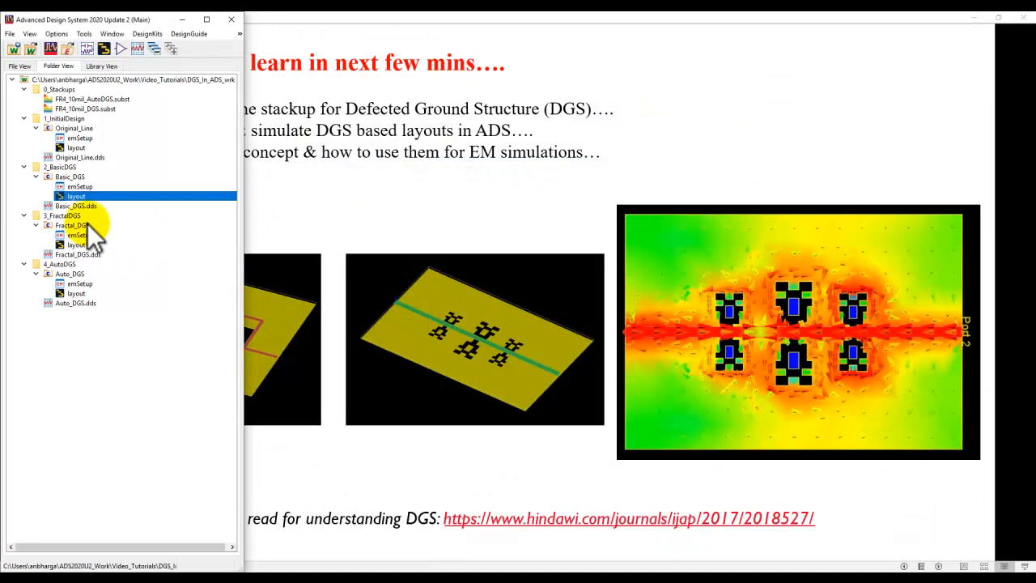
pyautogui.doubleClick(76, 244)
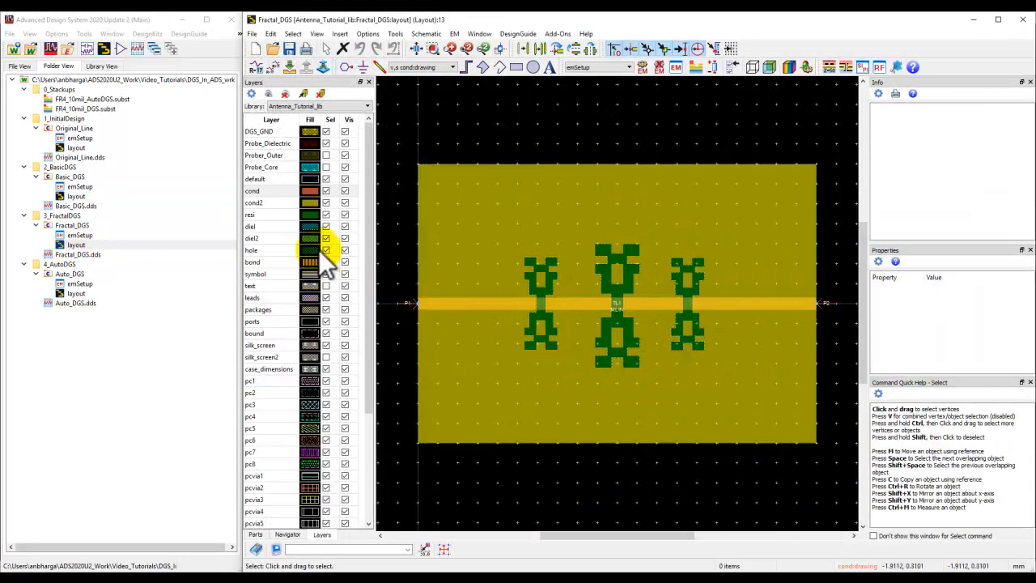
# Hide the resi DGS drawing layer and show the cond2 ground plane in the Layers panel.
pyautogui.click(253, 190)
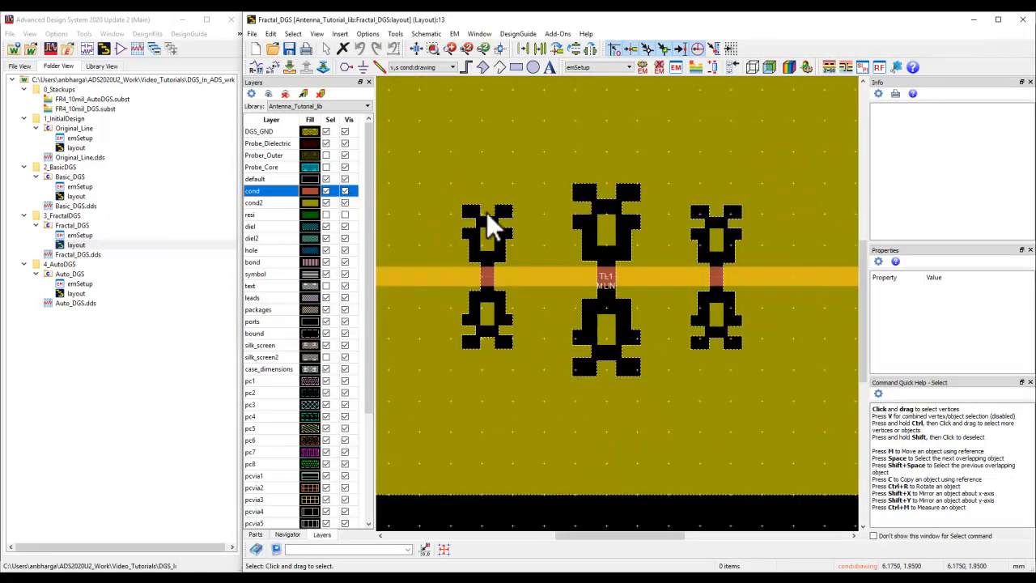
pyautogui.moveTo(721, 231)
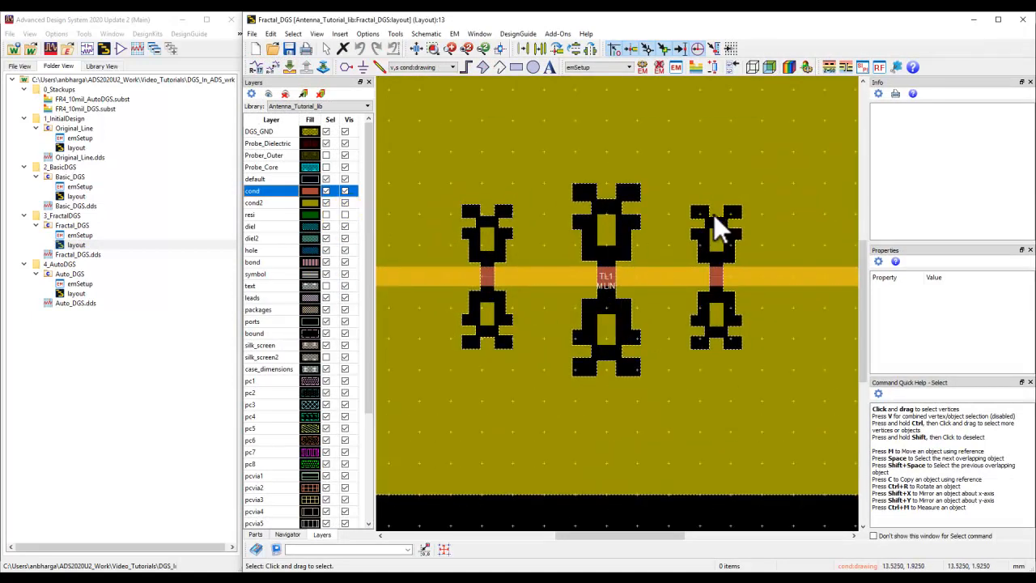
pyautogui.click(345, 203)
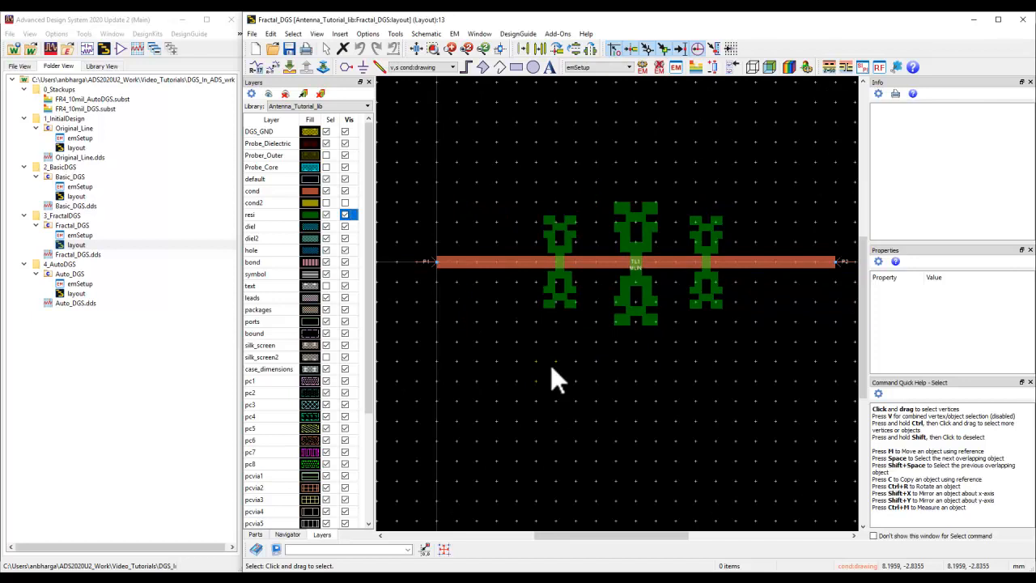
pyautogui.moveTo(532, 247)
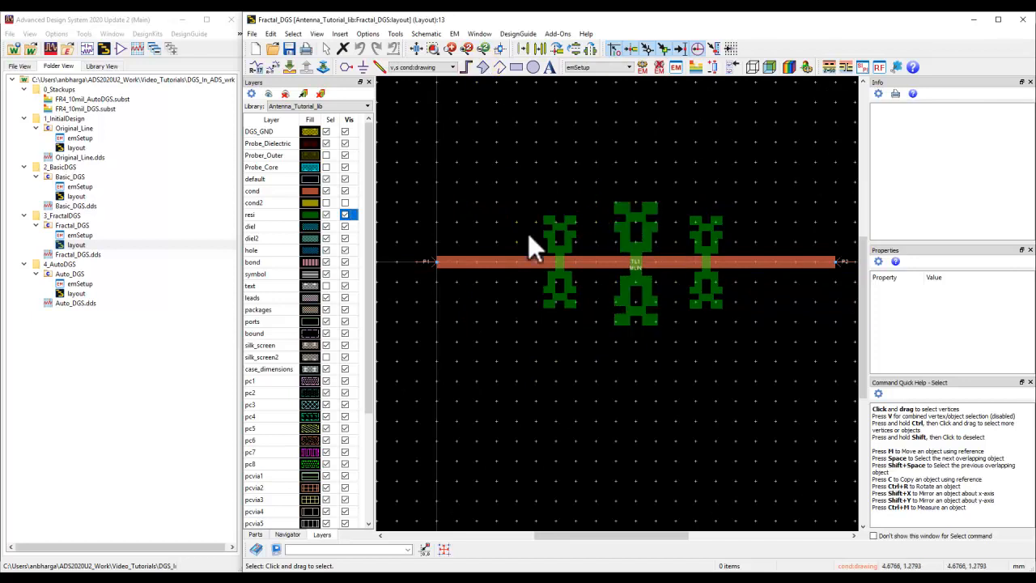
pyautogui.moveTo(716, 332)
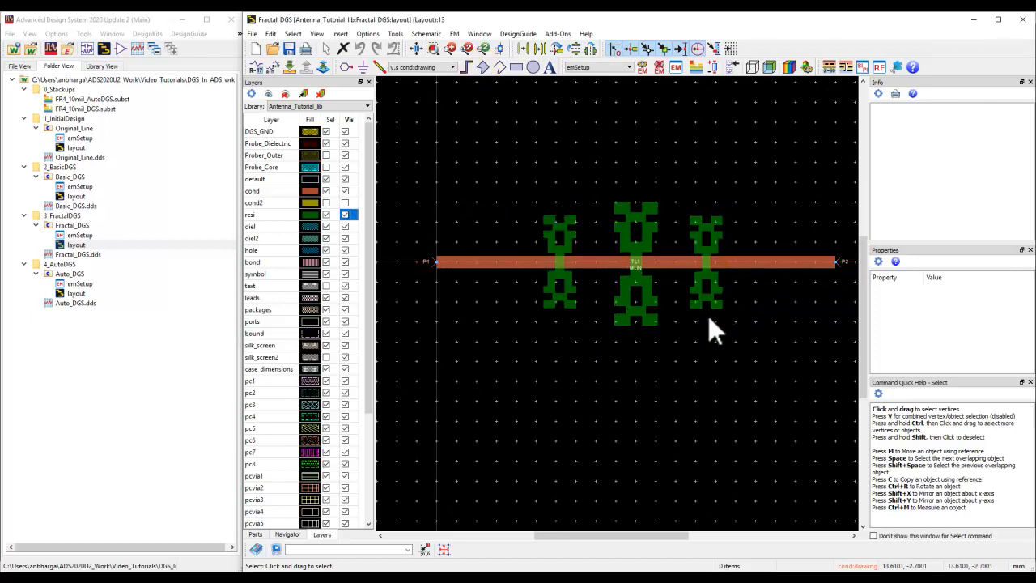
pyautogui.click(345, 203)
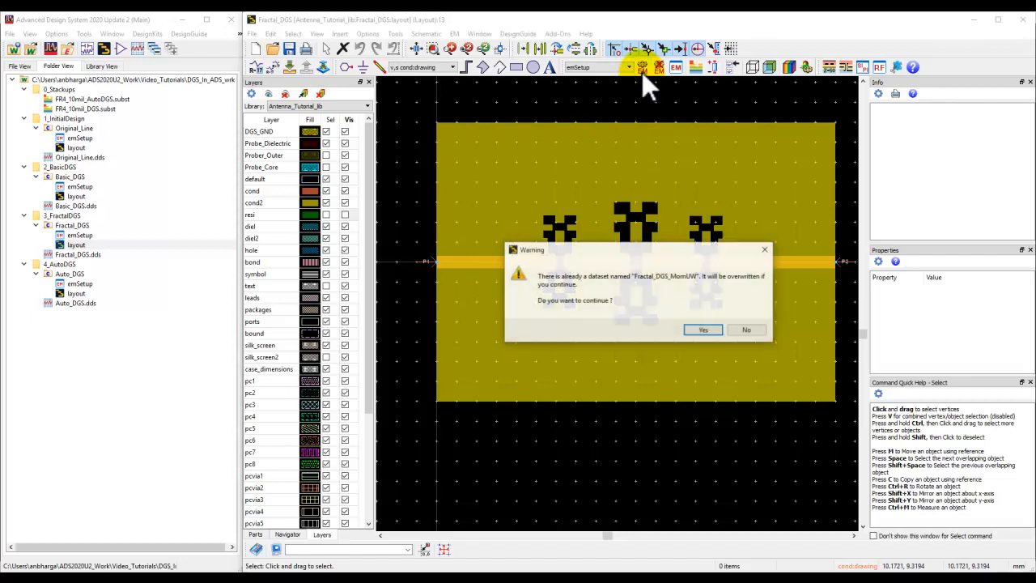
# Overwrite the existing Fractal_DGS_MomUW dataset to rerun the Fractal_DGS simulation.
pyautogui.click(703, 329)
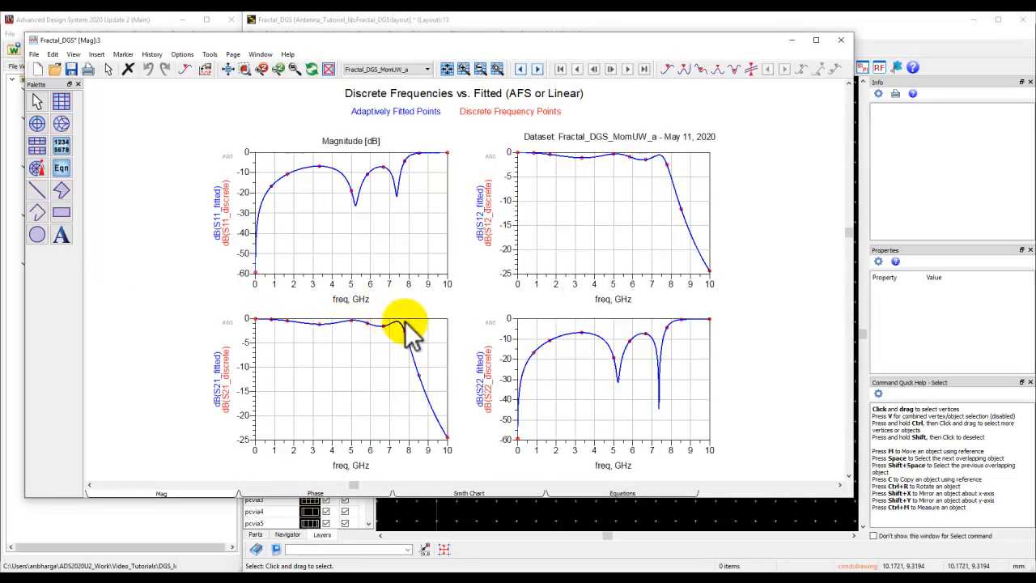
pyautogui.moveTo(381, 348)
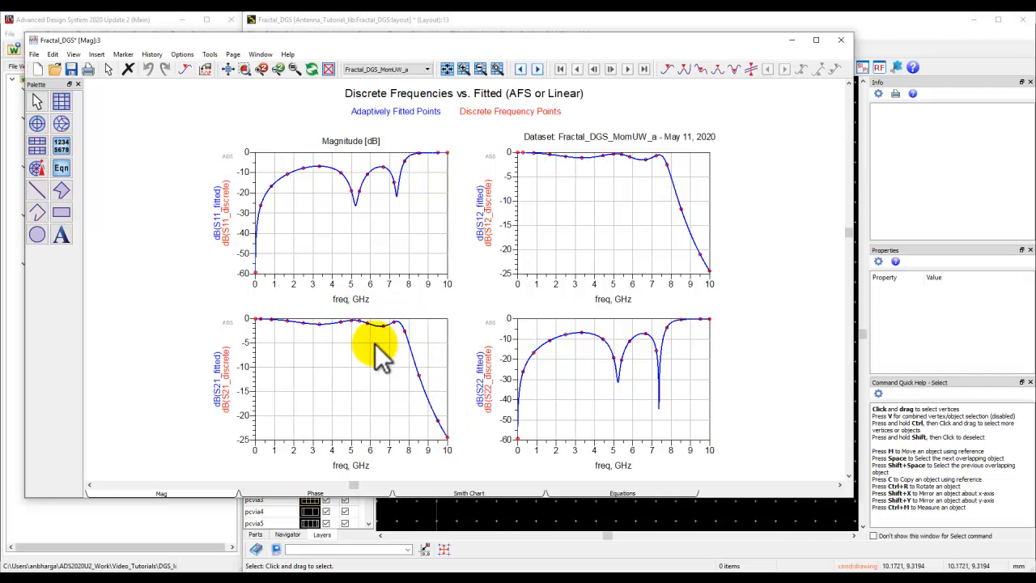
pyautogui.moveTo(417, 384)
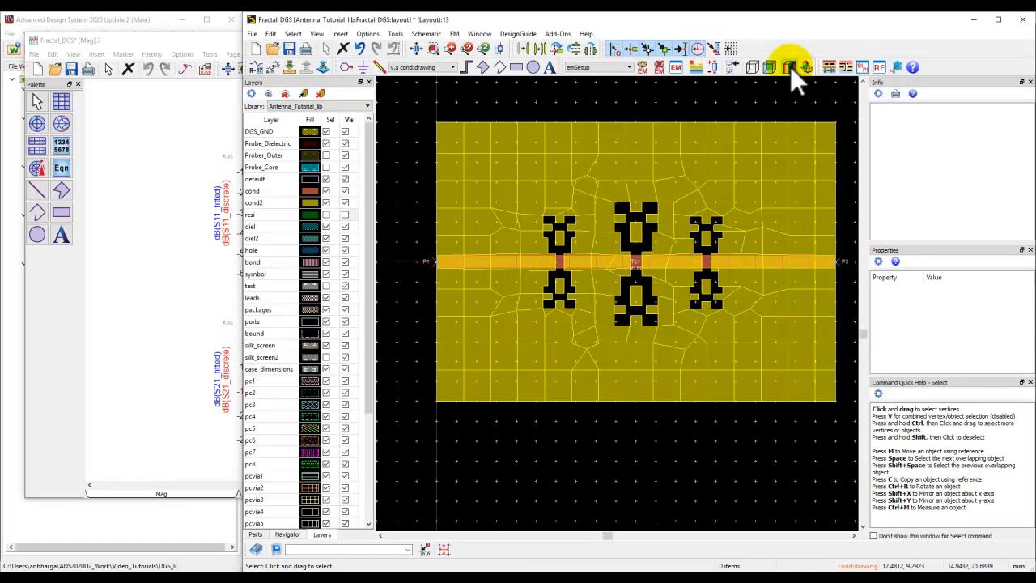
# Preview Fractal_DGS in 3D, then open its surface current visualization.
pyautogui.click(789, 67)
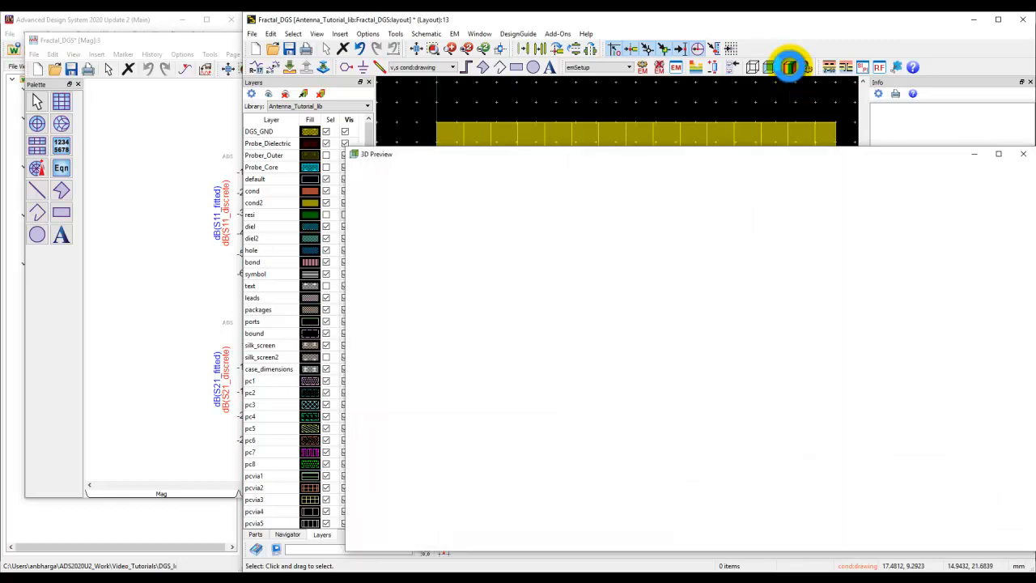
pyautogui.click(789, 66)
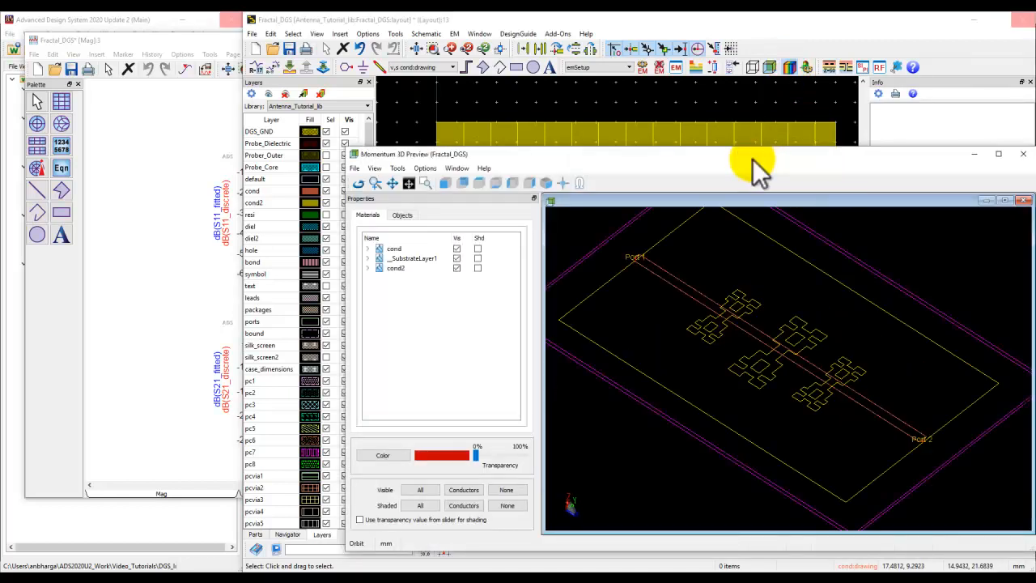
pyautogui.click(998, 153)
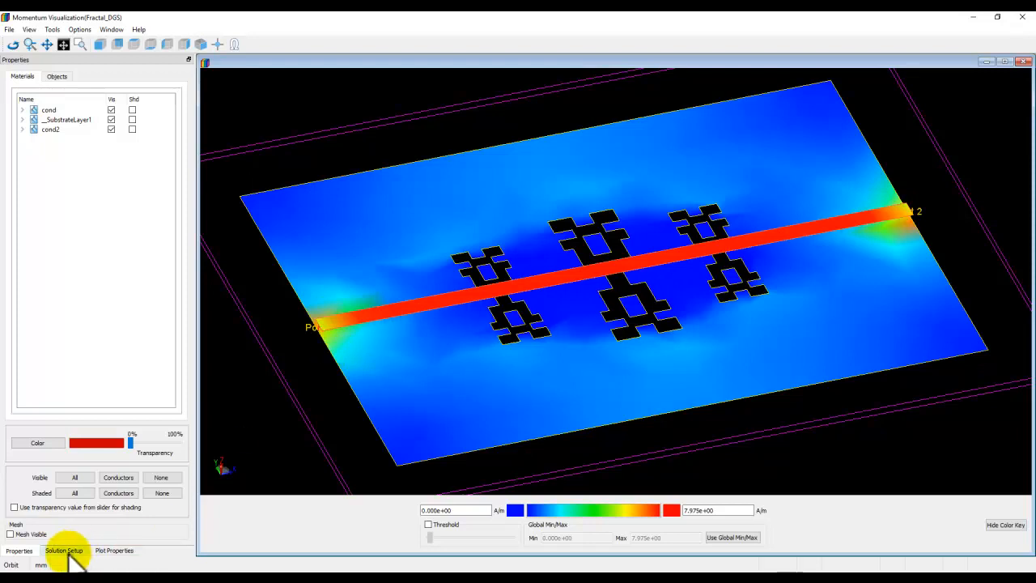
# Animate surface currents at 1.667e9 Hz on a dB scale with arrow size 0.5, then close.
pyautogui.click(63, 551)
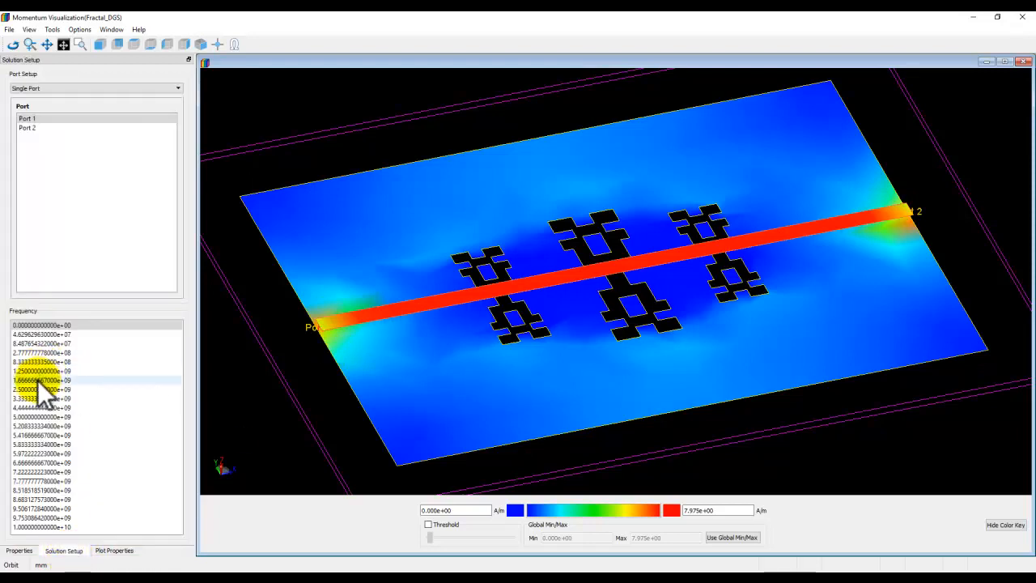
pyautogui.click(41, 380)
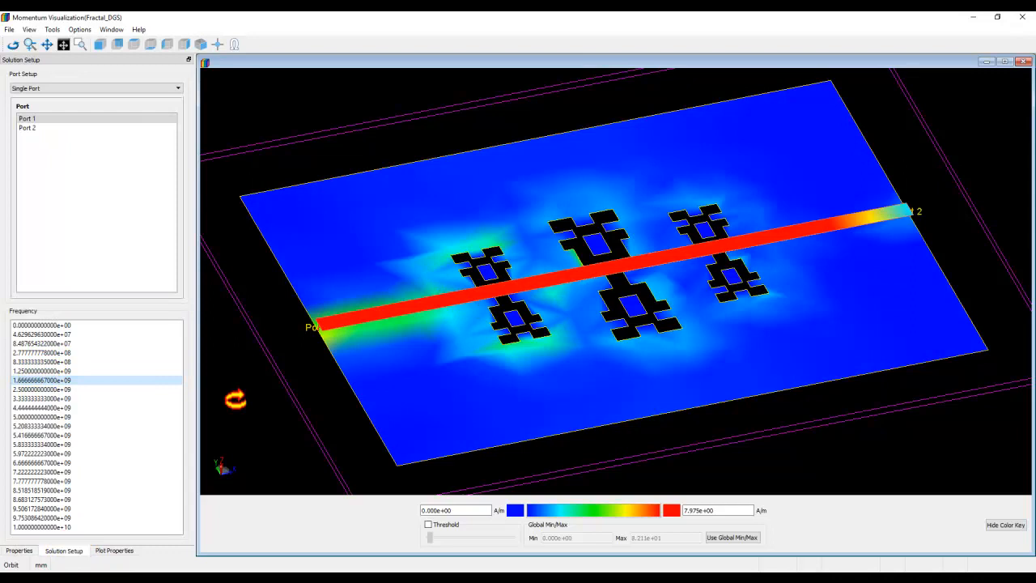
pyautogui.click(115, 550)
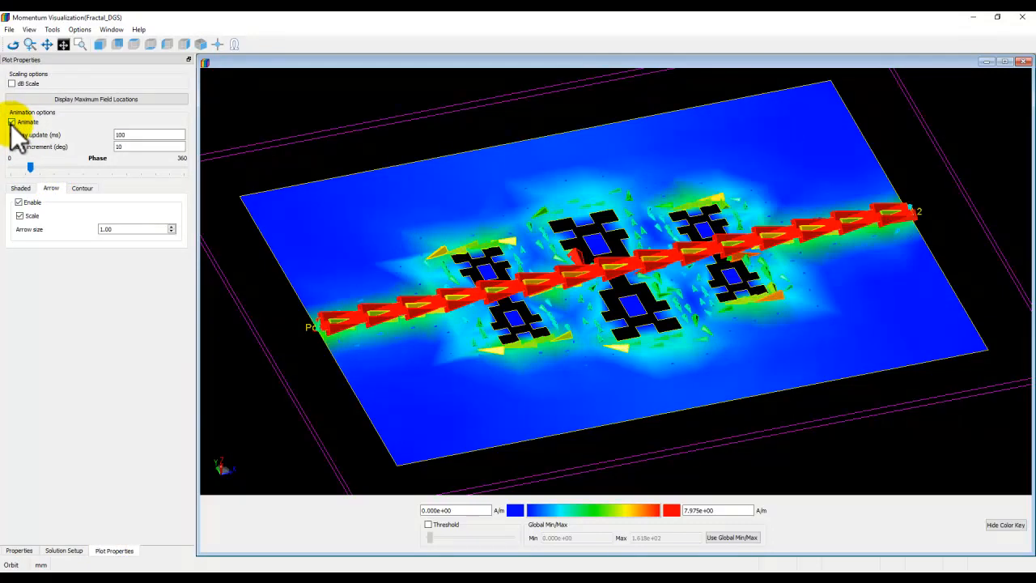
pyautogui.click(12, 84)
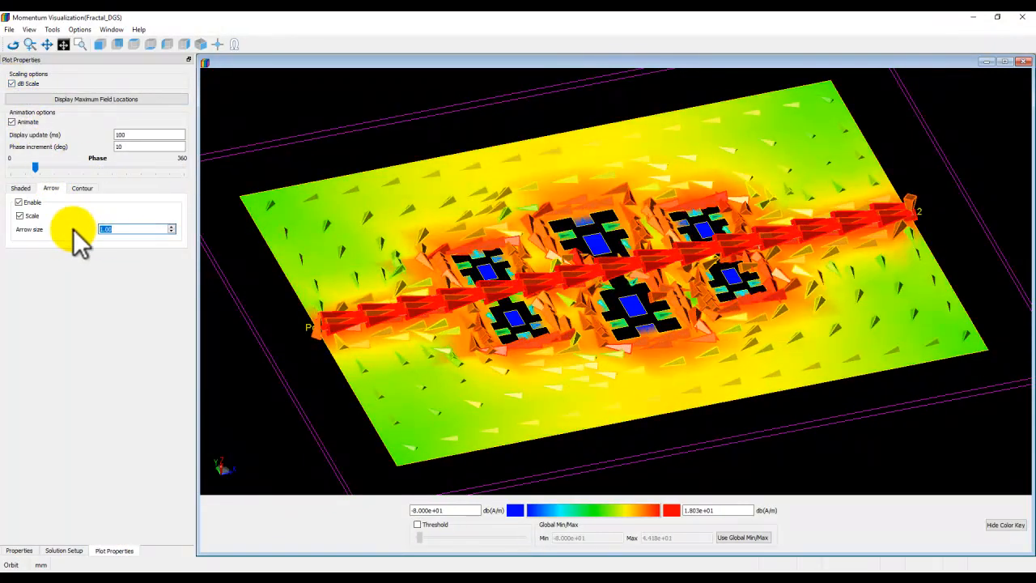
pyautogui.write('0.5')
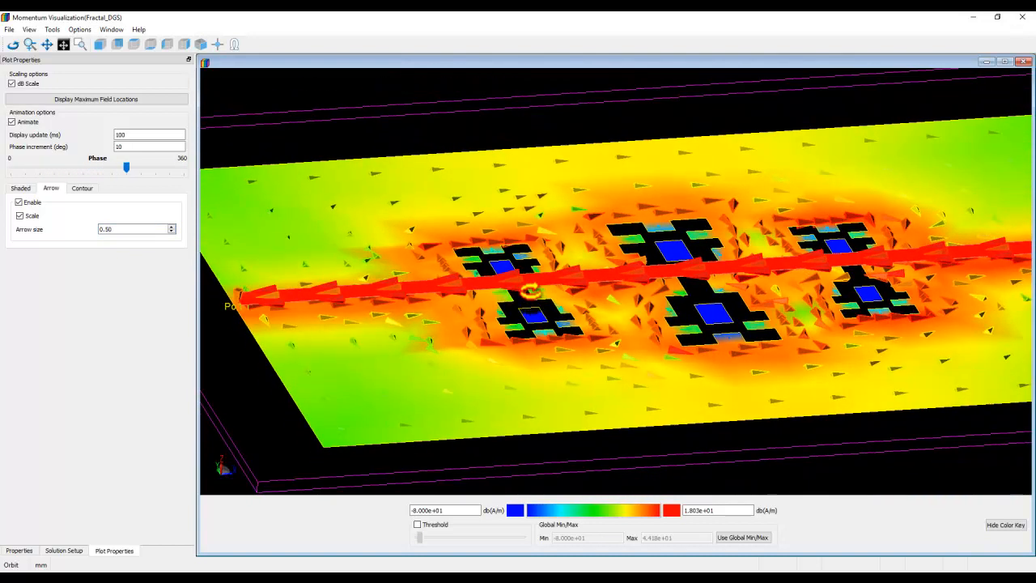
pyautogui.click(52, 30)
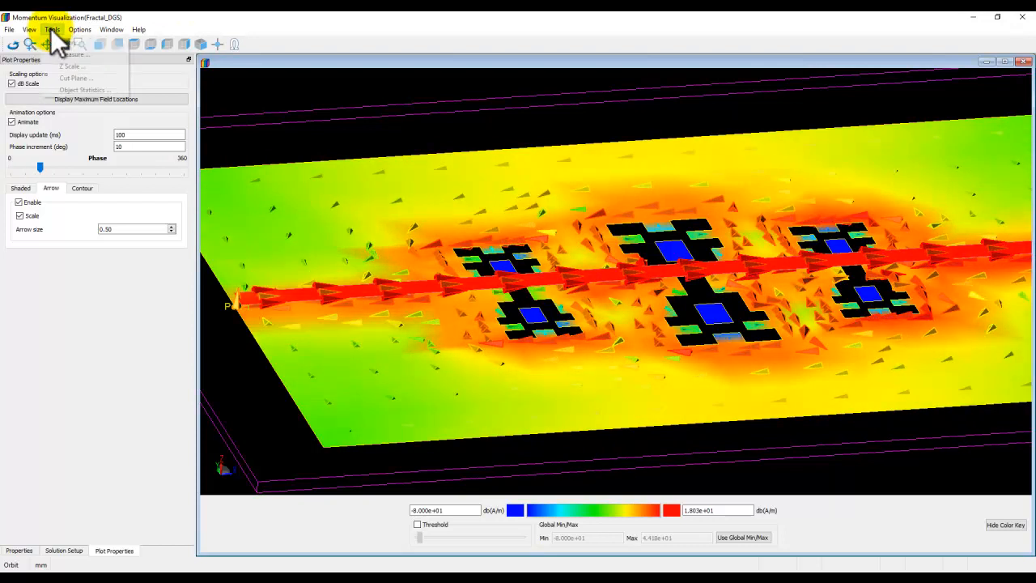
pyautogui.click(72, 66)
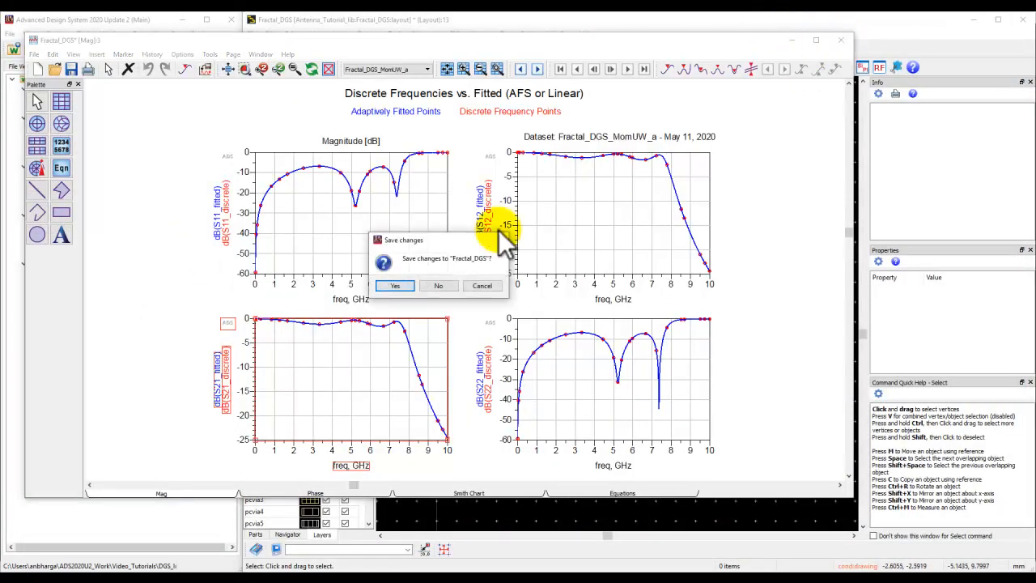
# Save Fractal_DGS changes, close the job log, and open the Auto_DGS layout.
pyautogui.click(438, 285)
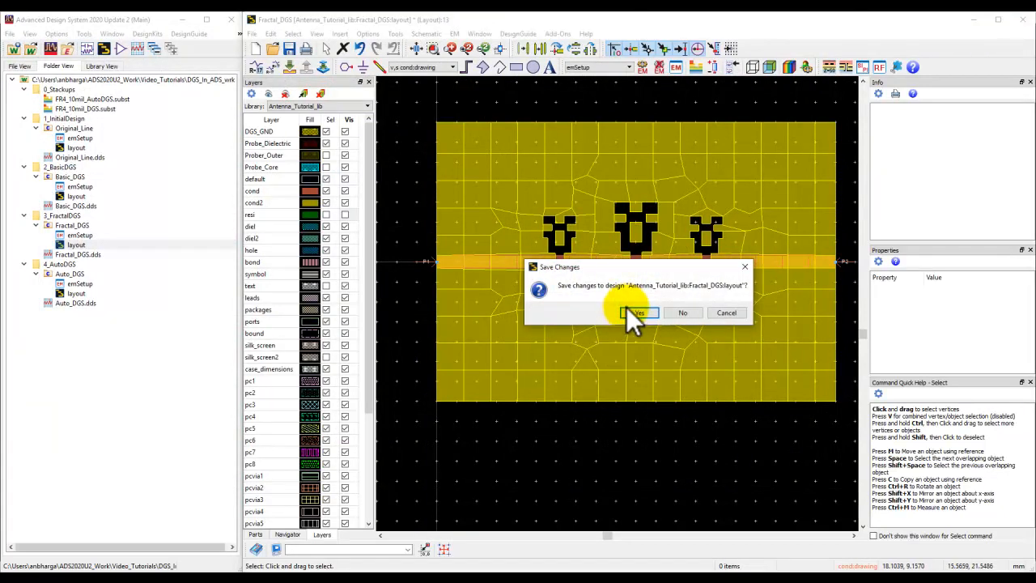
pyautogui.click(639, 313)
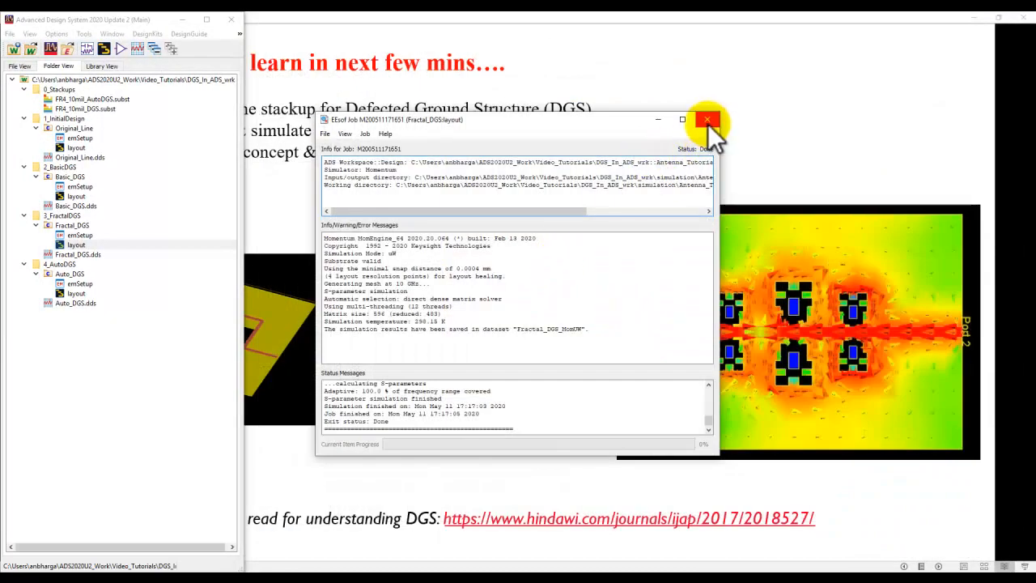
pyautogui.click(708, 119)
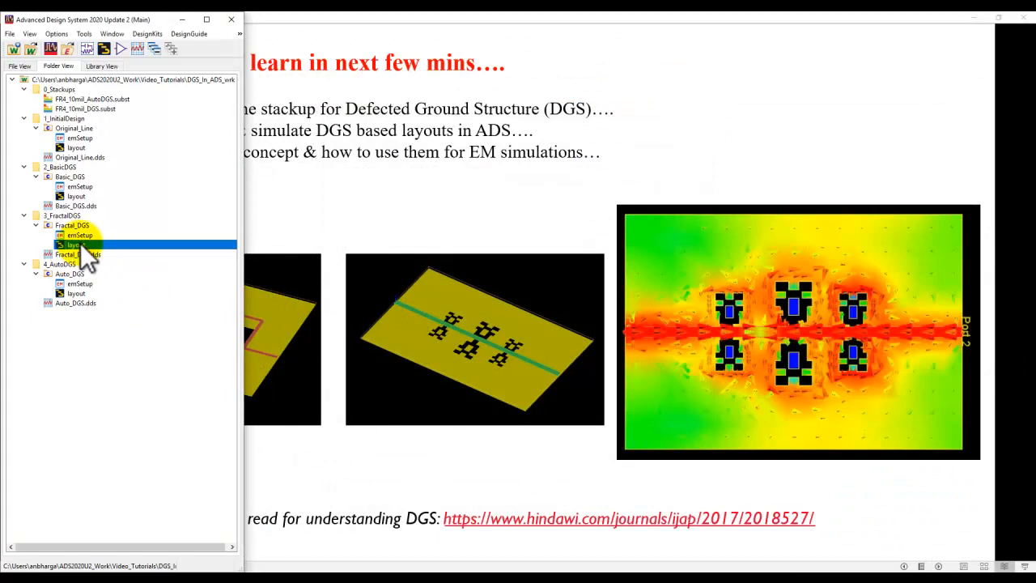
pyautogui.doubleClick(76, 293)
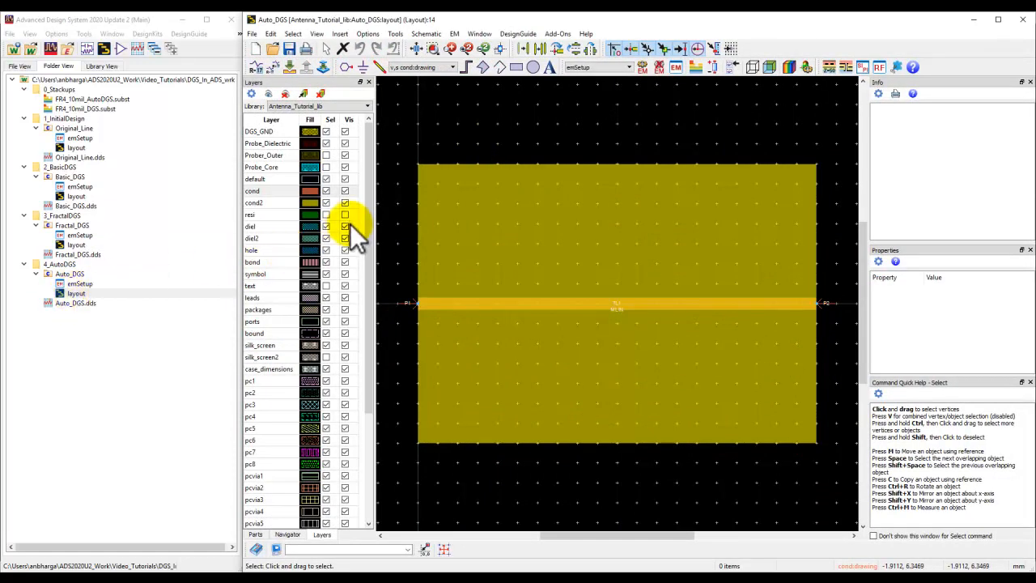
# Show the resi fractal shapes, hide the cond layer, and preview Auto_DGS in 3D.
pyautogui.click(346, 190)
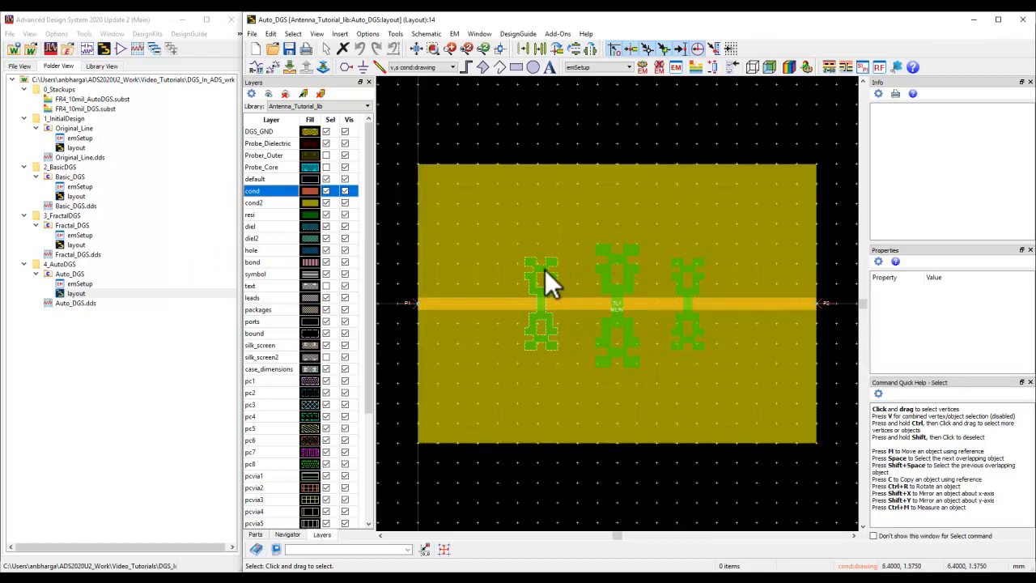
pyautogui.moveTo(554, 304)
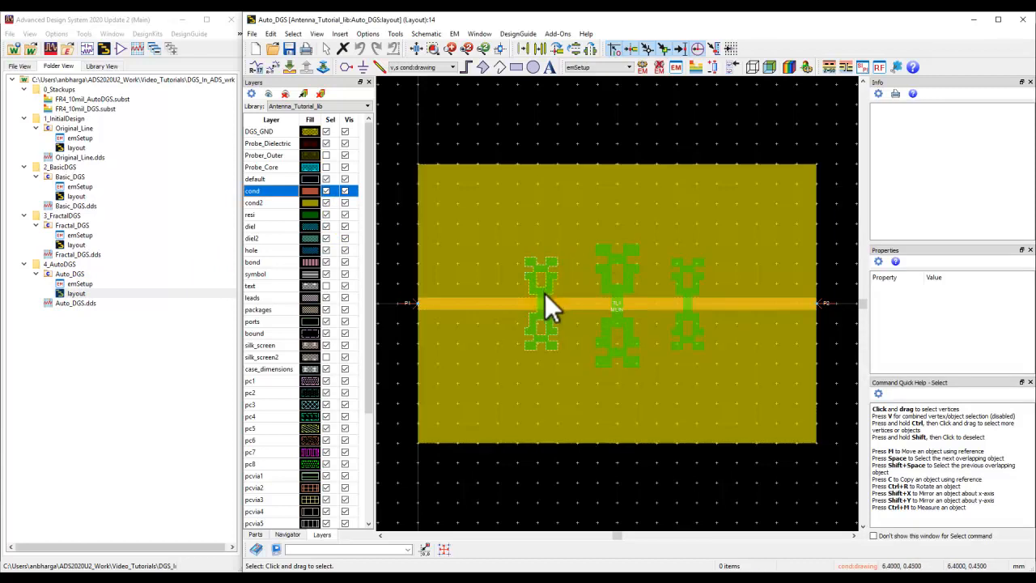
pyautogui.click(541, 306)
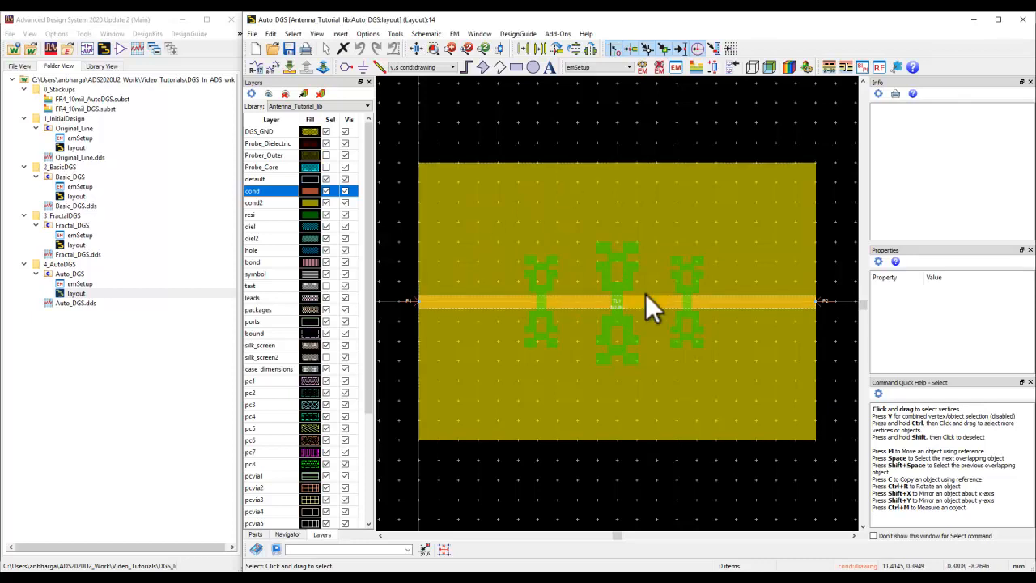
pyautogui.moveTo(476, 245)
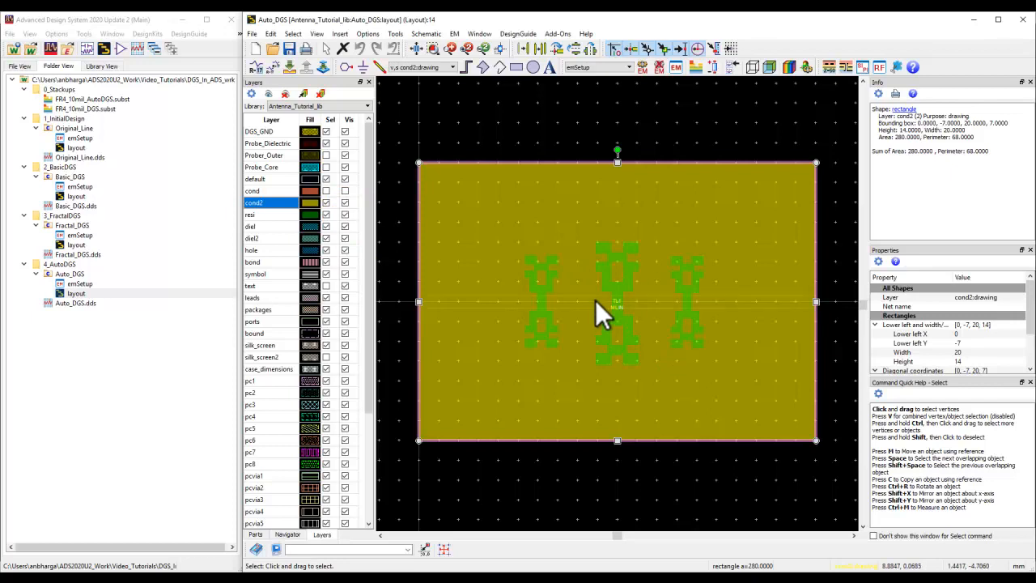
pyautogui.moveTo(688, 170)
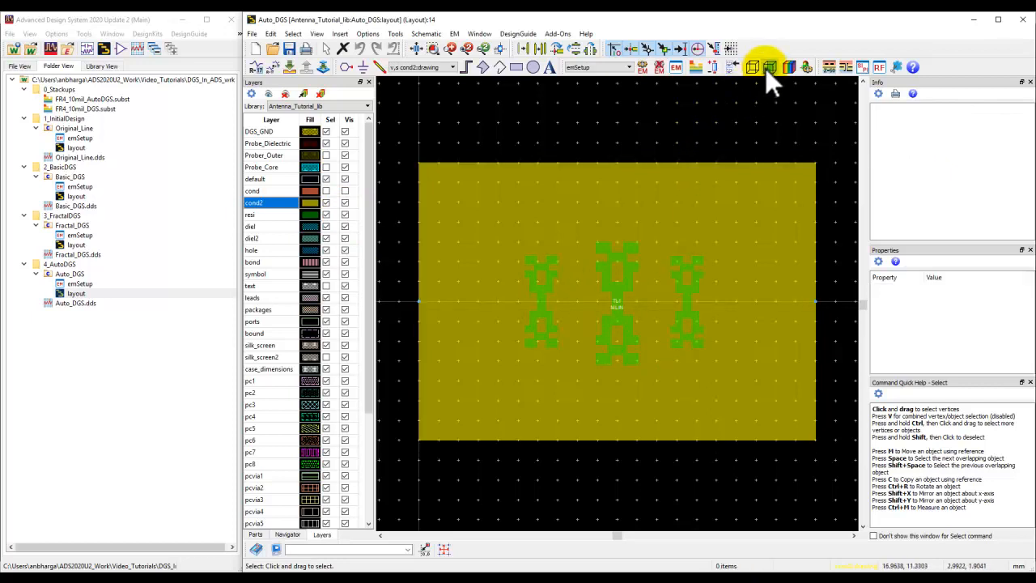
pyautogui.moveTo(770, 69)
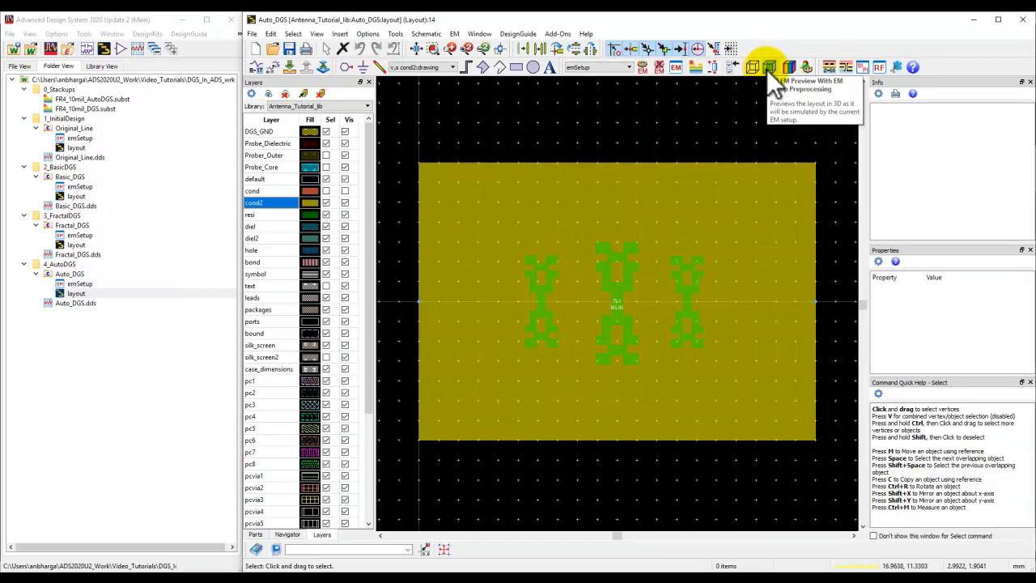
pyautogui.click(788, 67)
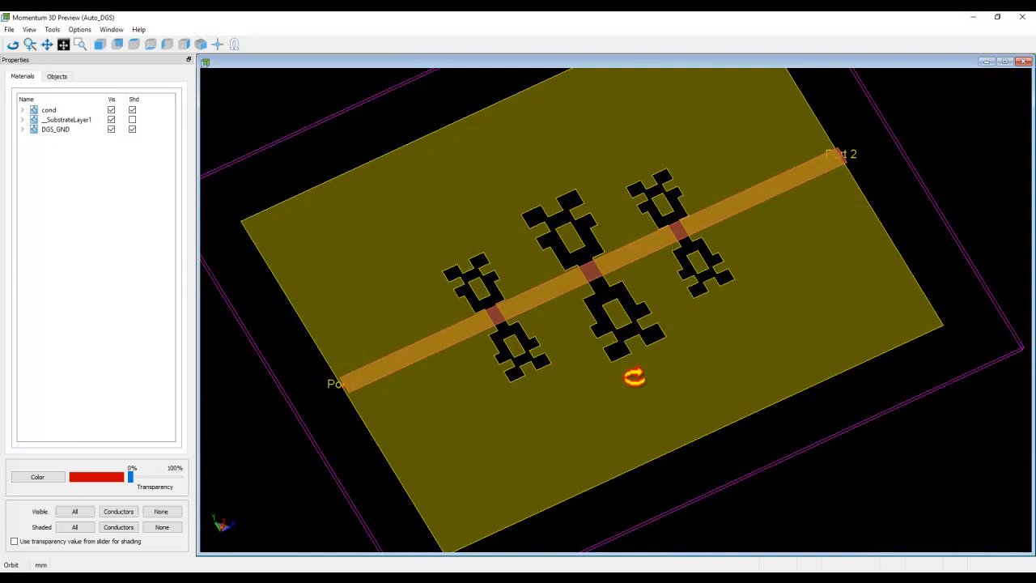
pyautogui.moveTo(635, 376); pyautogui.dragTo(626, 330)
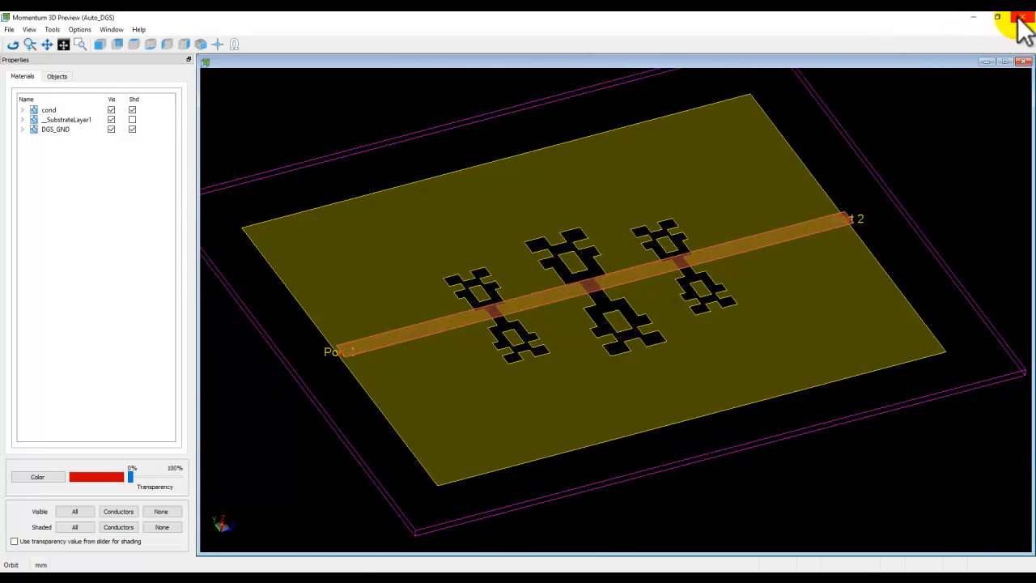
pyautogui.click(1023, 17)
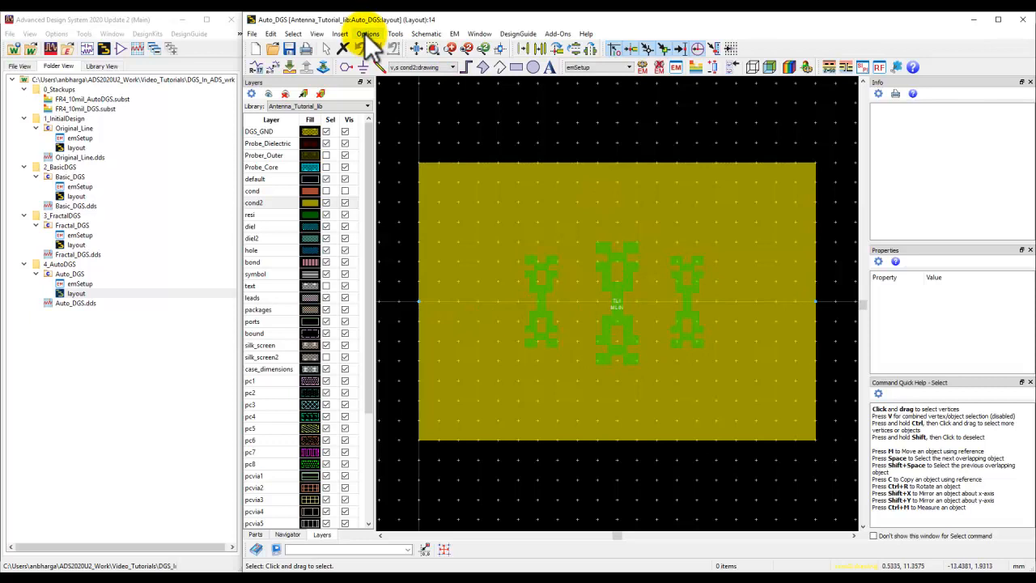
pyautogui.click(369, 33)
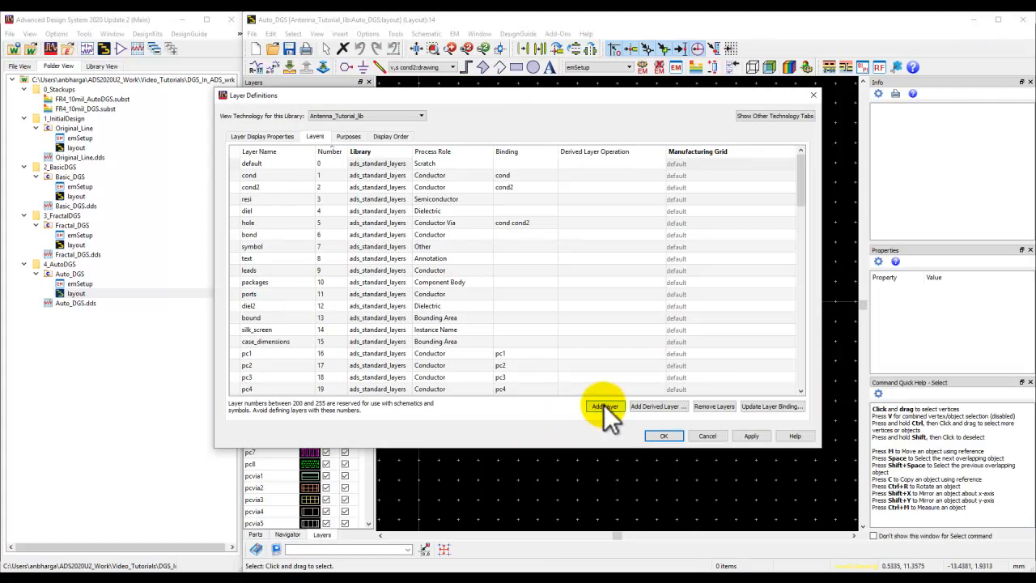
# Add layer mylayer, number 43, with a Conductor process role.
pyautogui.click(605, 405)
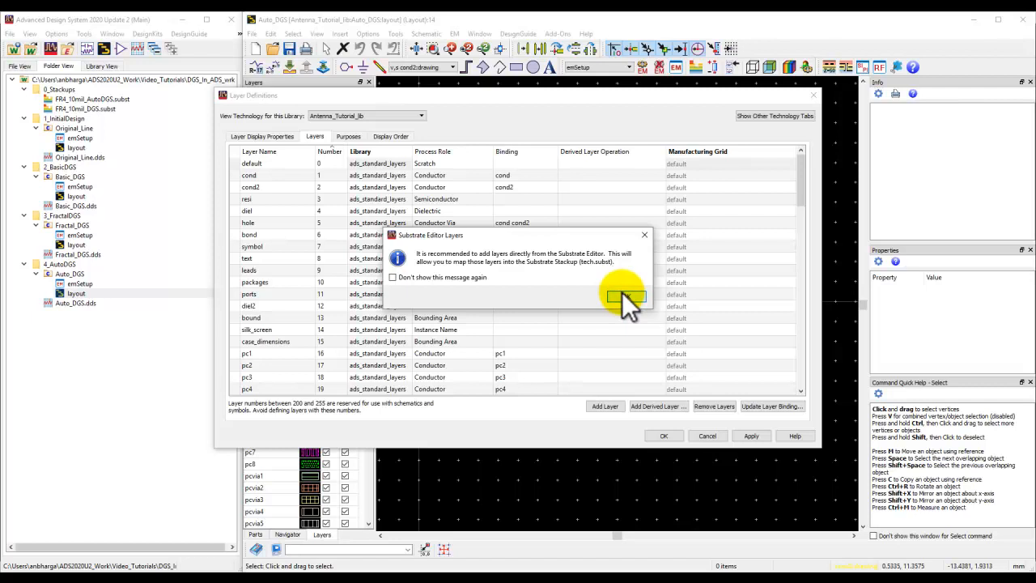
pyautogui.click(628, 295)
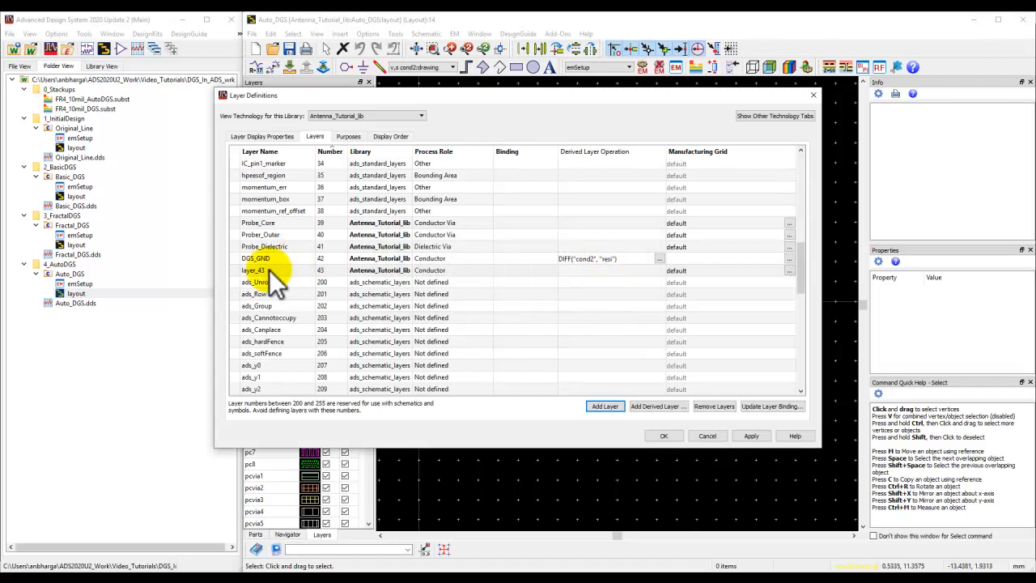
pyautogui.doubleClick(254, 270)
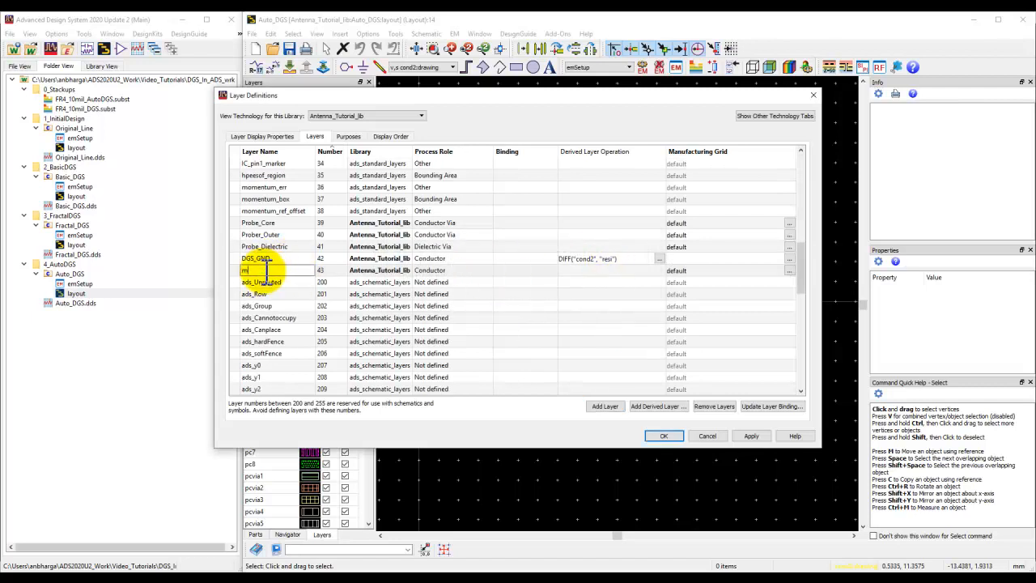
pyautogui.write('ylayer')
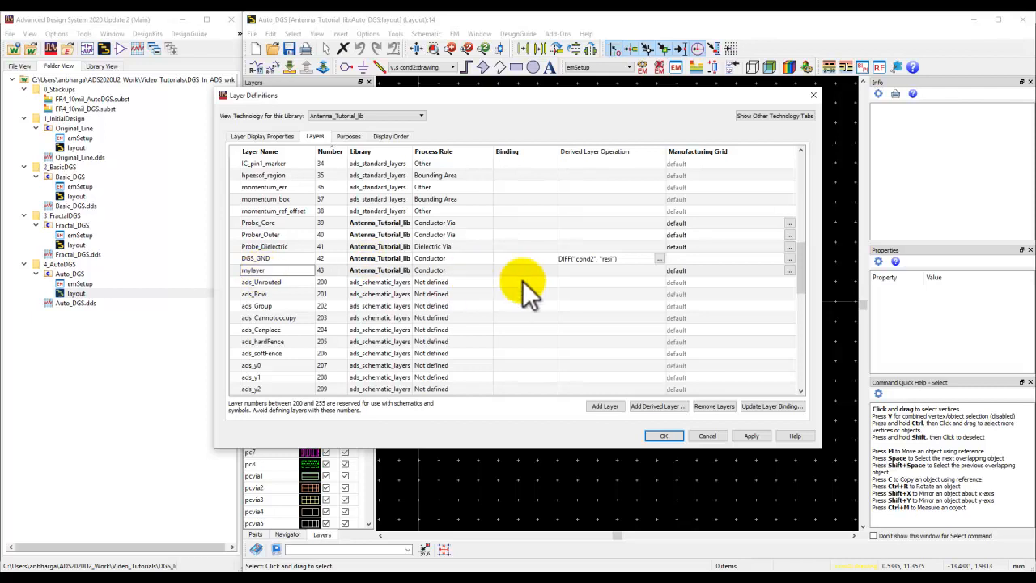
pyautogui.click(430, 270)
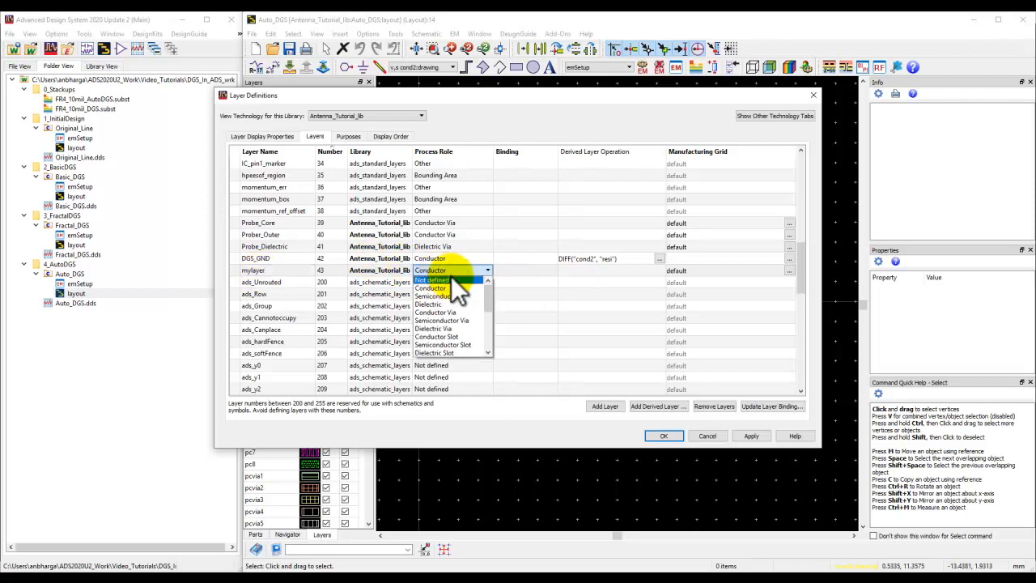
pyautogui.moveTo(442, 344)
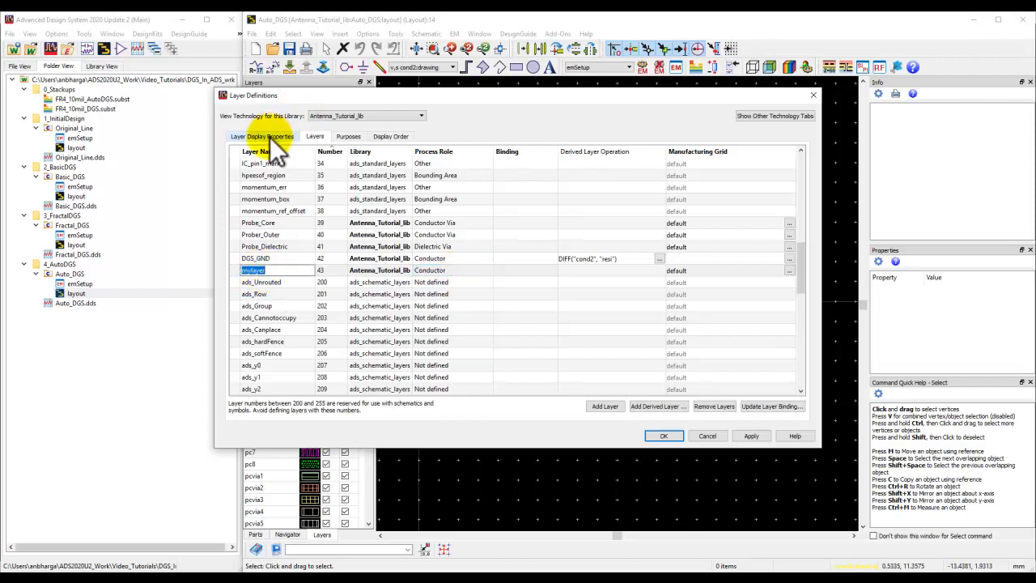
# Give mylayer a green display colour in Layer Display Properties.
pyautogui.click(262, 136)
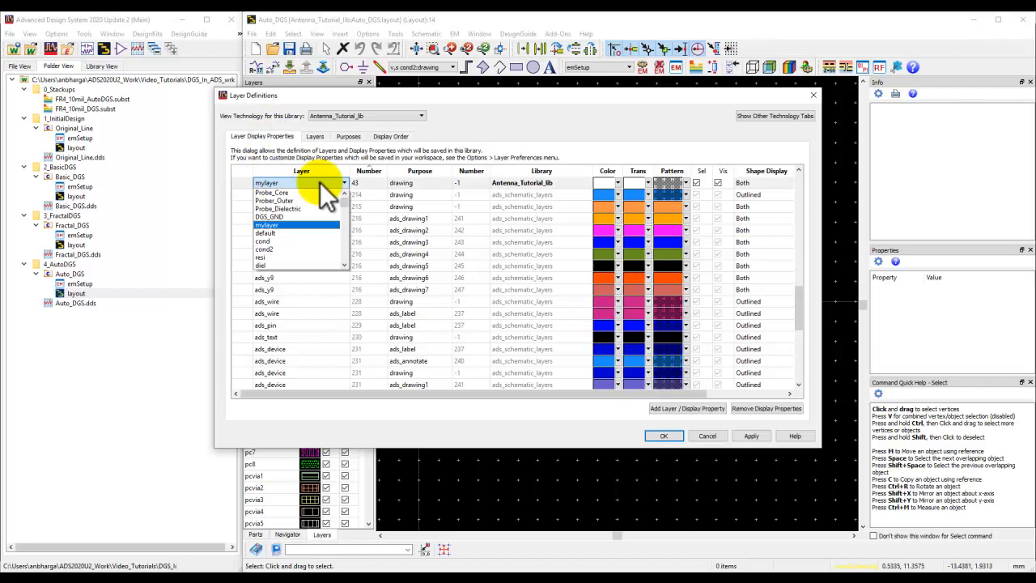
pyautogui.click(606, 182)
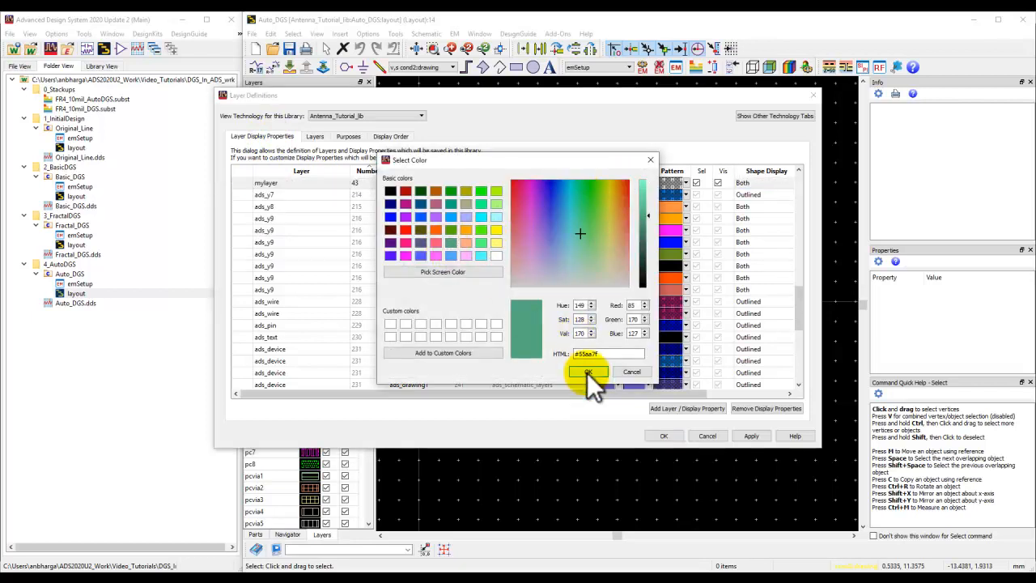
pyautogui.click(588, 372)
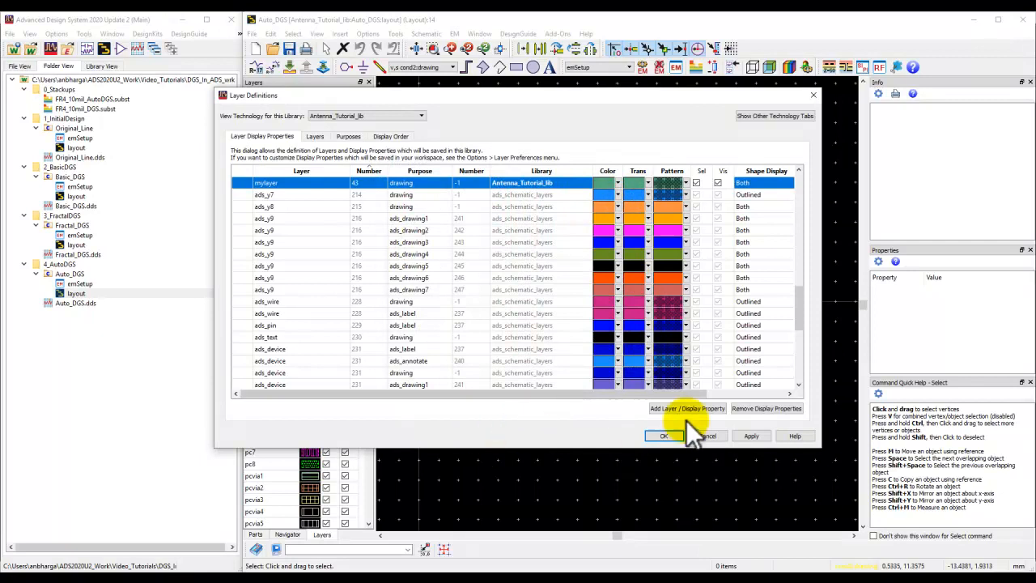
pyautogui.click(315, 136)
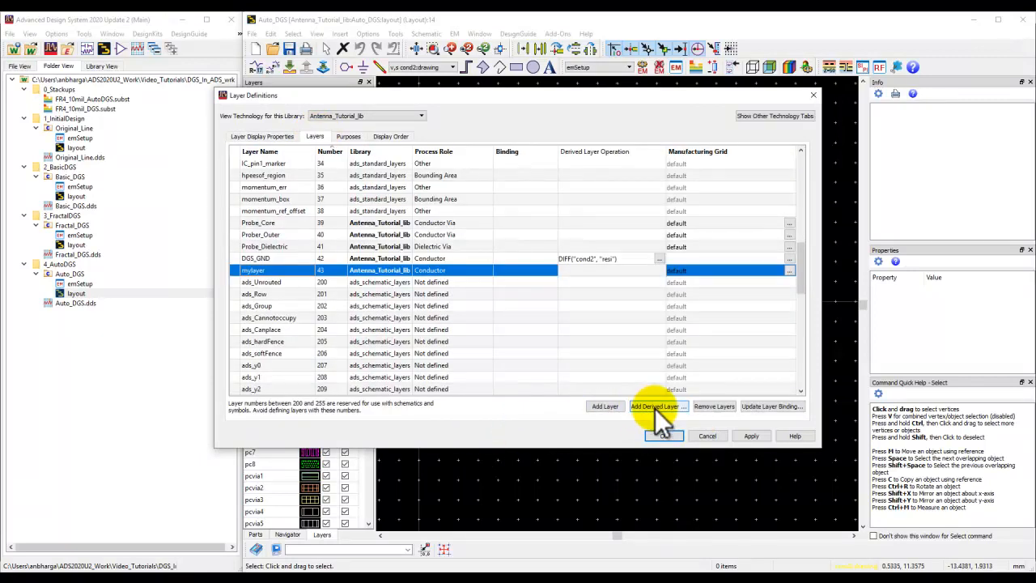
pyautogui.click(656, 406)
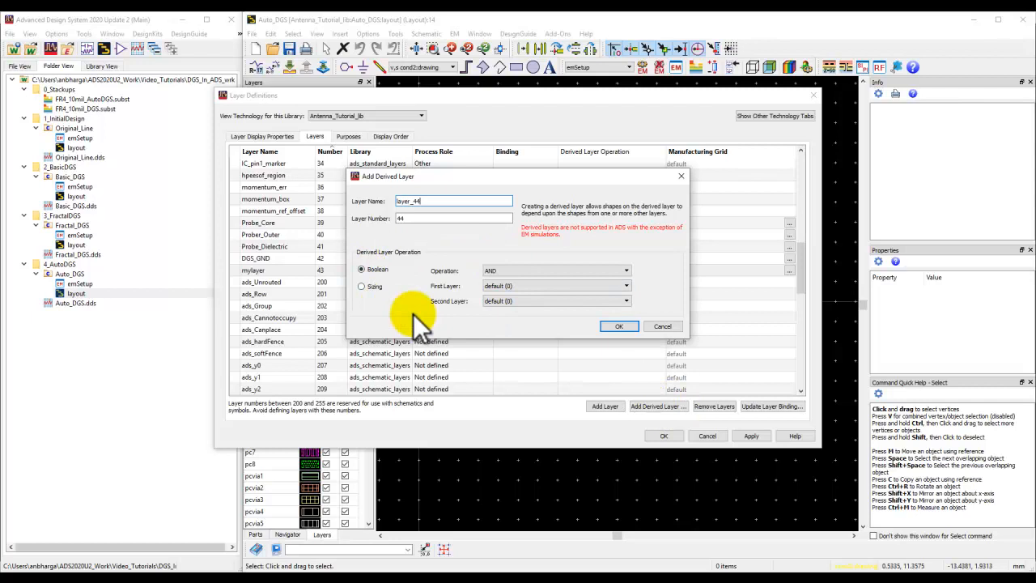
# Name derived layer mydgs and make it a Boolean DIFF of cond2 minus resi.
pyautogui.click(451, 201)
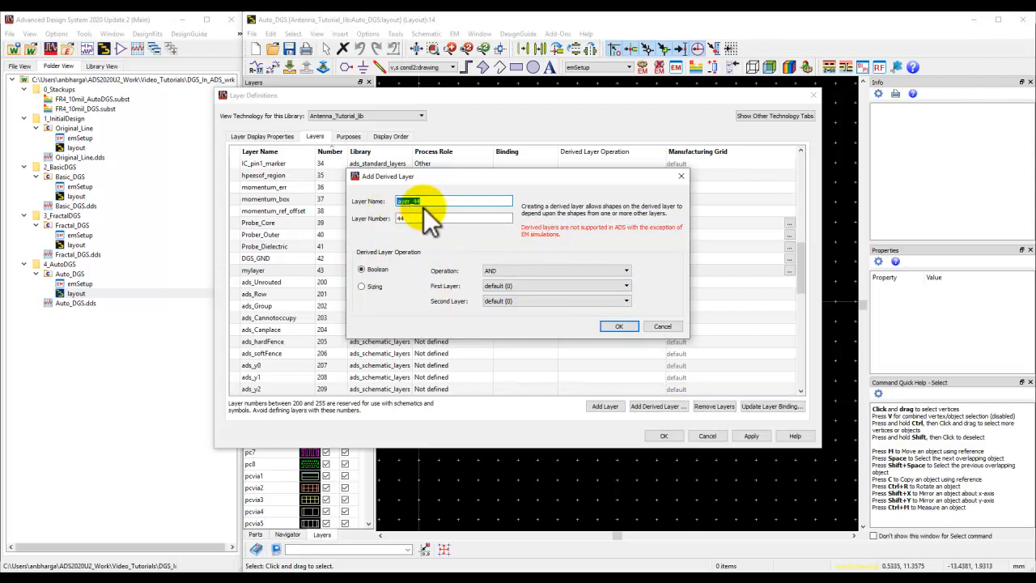
pyautogui.write('mydgs')
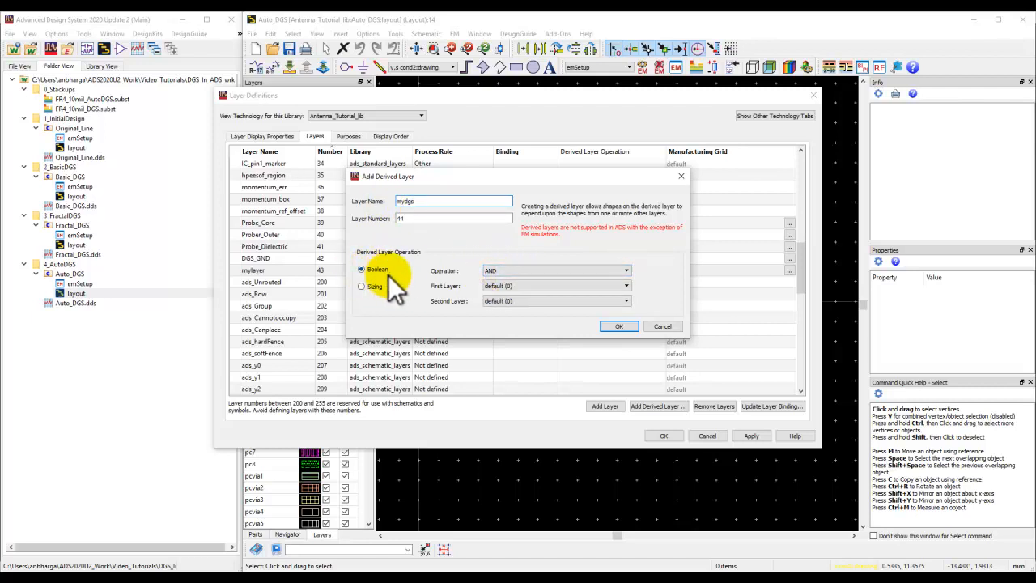
pyautogui.click(361, 286)
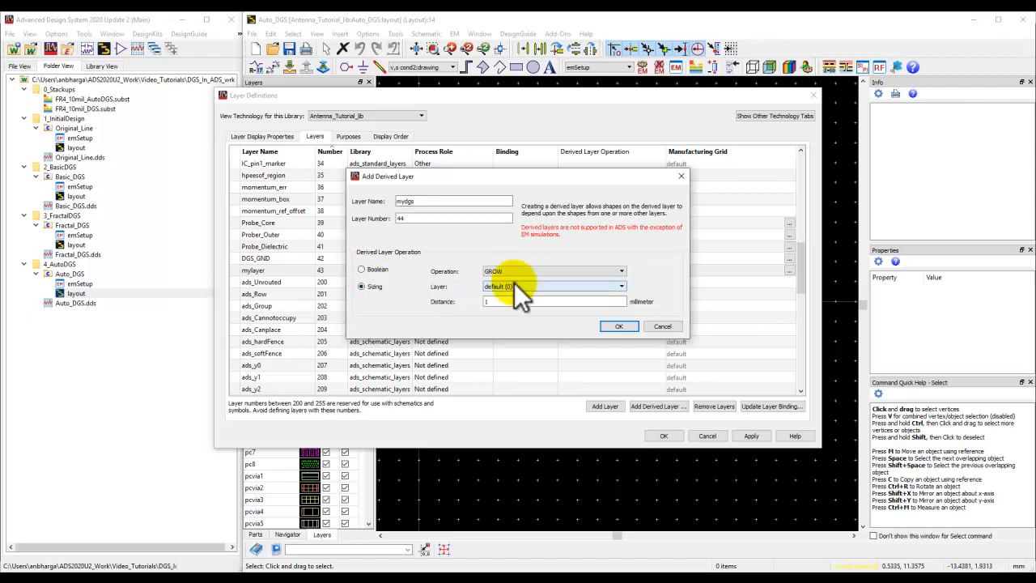
pyautogui.click(621, 272)
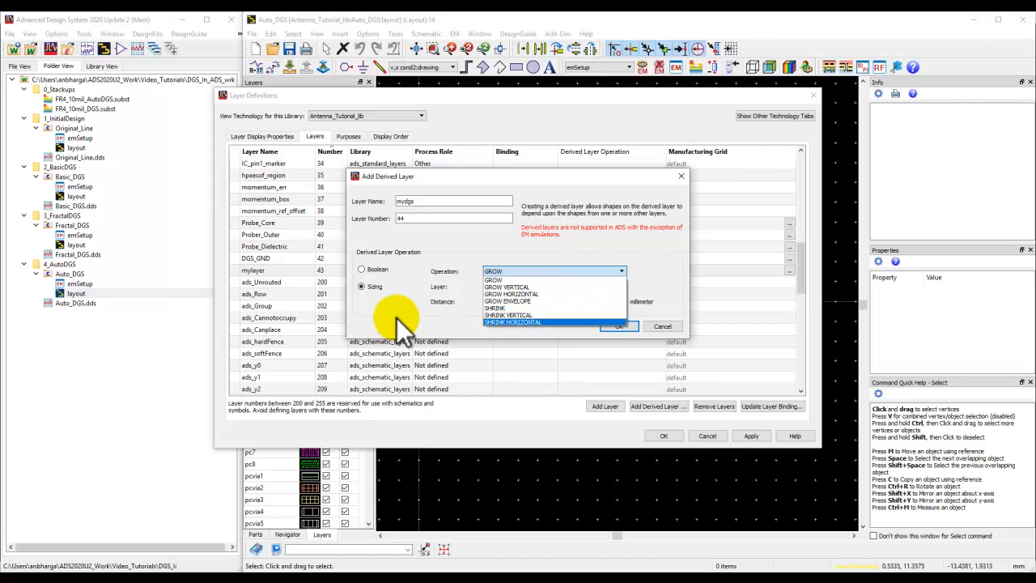
pyautogui.click(361, 268)
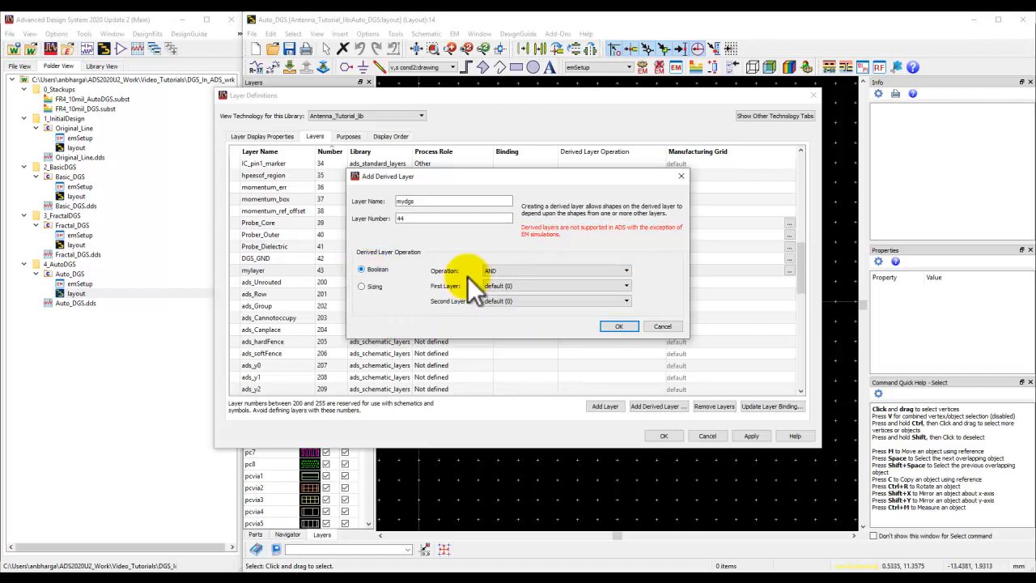
pyautogui.click(555, 270)
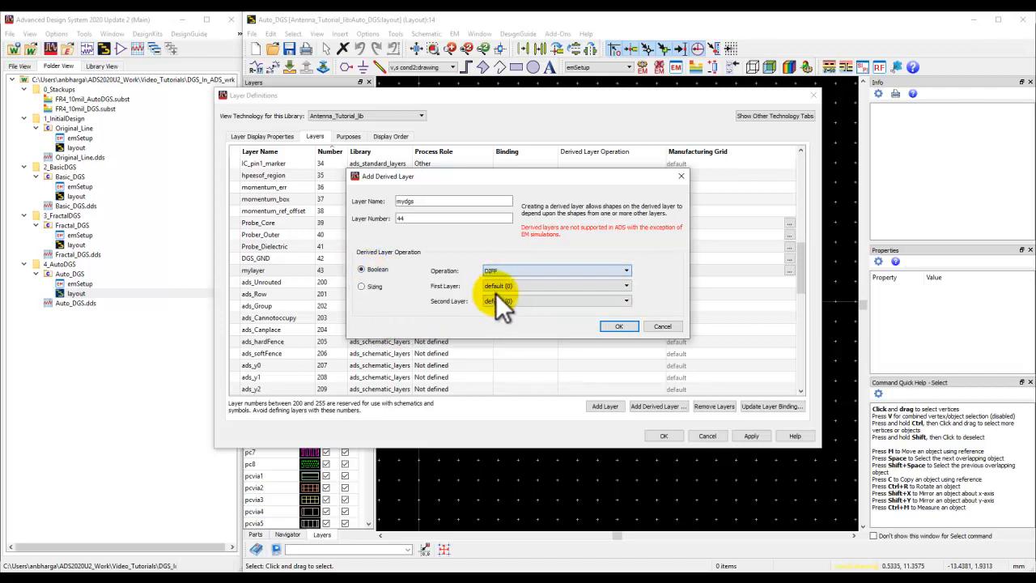
pyautogui.click(625, 284)
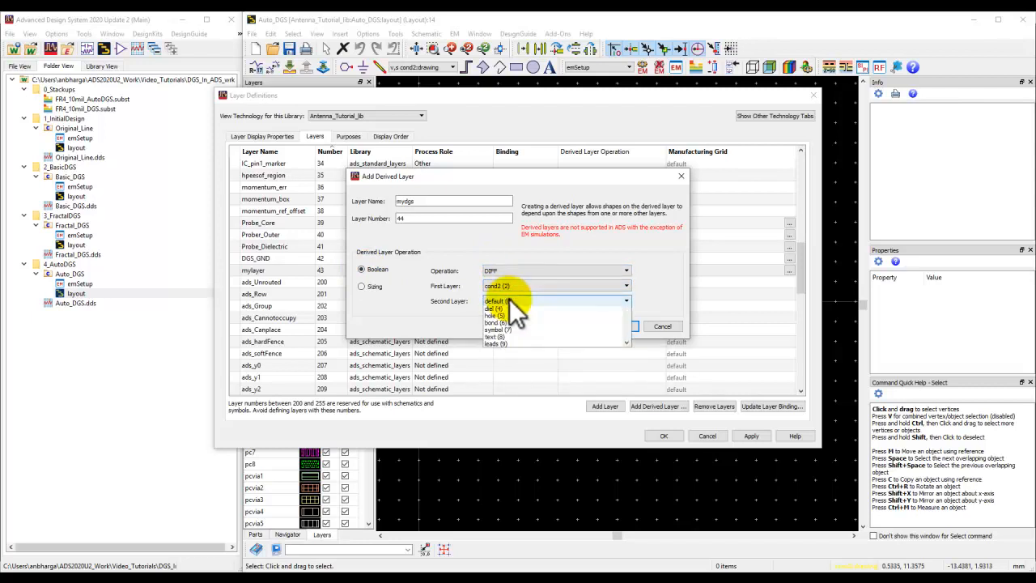
pyautogui.click(496, 308)
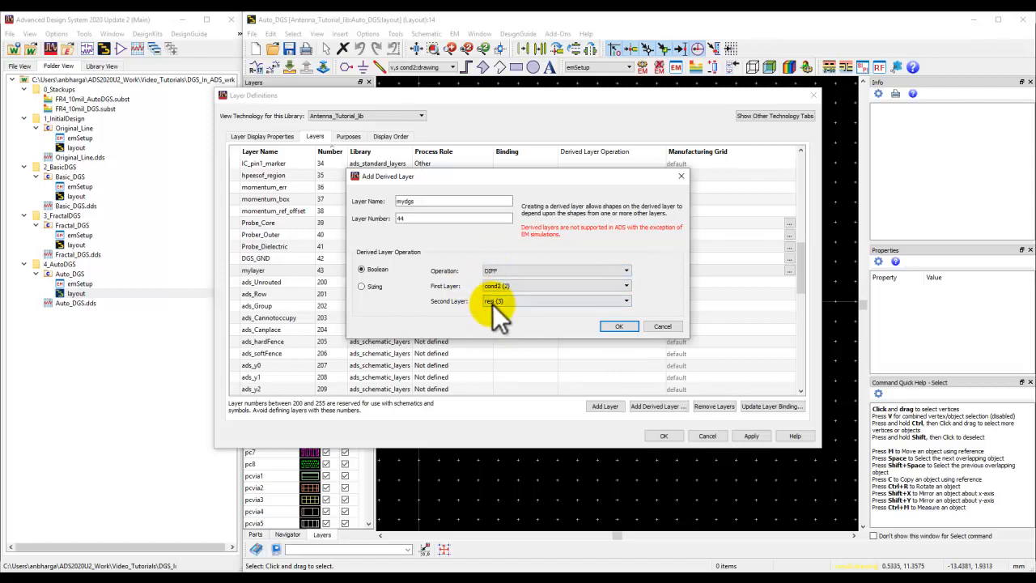
pyautogui.click(618, 326)
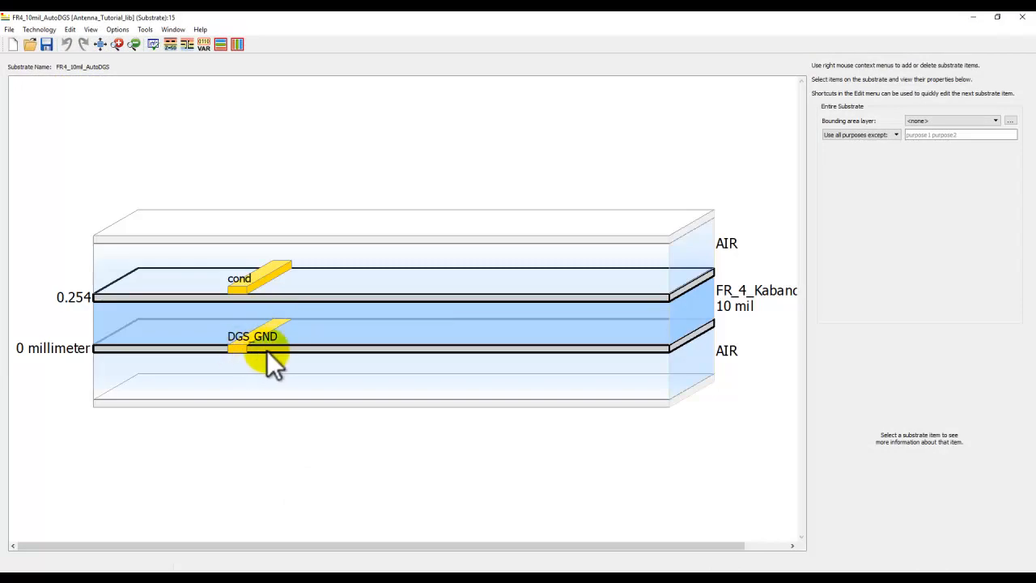
# Check DGS_GND in the FR4_10mil_AutoDGS substrate, close it, and open the Auto_DGS data display.
pyautogui.click(252, 350)
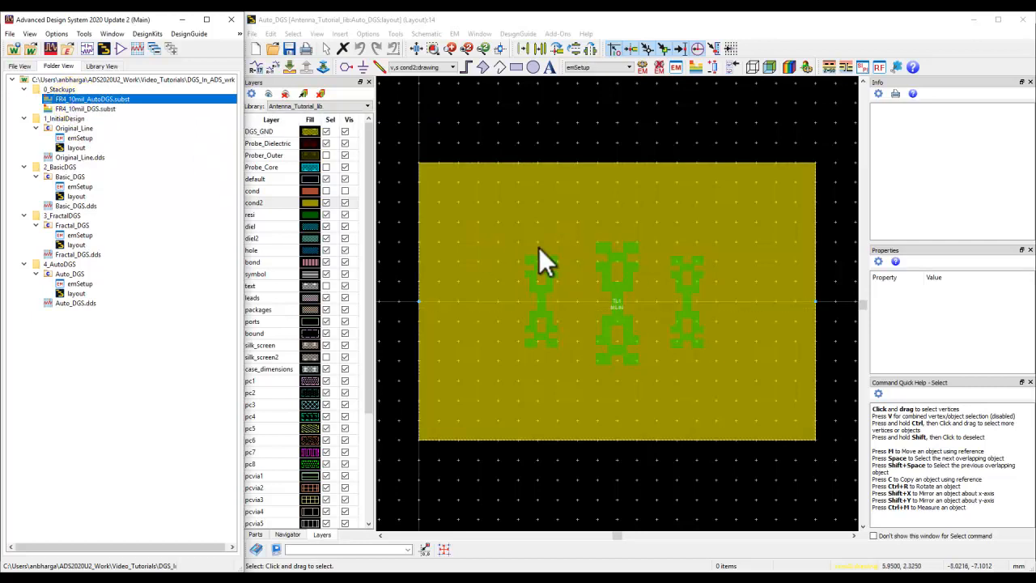
pyautogui.click(688, 303)
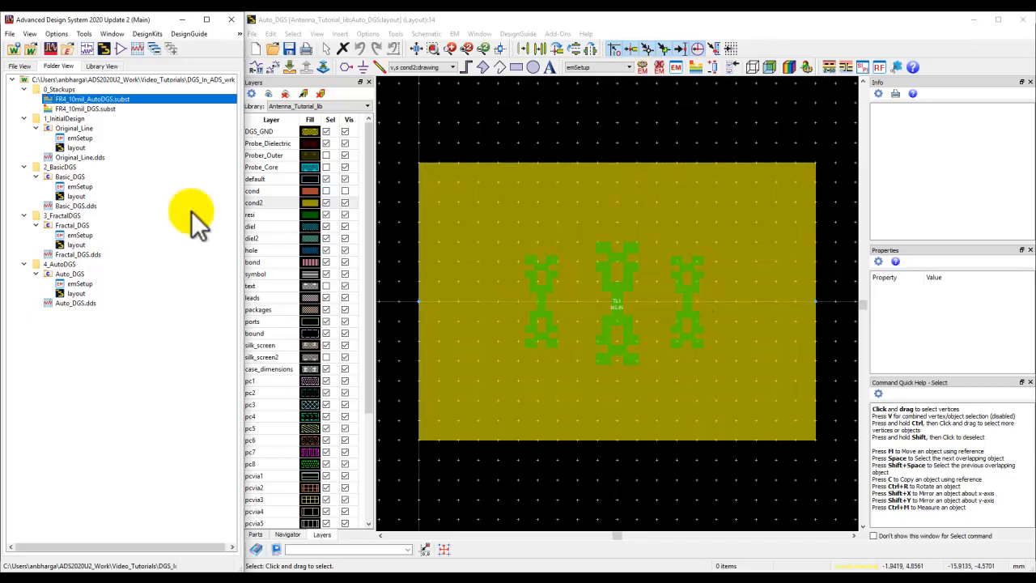
pyautogui.doubleClick(76, 303)
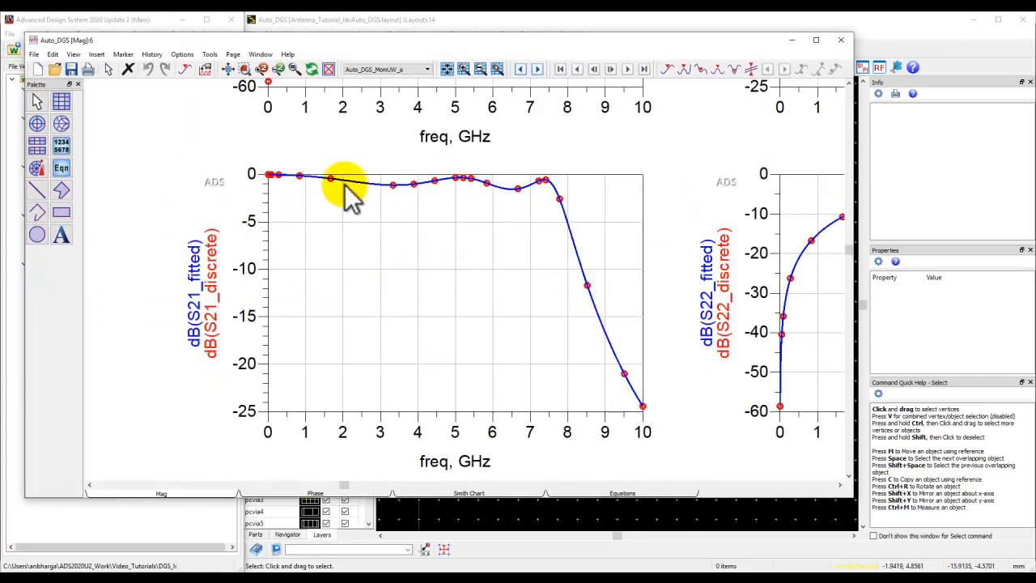
pyautogui.moveTo(436, 251)
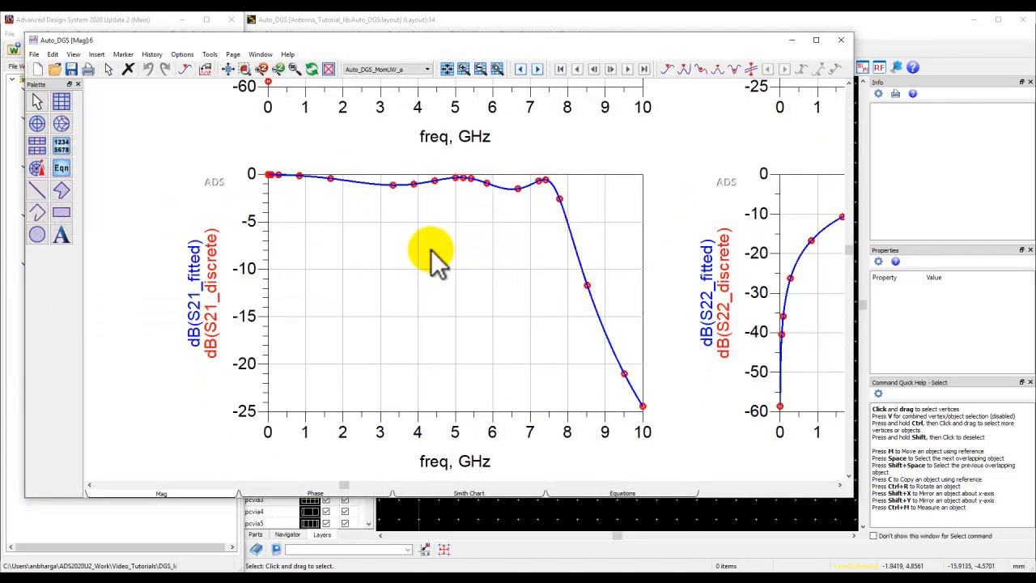
# Overlay Fractal_DGS_MomUW_a, Basic_DGS_MomUW and Auto_DGS_MomUW_a datasets on the S-parameter plots.
pyautogui.click(426, 69)
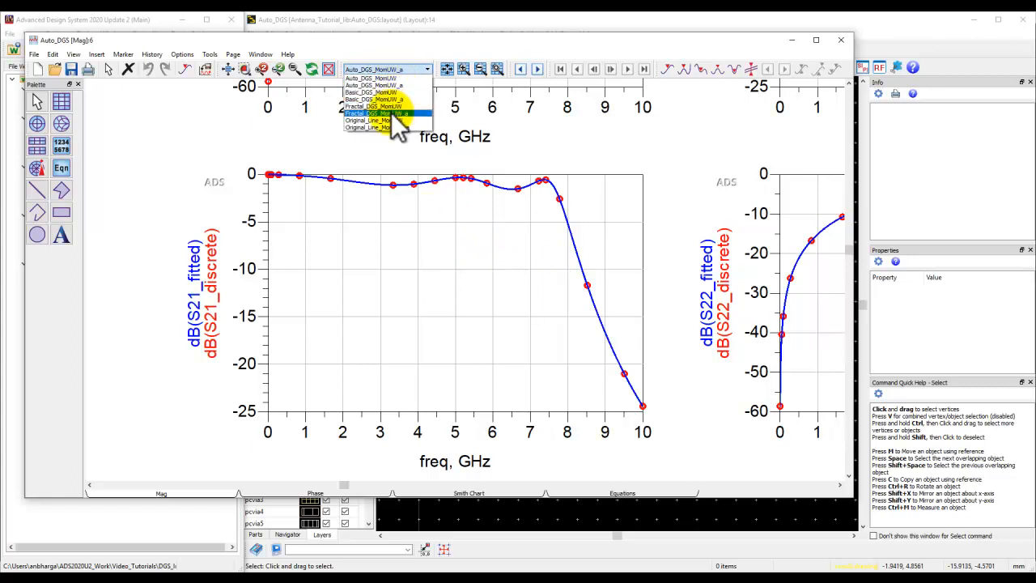
pyautogui.click(372, 114)
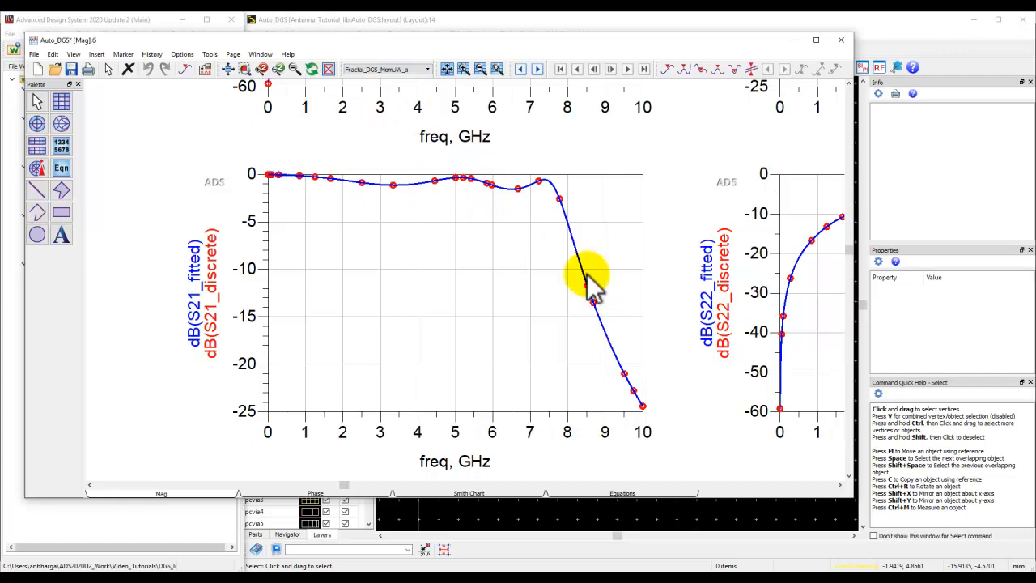
pyautogui.moveTo(121, 69)
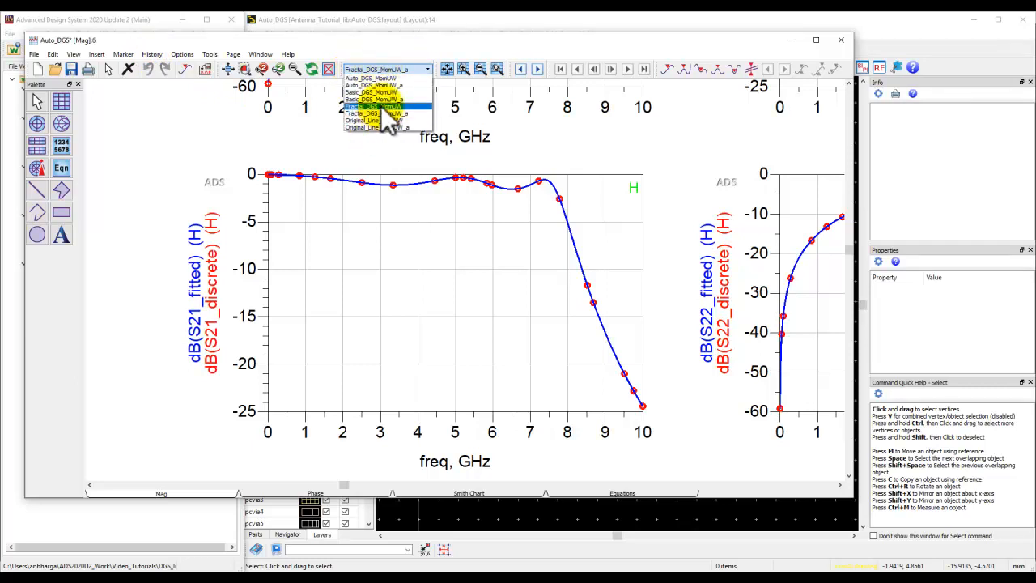
pyautogui.click(373, 93)
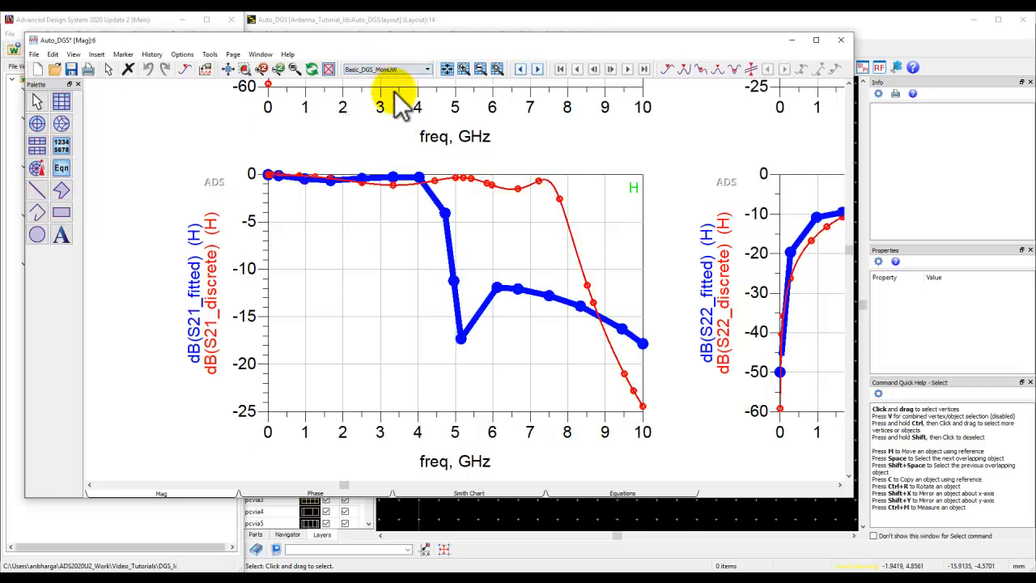
pyautogui.click(427, 69)
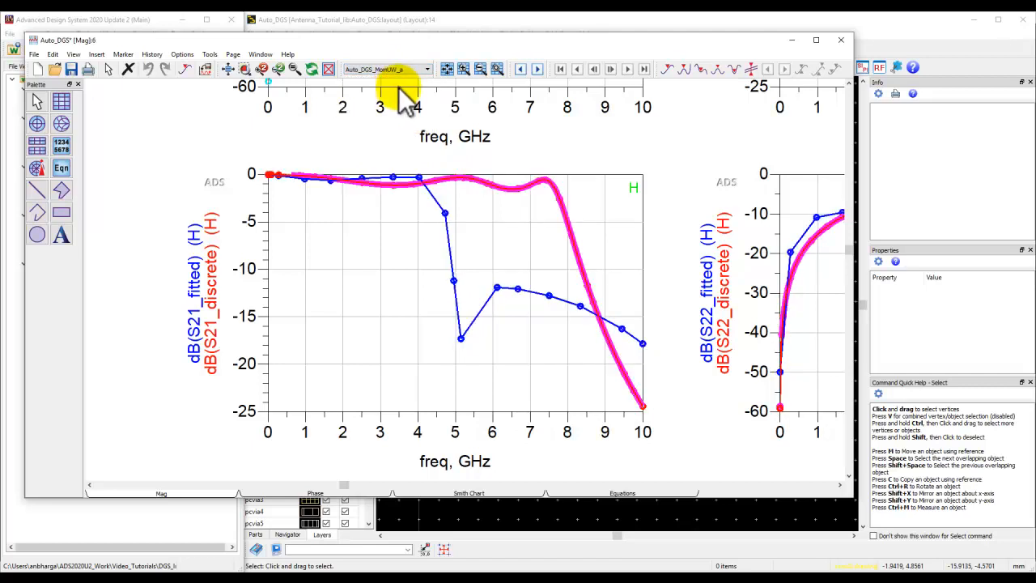
pyautogui.moveTo(502, 174)
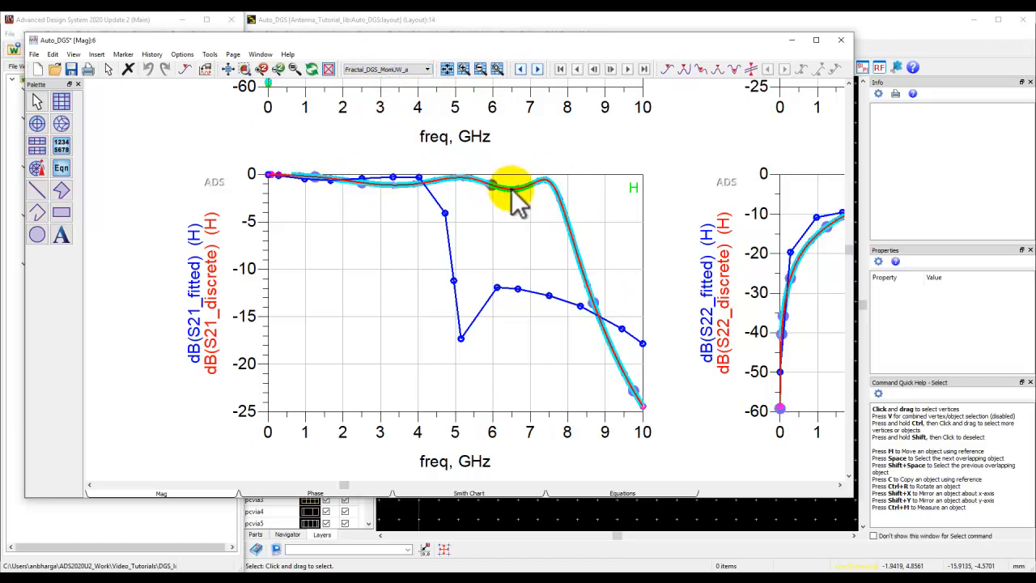
pyautogui.moveTo(587, 279)
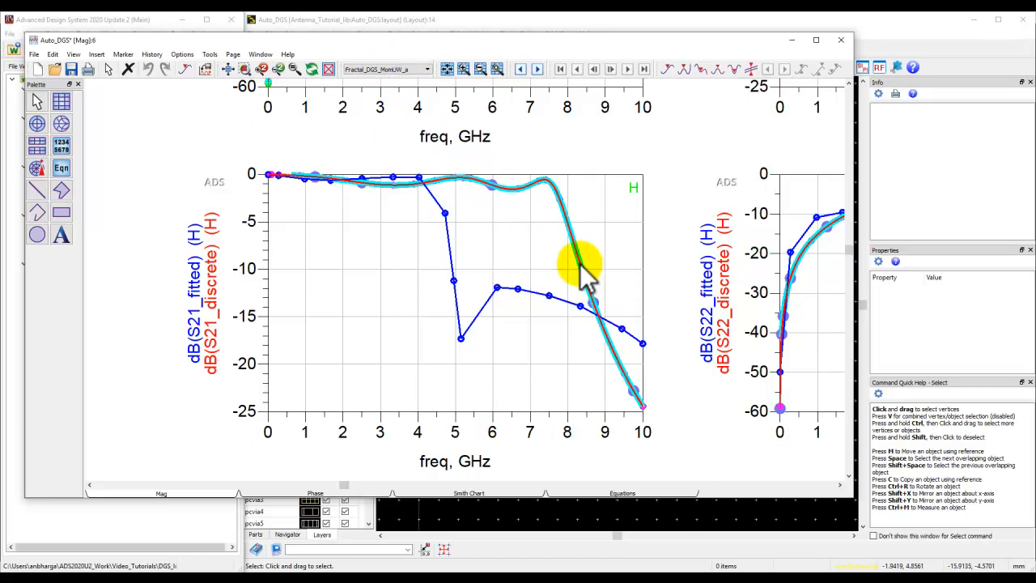
pyautogui.moveTo(566, 267)
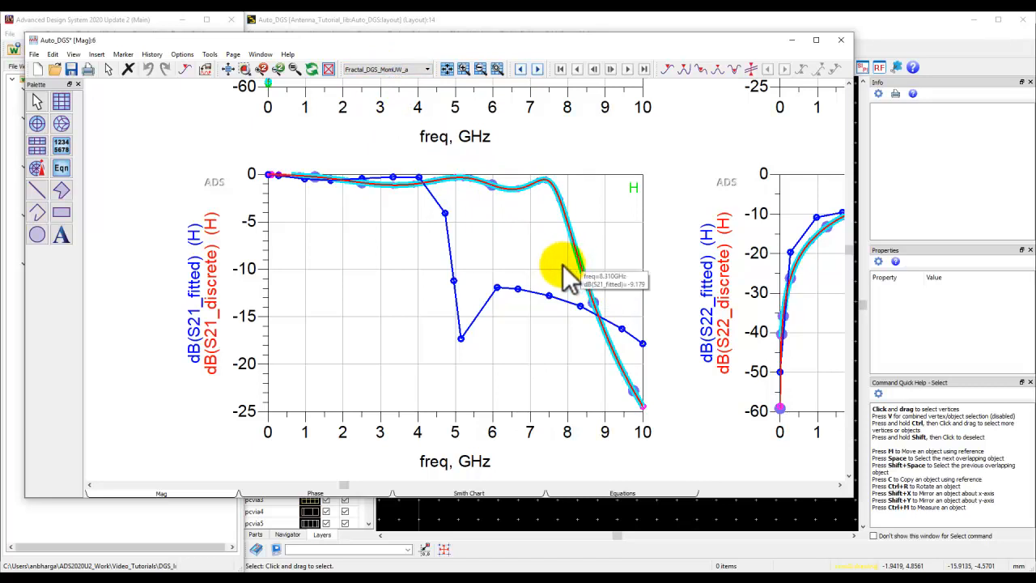